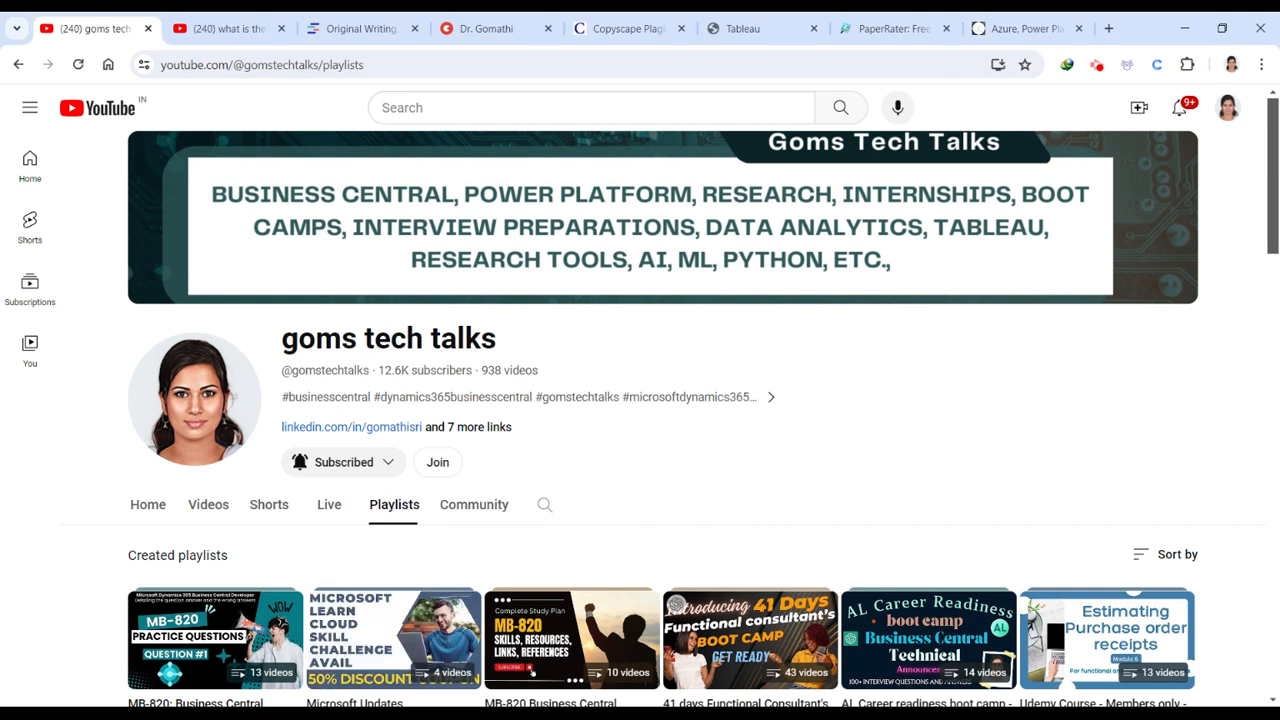
# Browse down the channel's Playlists page toward the Microsoft Power Up program video
pyautogui.click(360, 28)
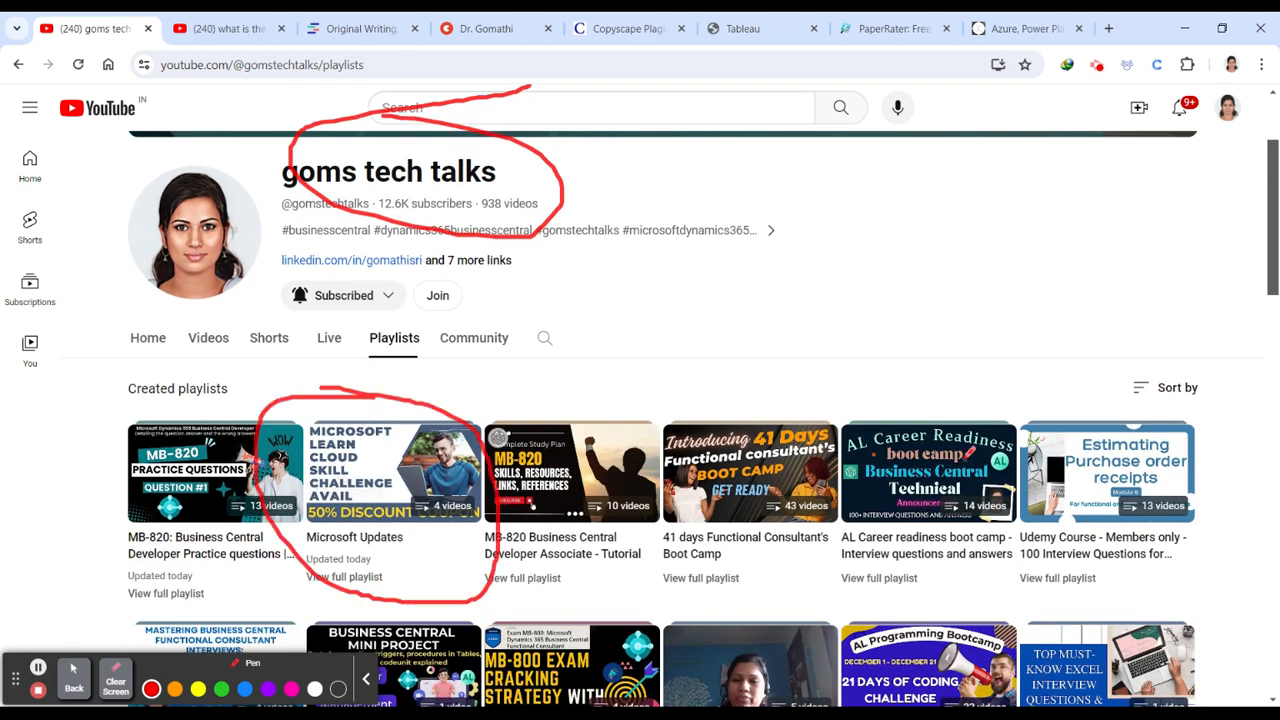
pyautogui.scroll(-3)
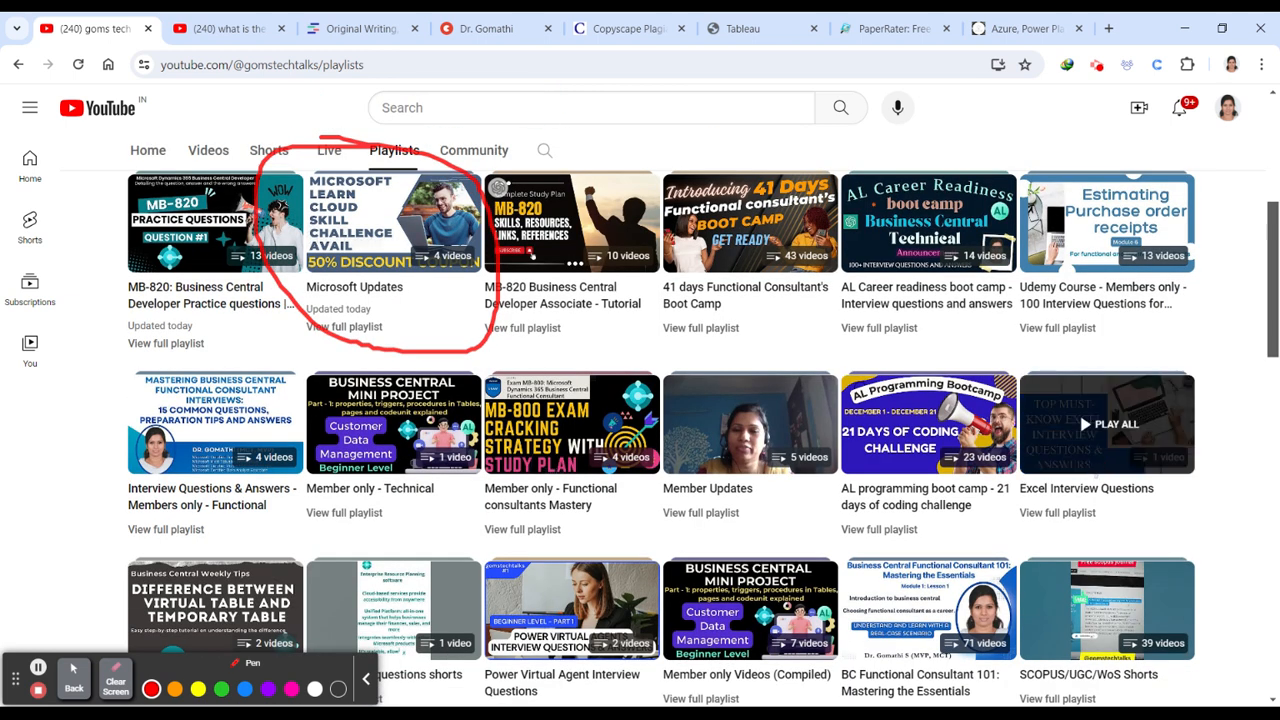
pyautogui.scroll(-3)
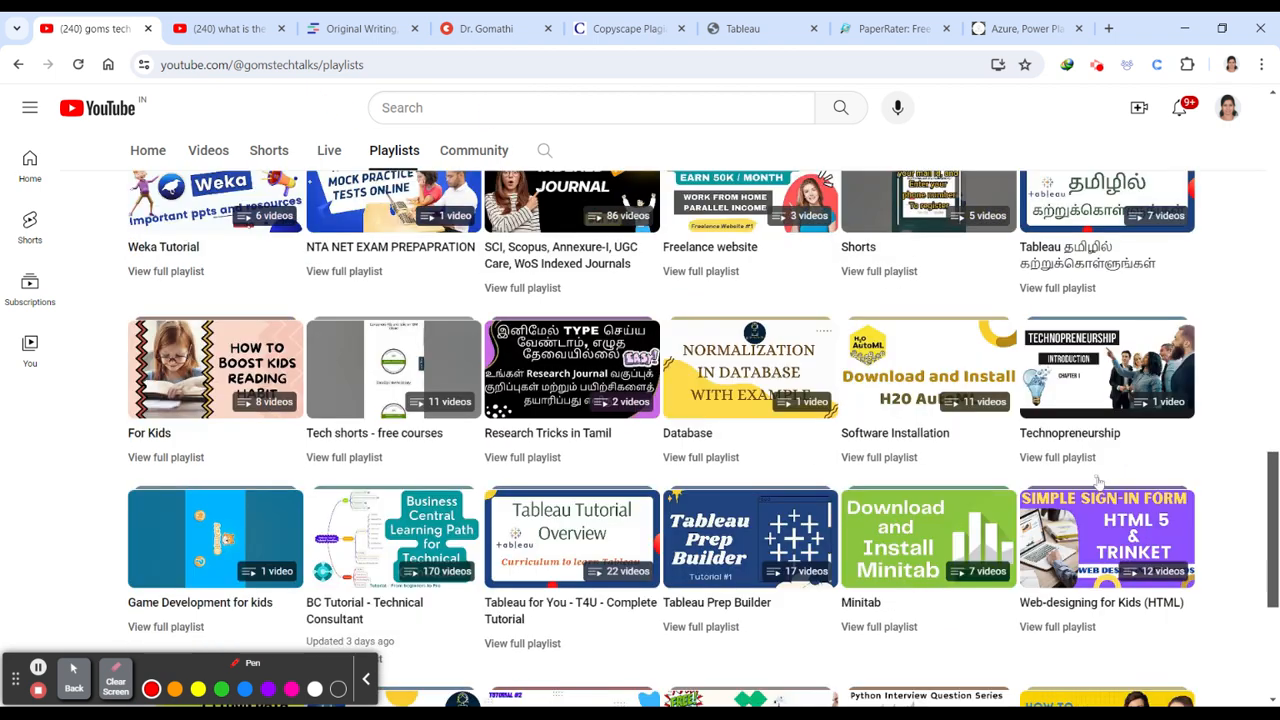
pyautogui.scroll(-3)
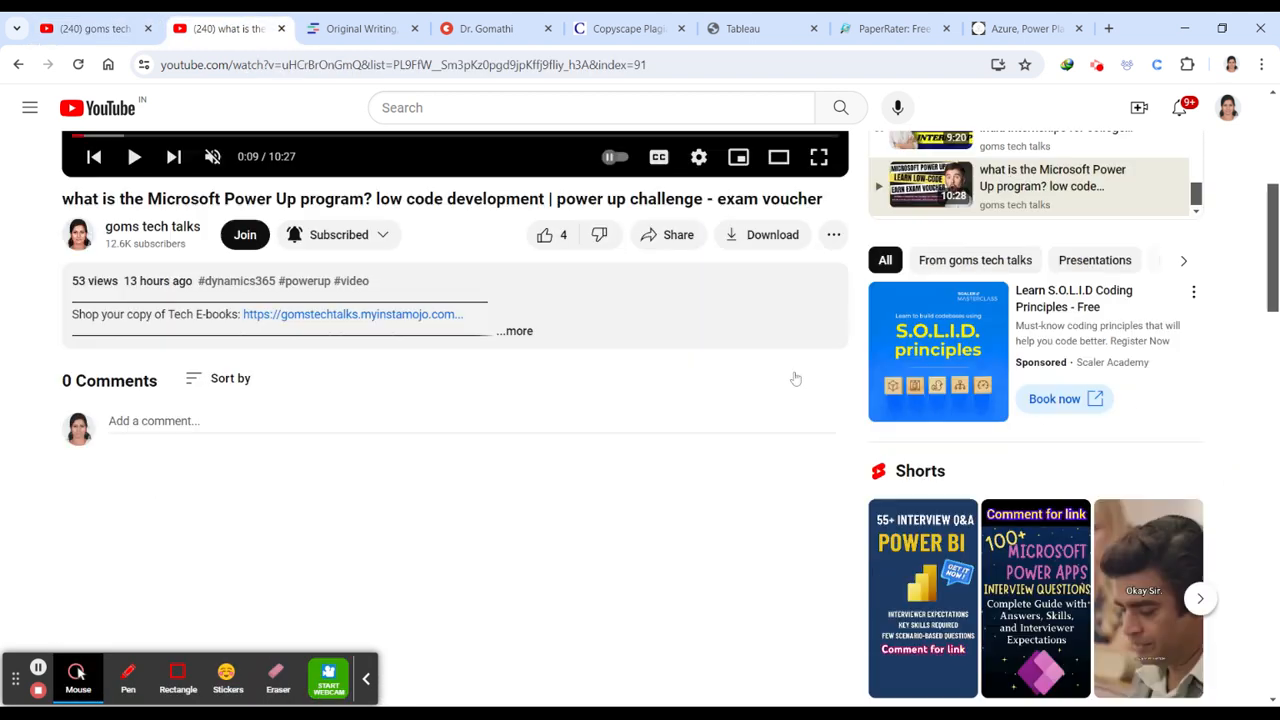
# Expand the video description and read through its e-book, call booking, blog and Udemy links
pyautogui.click(518, 332)
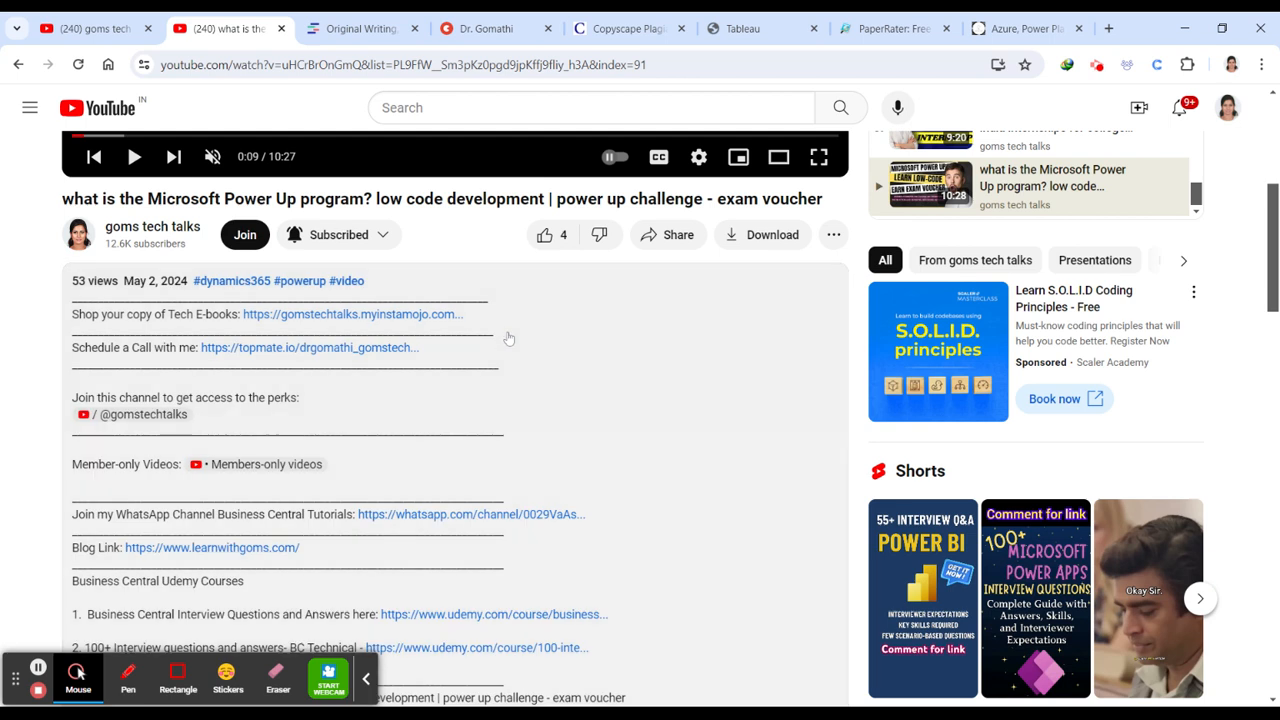
pyautogui.scroll(-3)
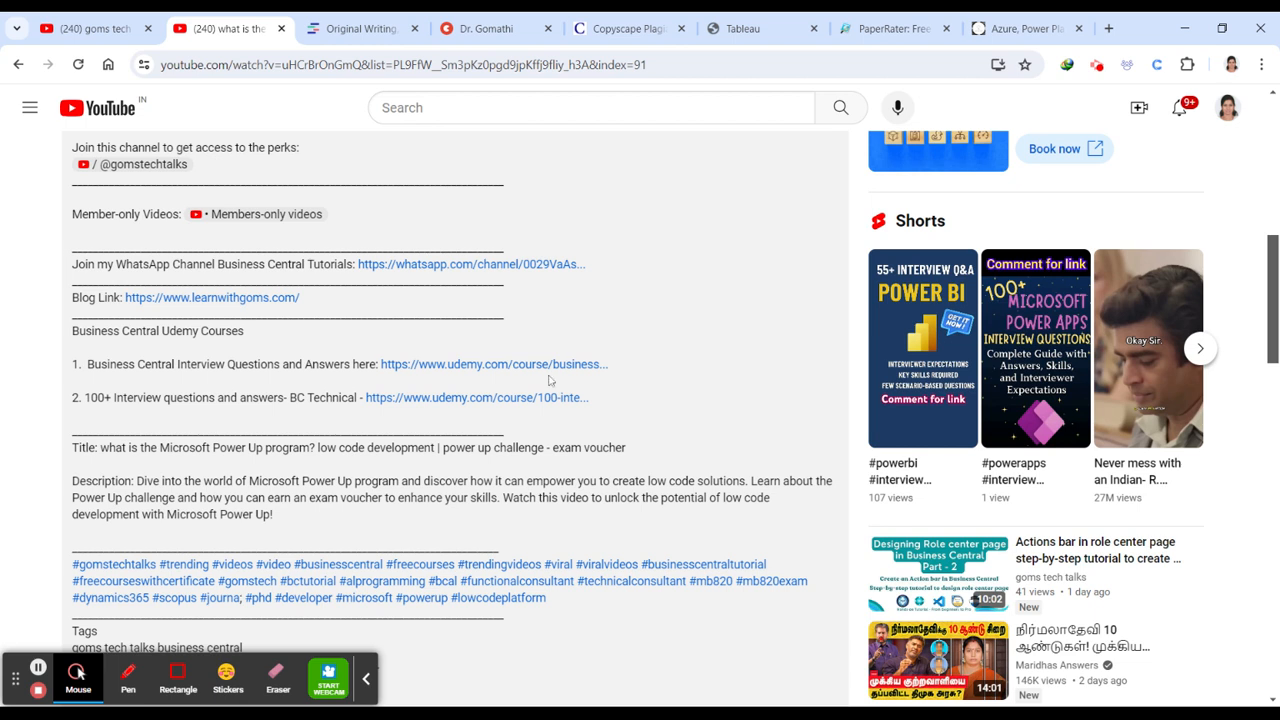
pyautogui.scroll(-3)
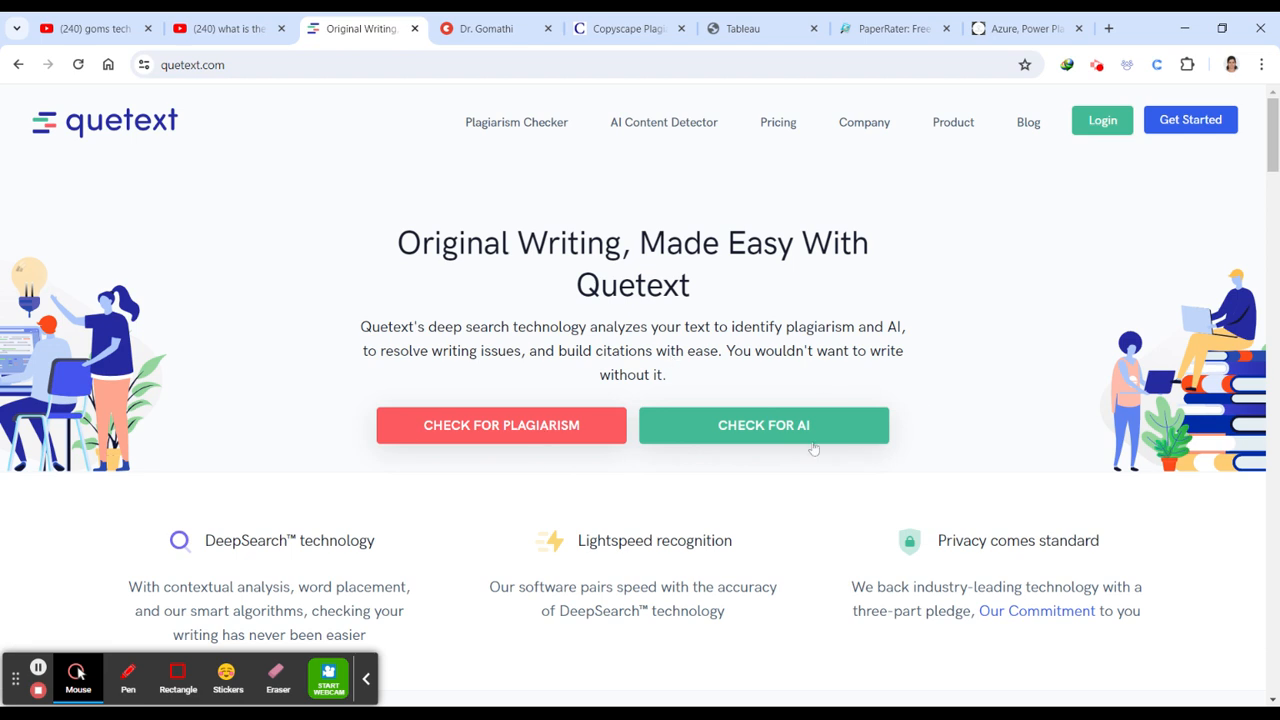
pyautogui.moveTo(1094, 510)
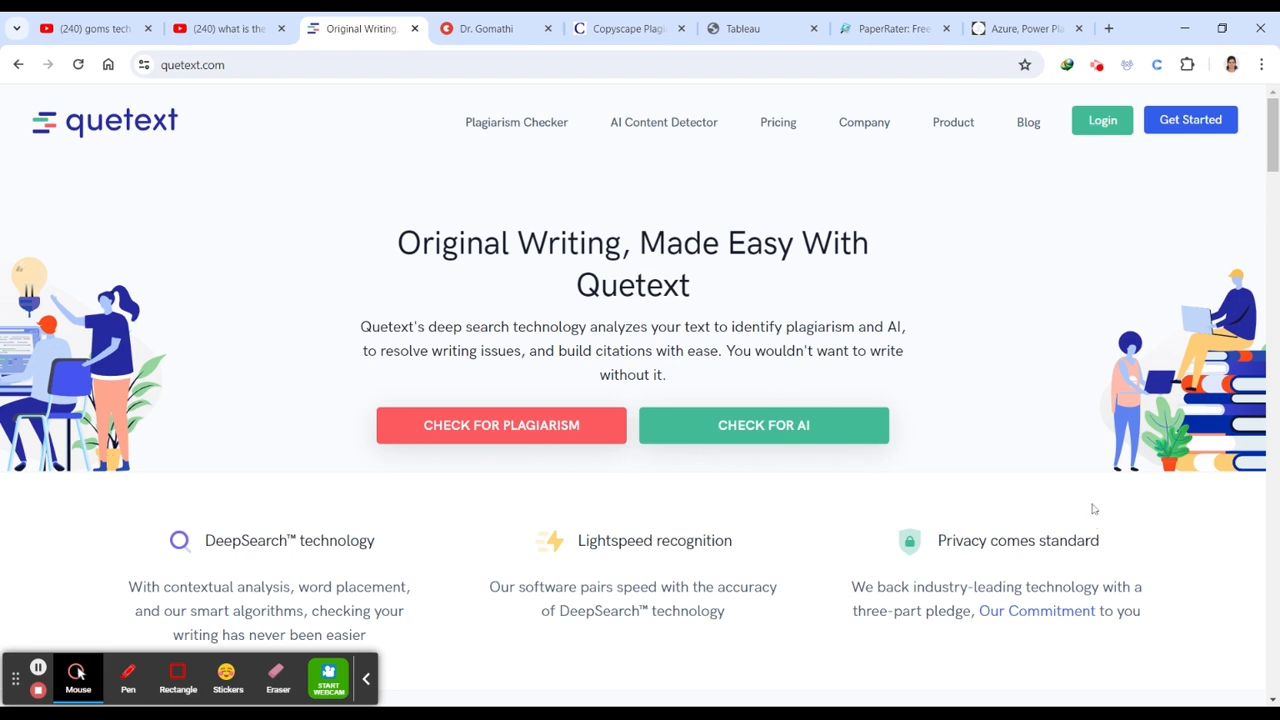
pyautogui.scroll(-3)
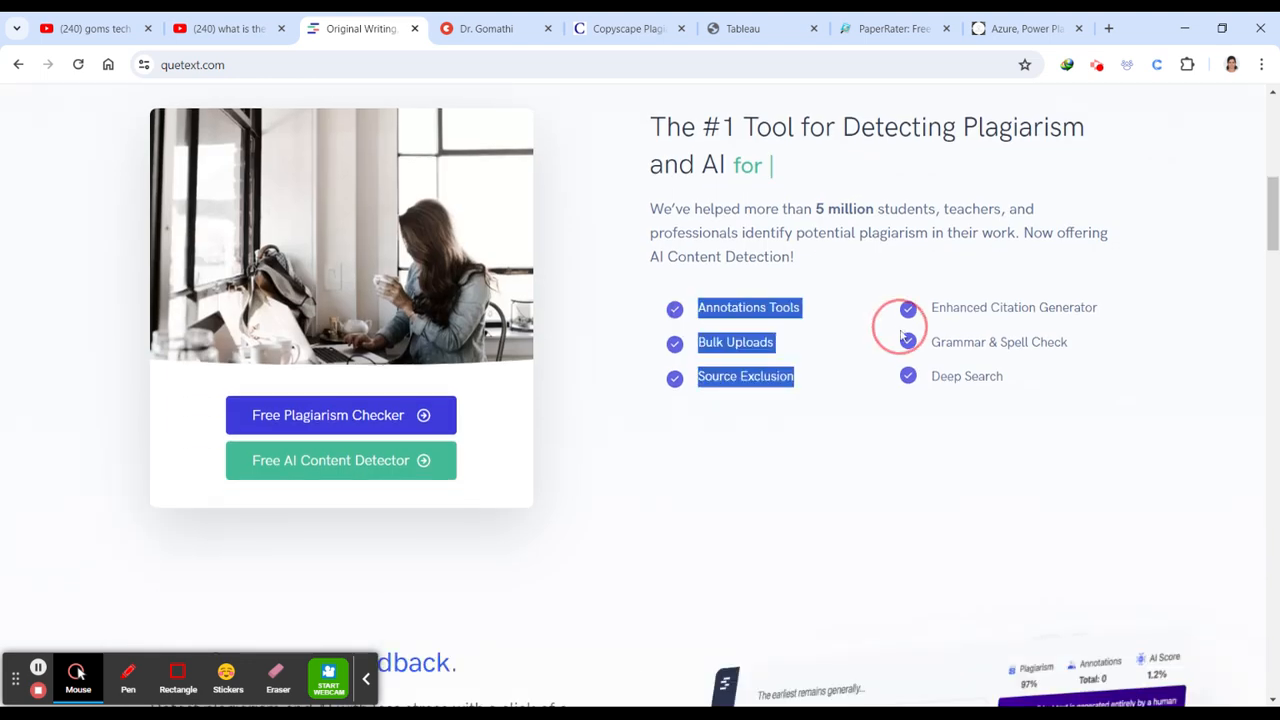
pyautogui.write('teac')
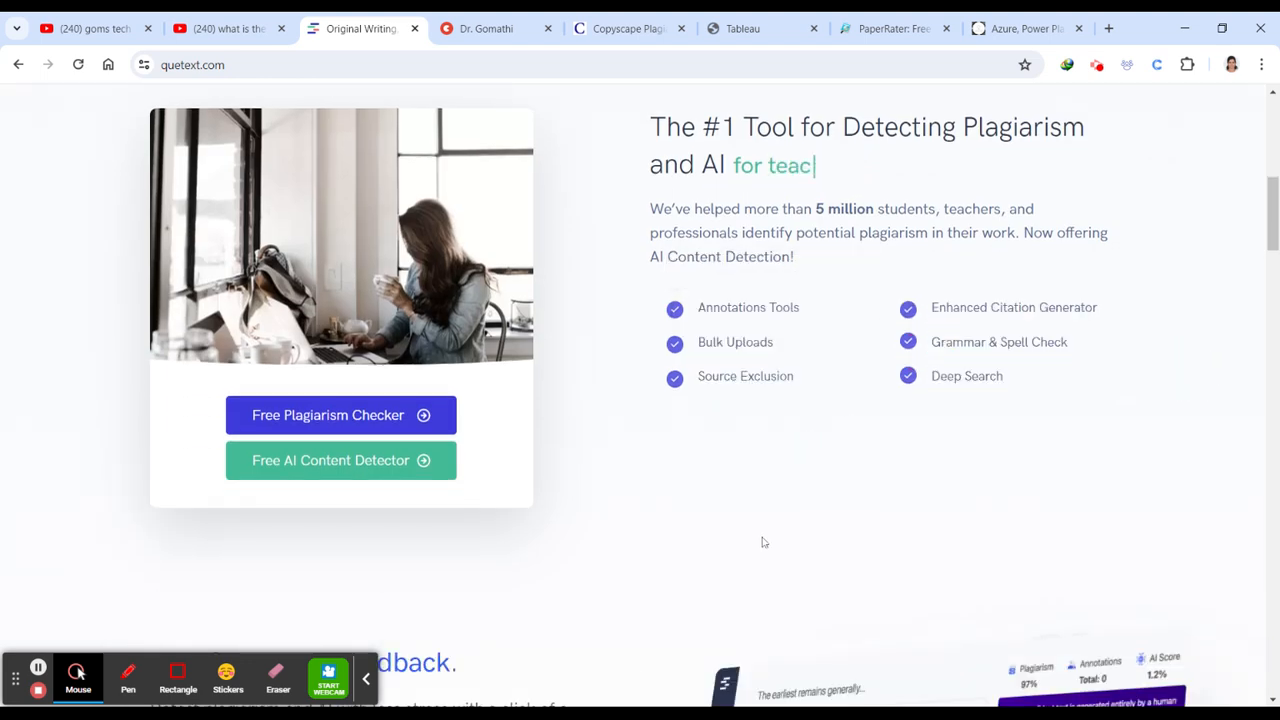
pyautogui.scroll(-3)
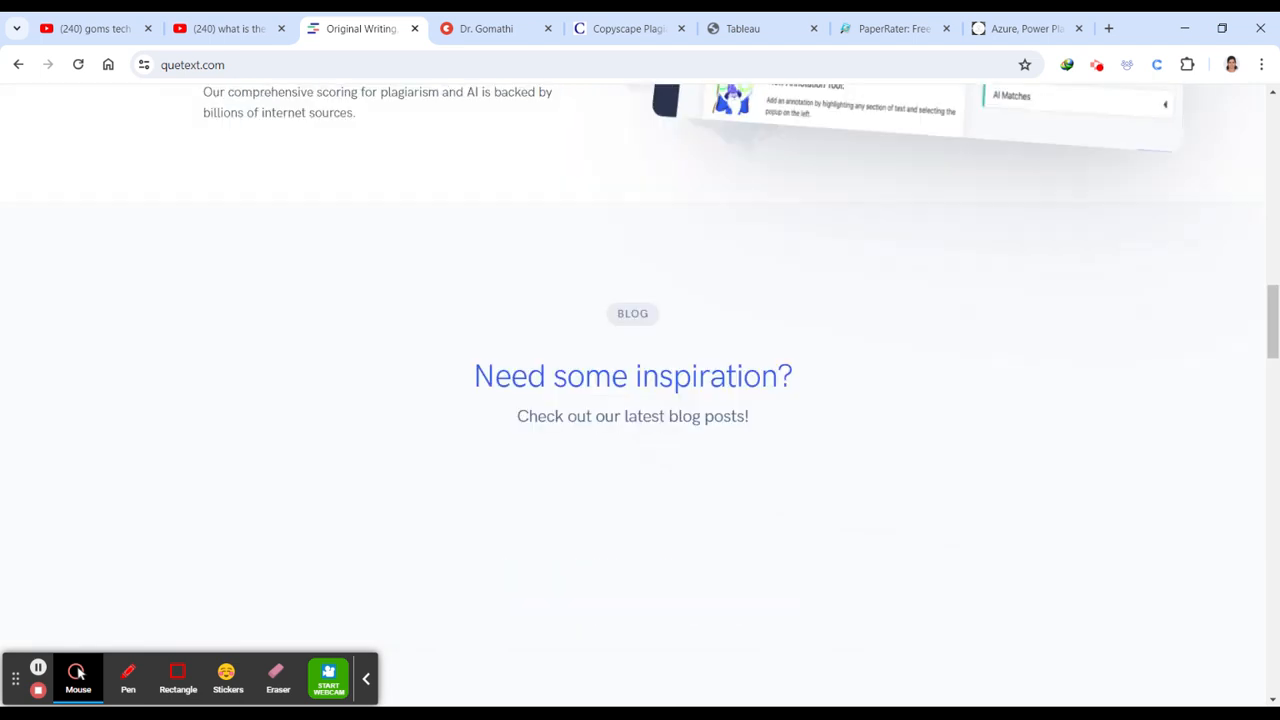
pyautogui.scroll(3)
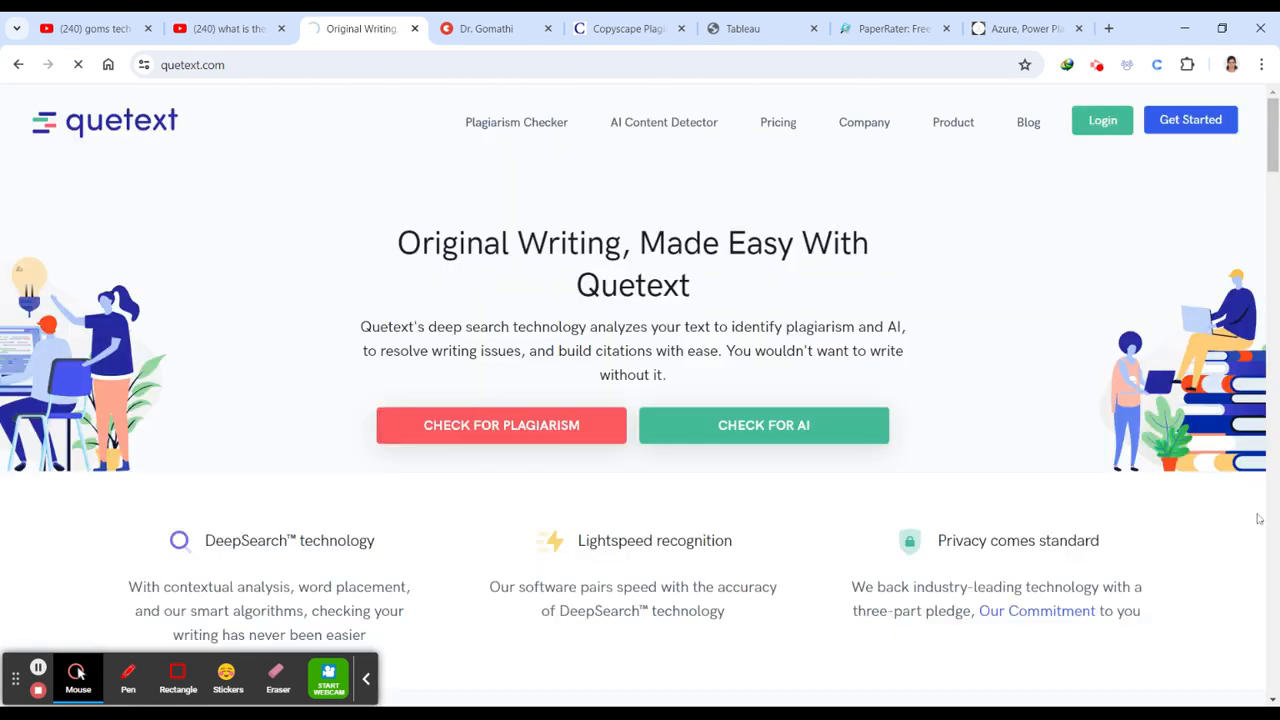
# Start Quetext's checker, search Google for 'data mining' and pick a source passage to copy
pyautogui.click(500, 424)
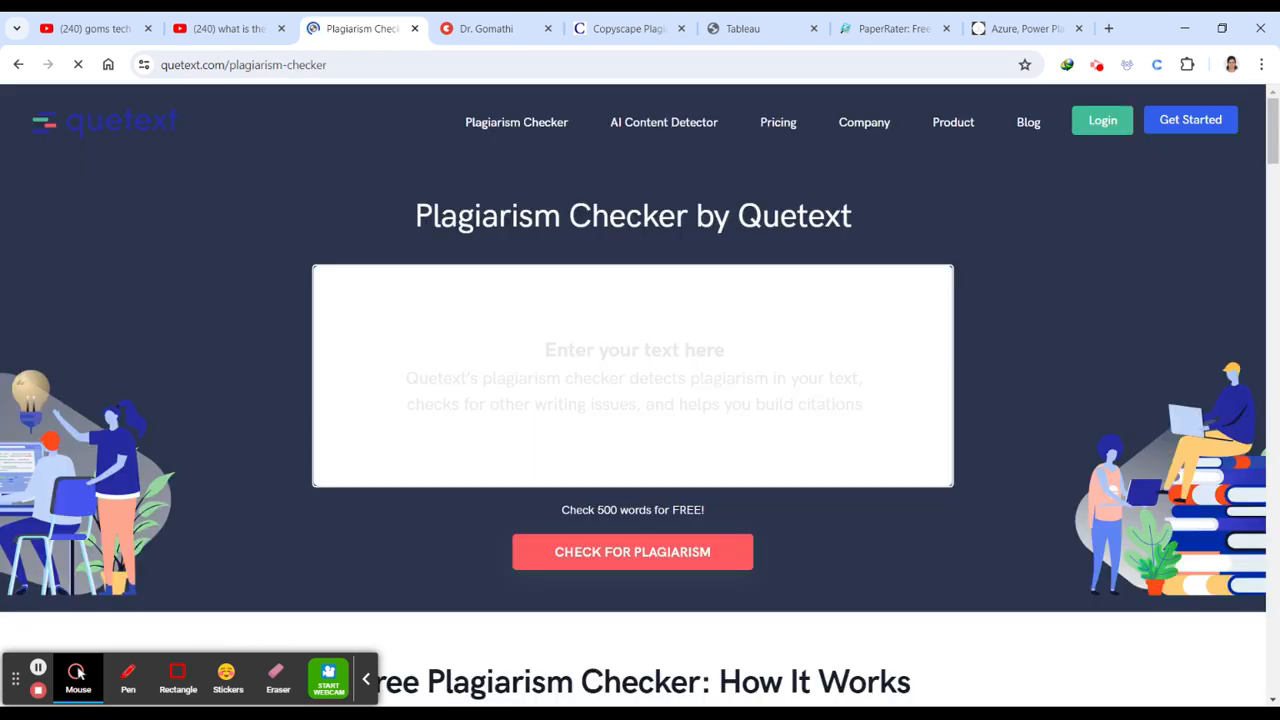
pyautogui.click(634, 304)
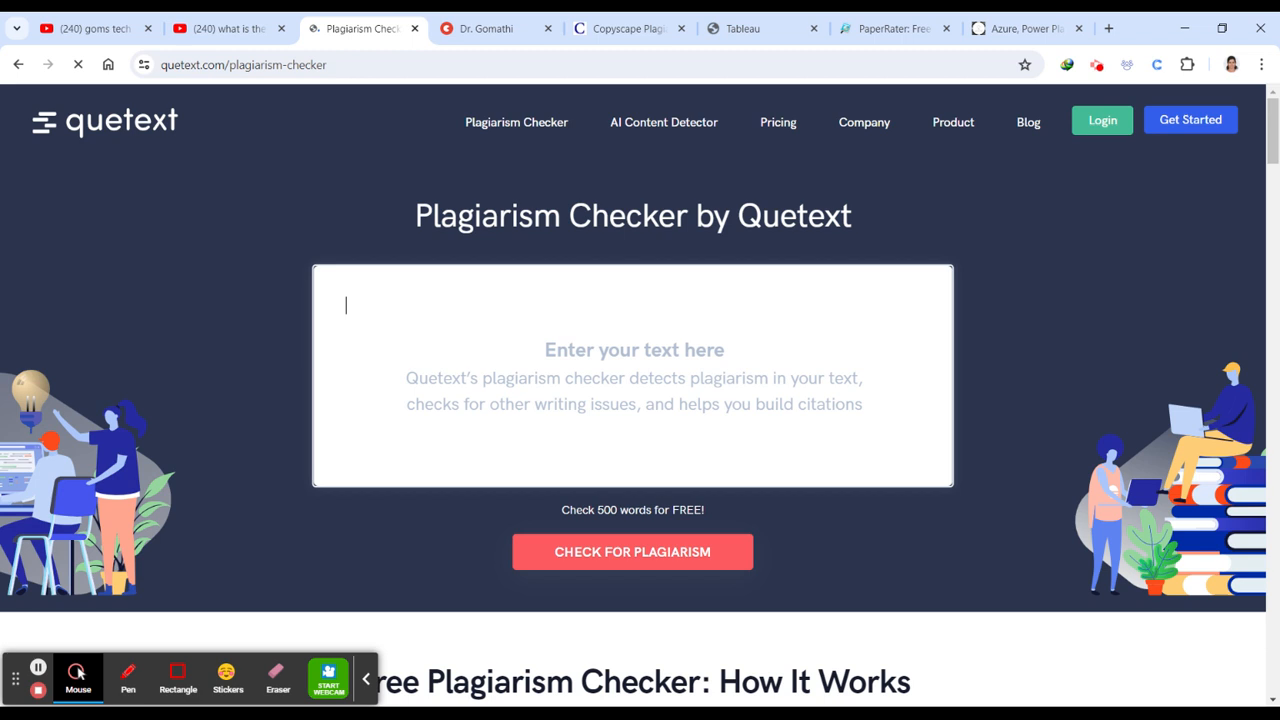
pyautogui.click(1108, 28)
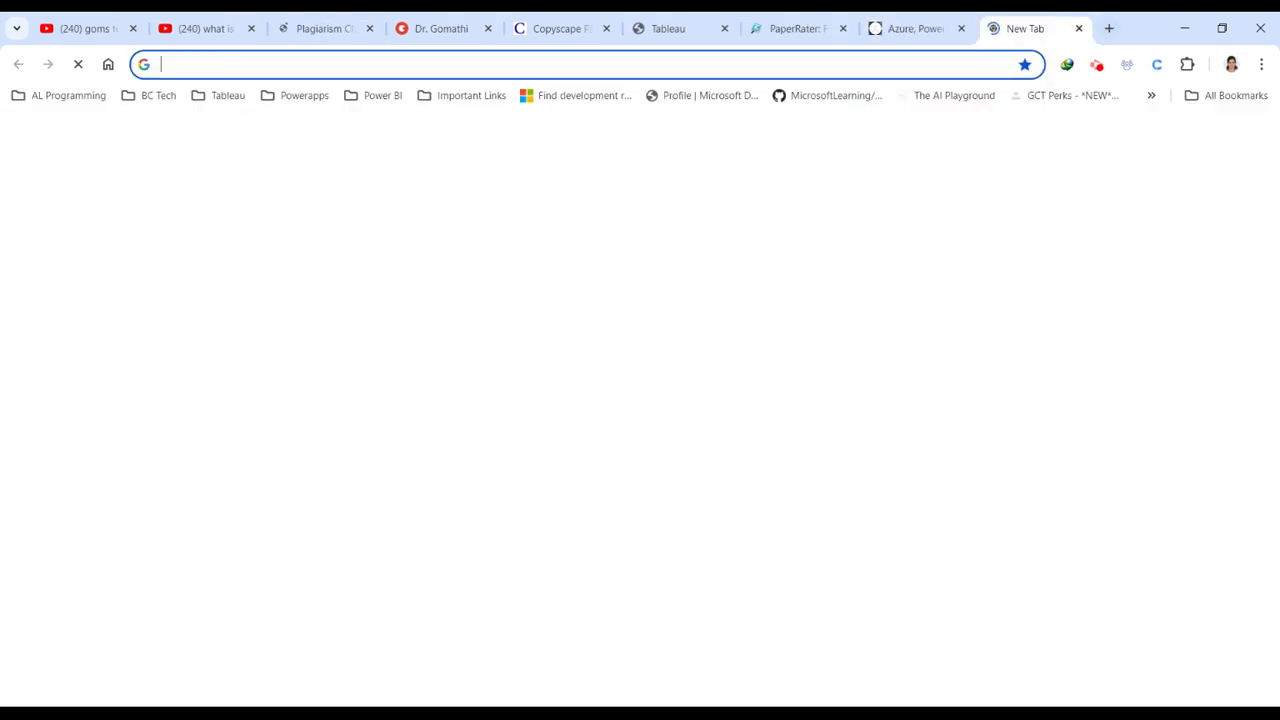
pyautogui.write('data mining')
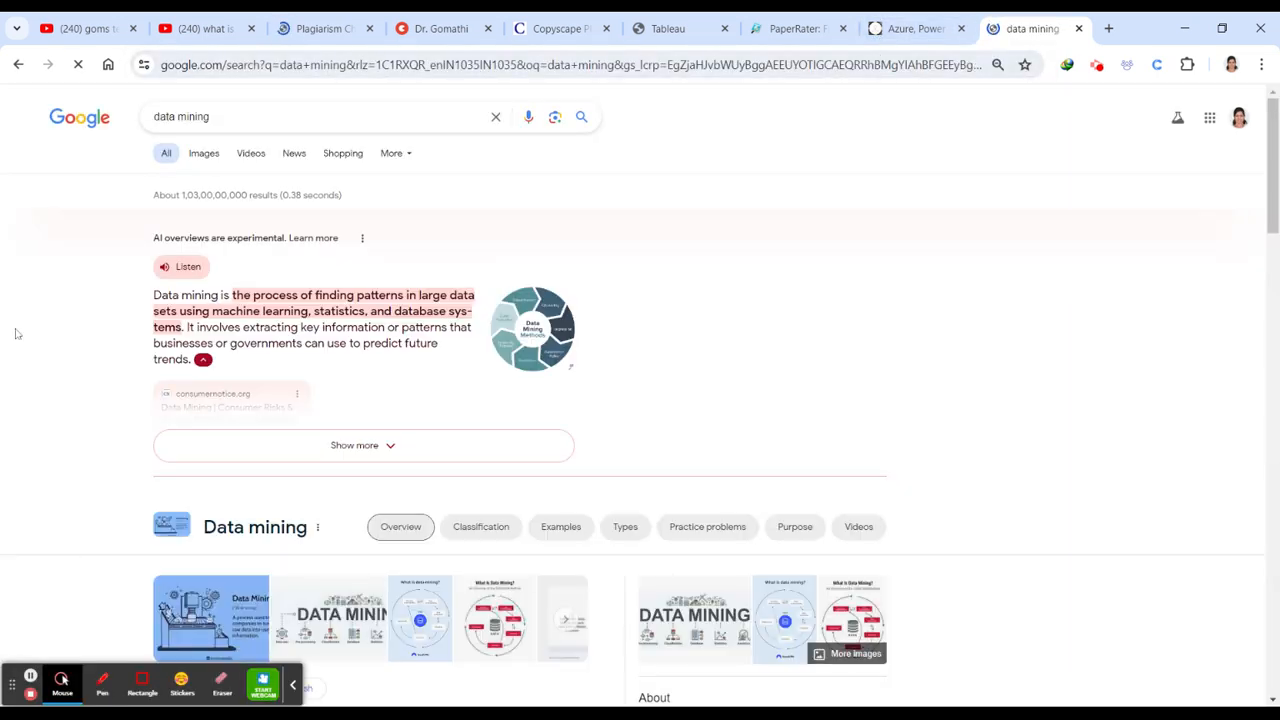
pyautogui.click(364, 444)
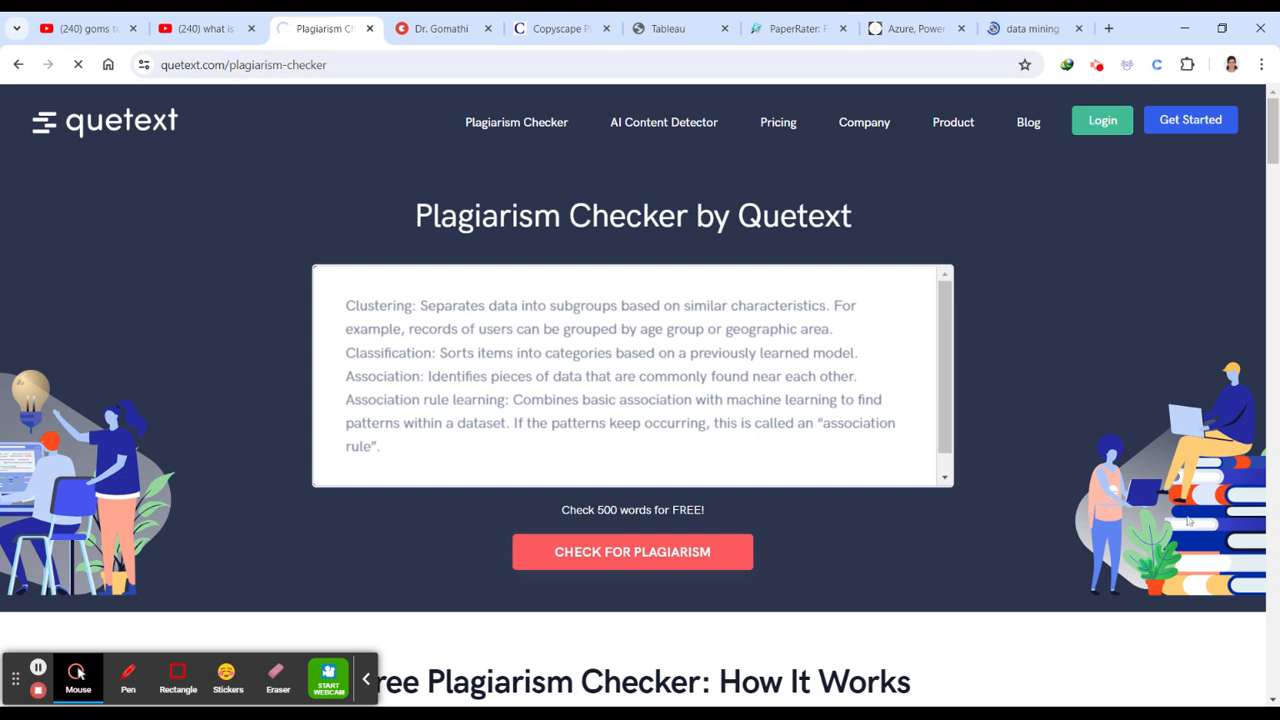
# Run the plagiarism check, getting 46% similarity with LinkedIn and HubSpot matches, and end the results tour
pyautogui.click(632, 552)
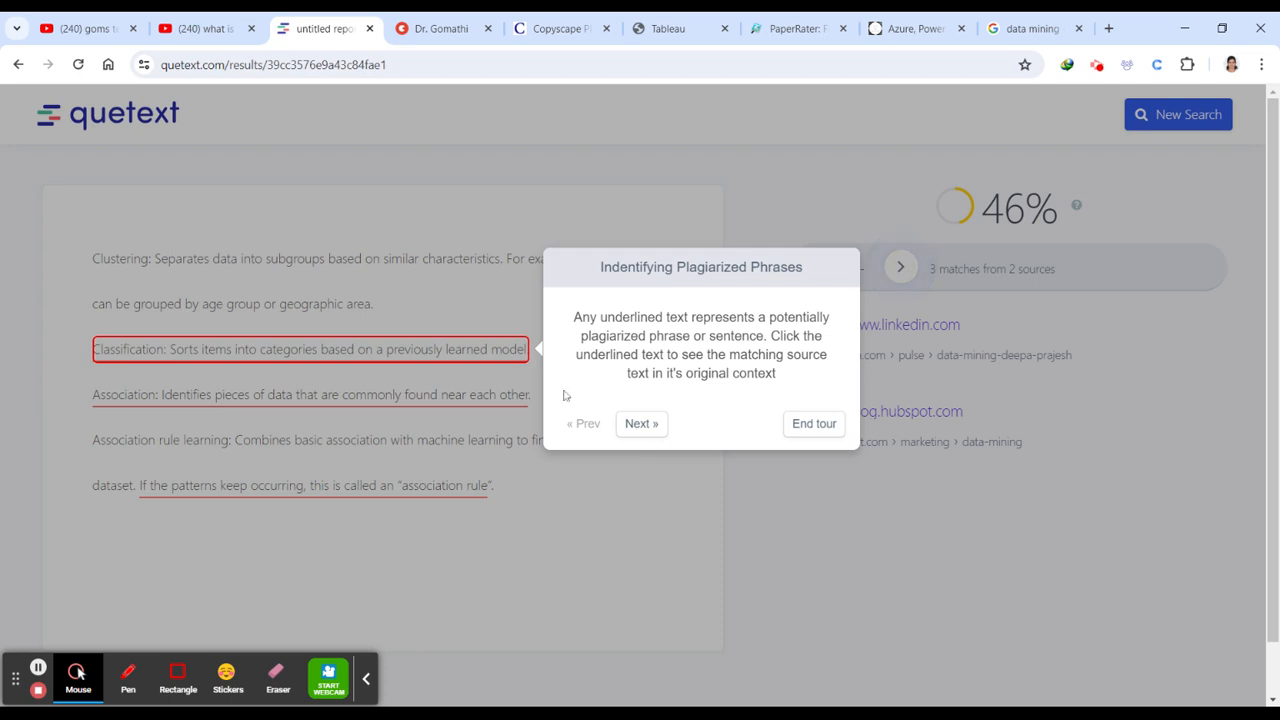
pyautogui.click(640, 424)
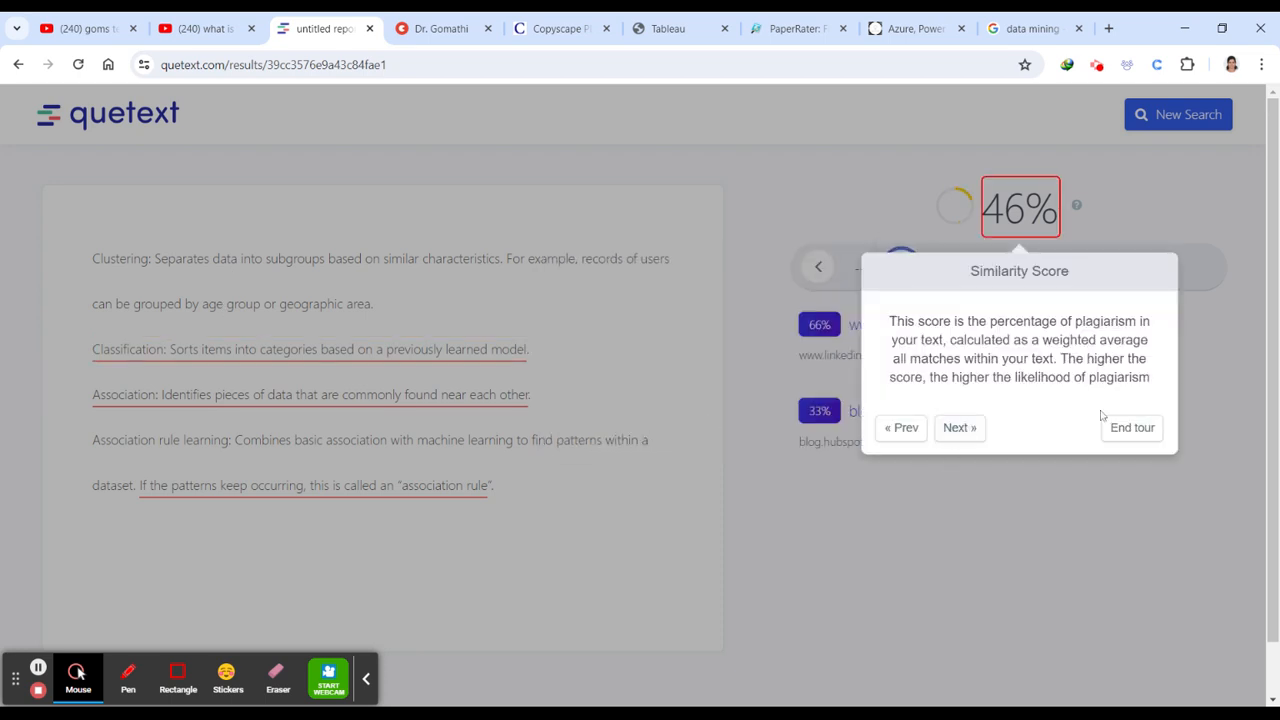
pyautogui.click(1132, 428)
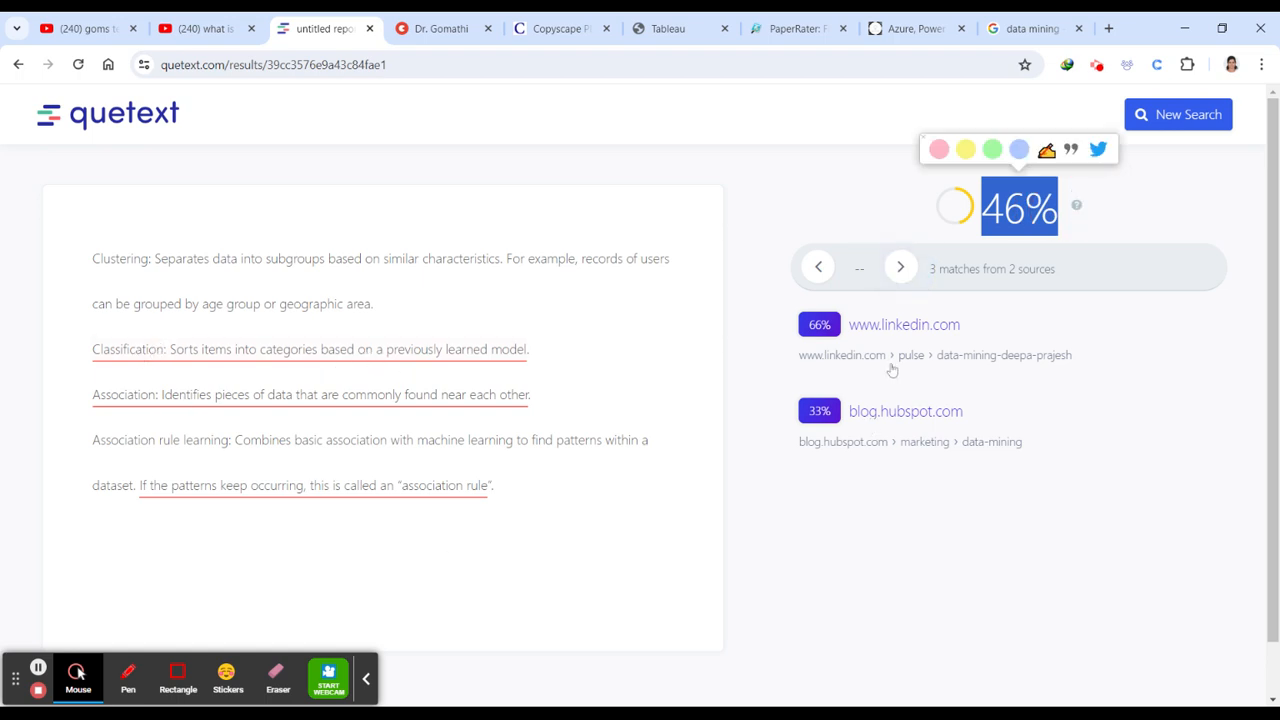
pyautogui.moveTo(910, 312)
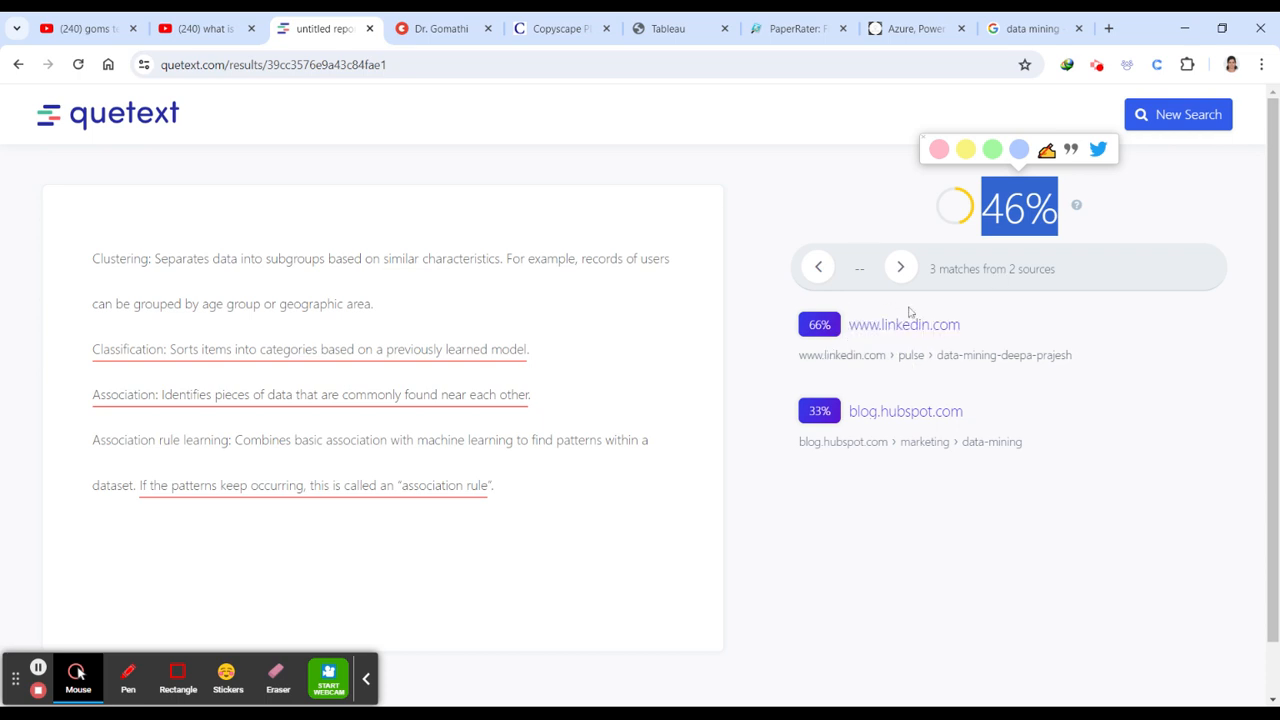
pyautogui.moveTo(4, 110)
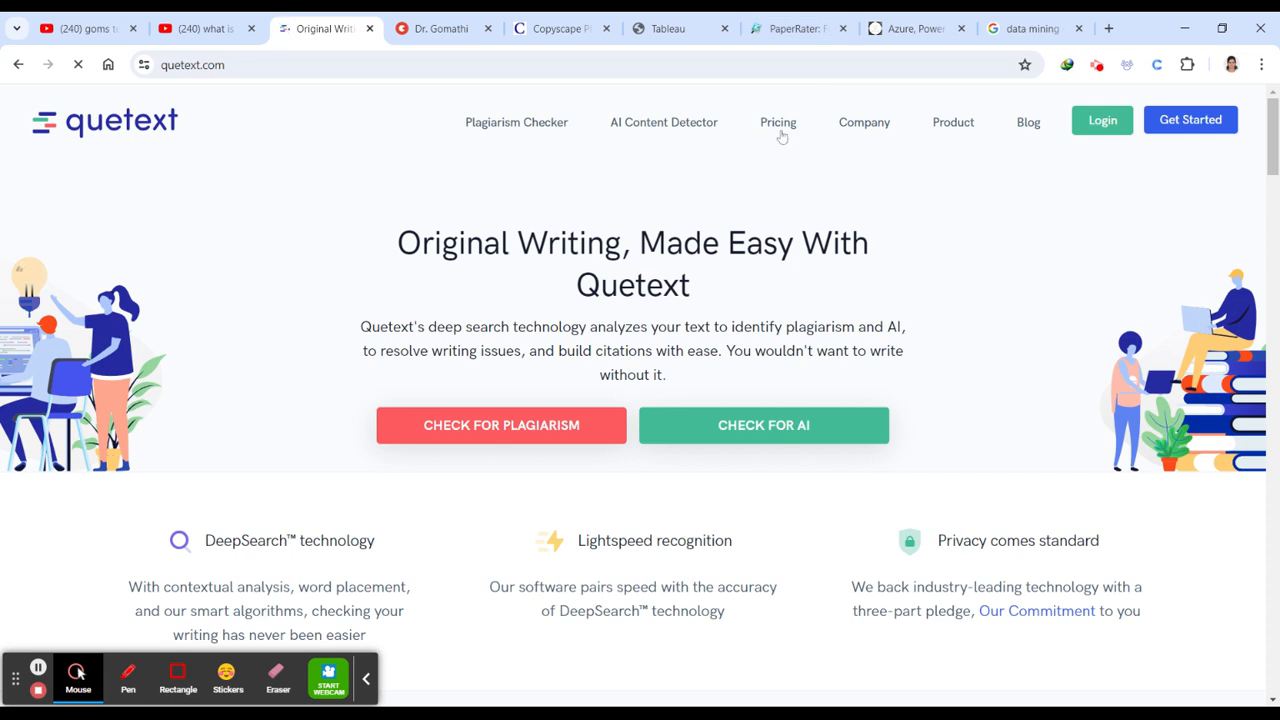
# Review Quetext's Free, Premium, Enterprise and AI Detector plans, highlighting the $4.40 AI Detector price
pyautogui.click(778, 122)
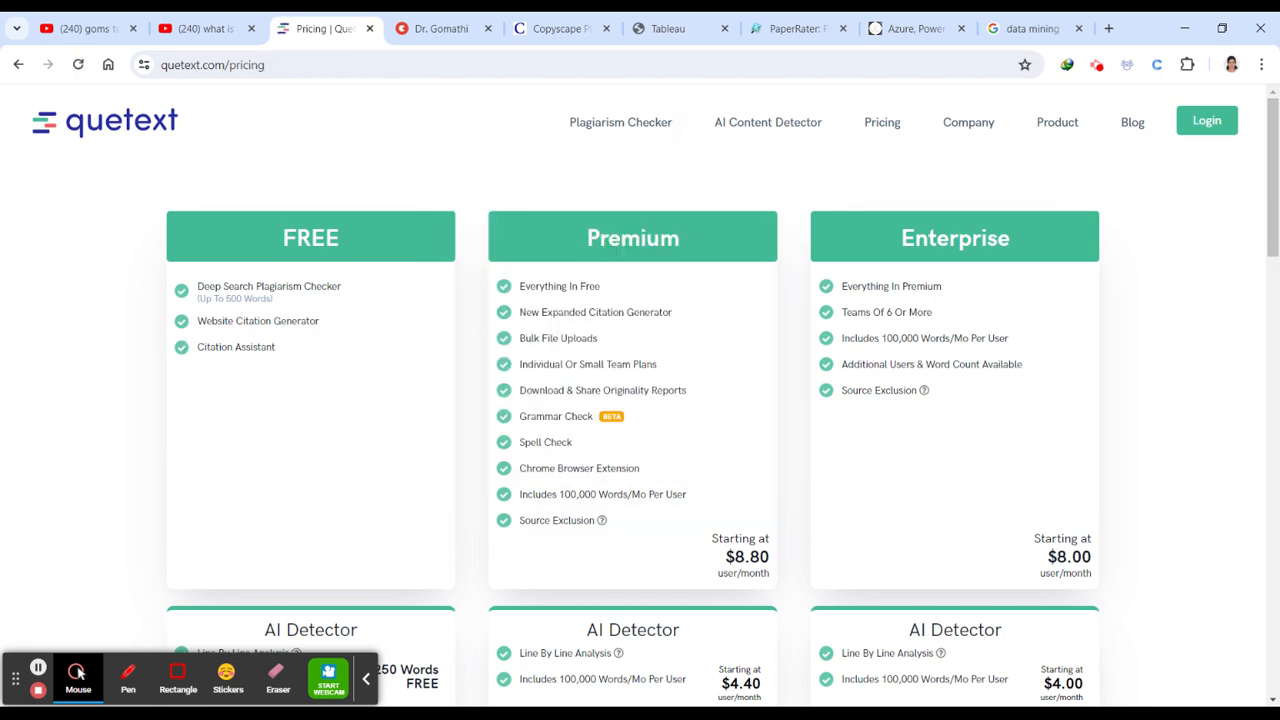
pyautogui.scroll(-3)
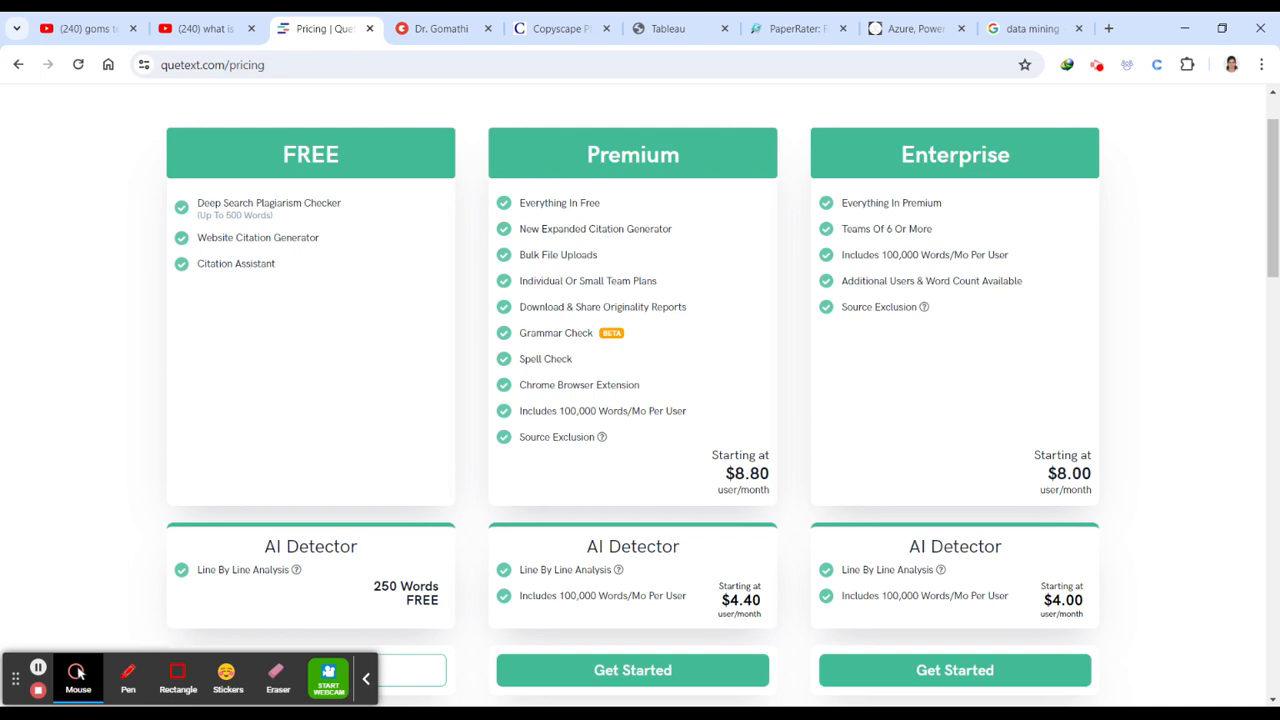
pyautogui.moveTo(1012, 496)
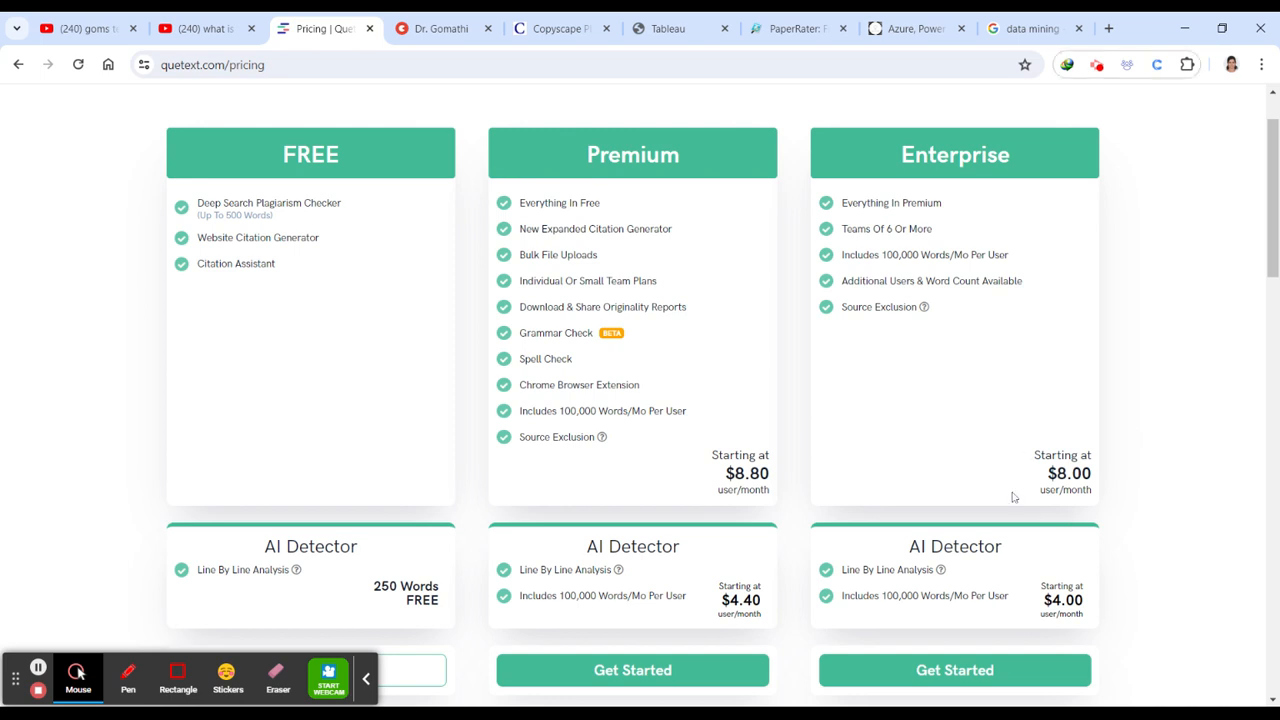
pyautogui.scroll(-3)
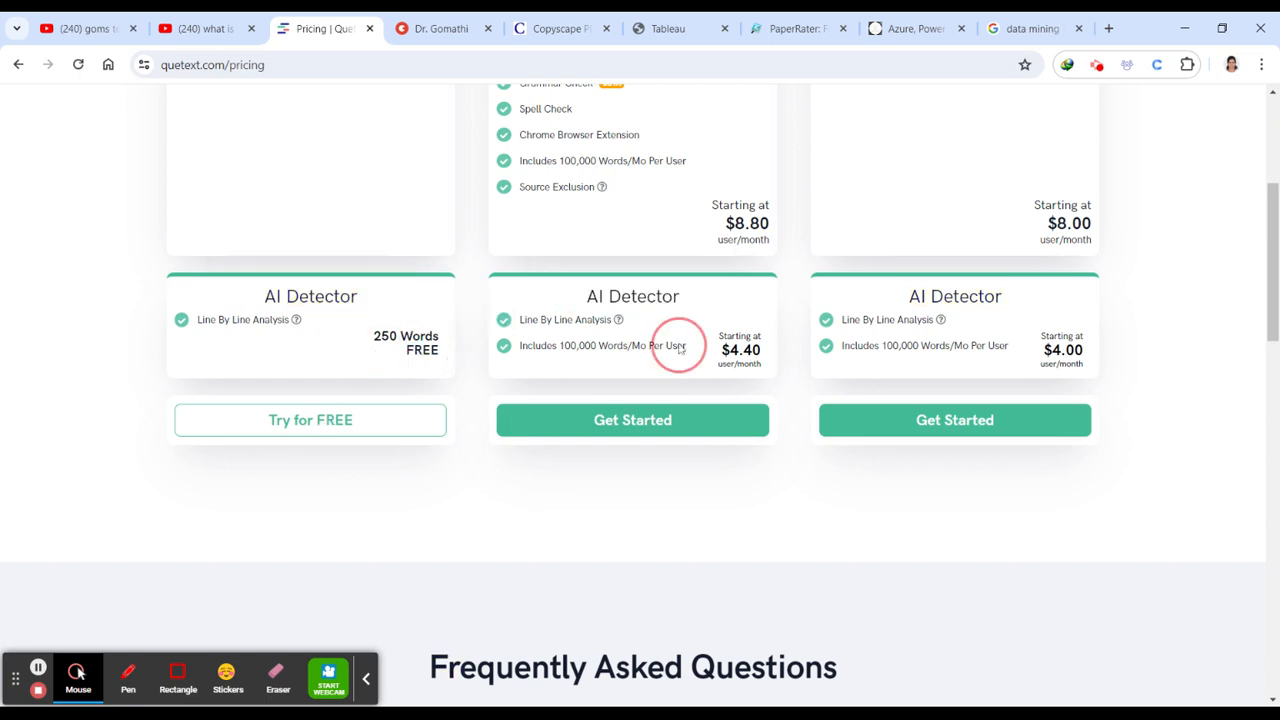
pyautogui.doubleClick(740, 350)
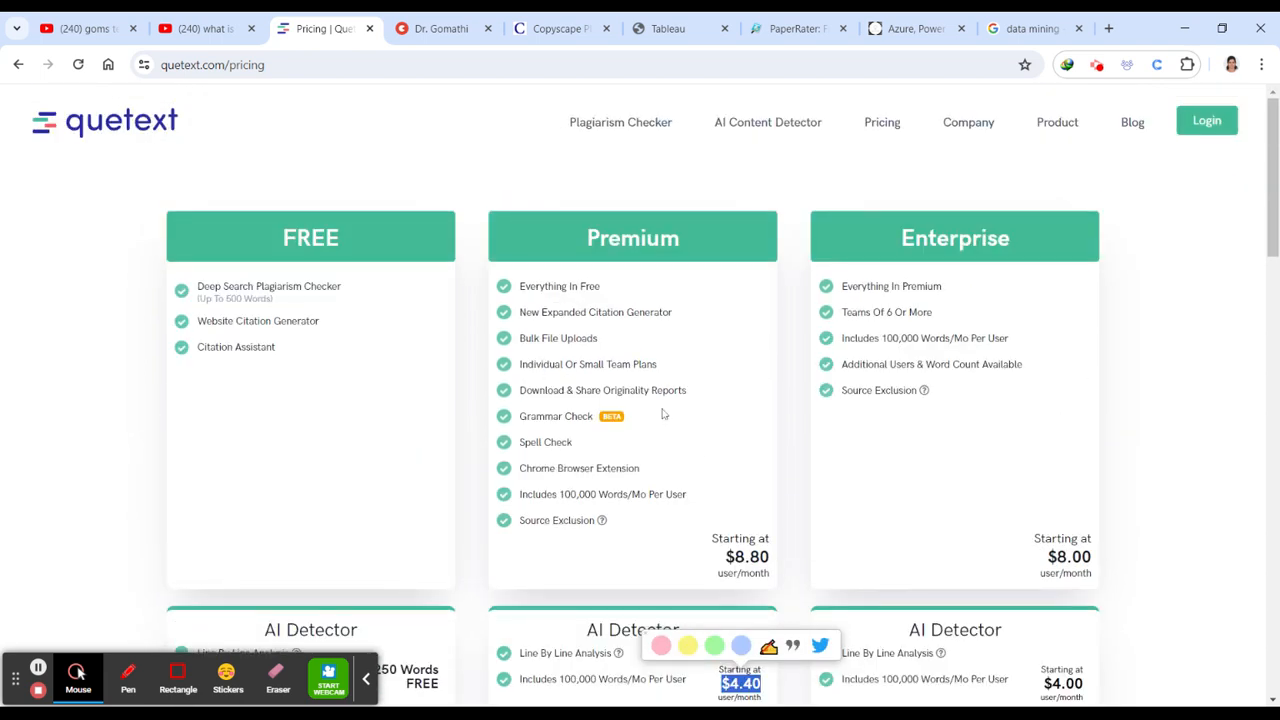
pyautogui.click(440, 28)
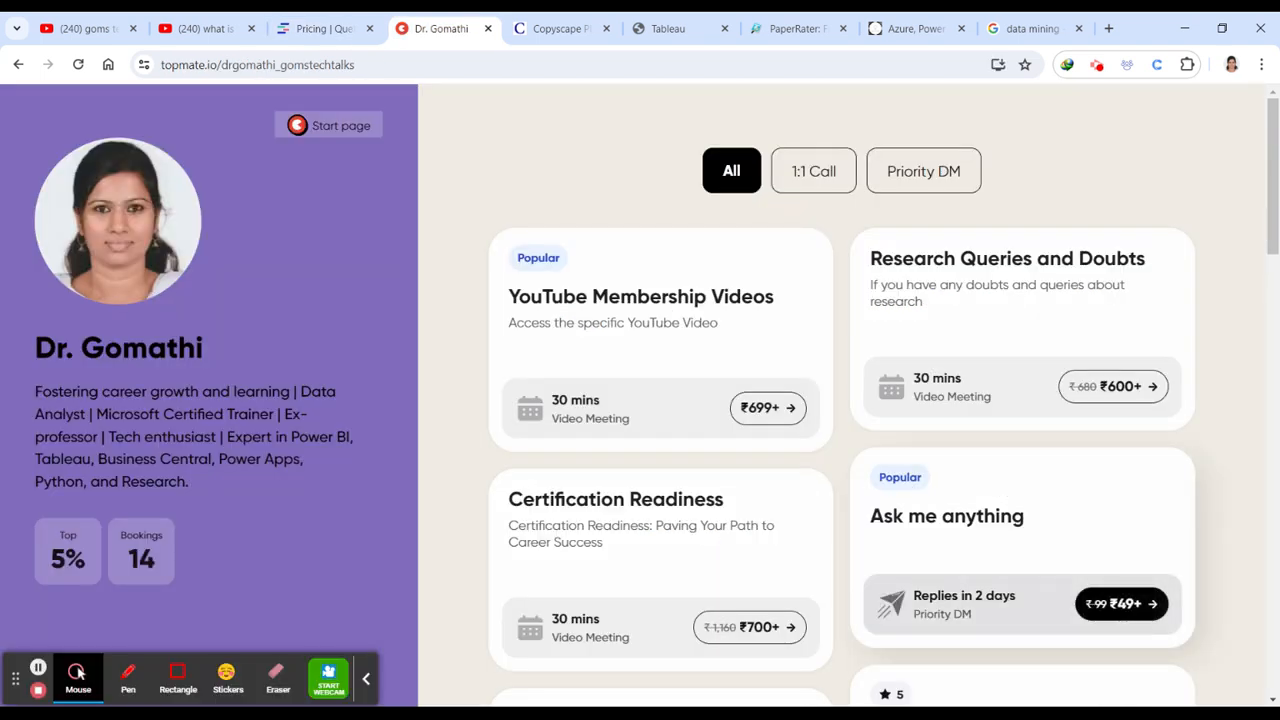
# Glance at the YouTube description, then scroll through the Topmate profile's paid session options
pyautogui.click(196, 28)
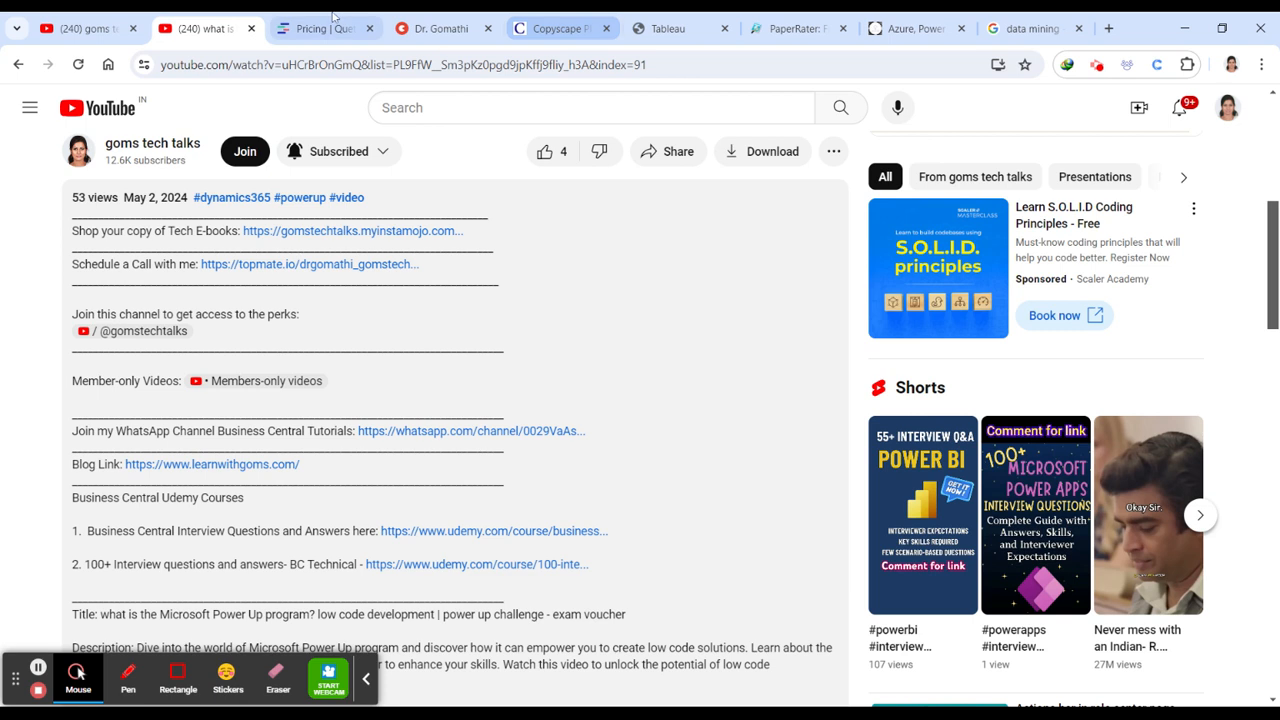
pyautogui.click(442, 28)
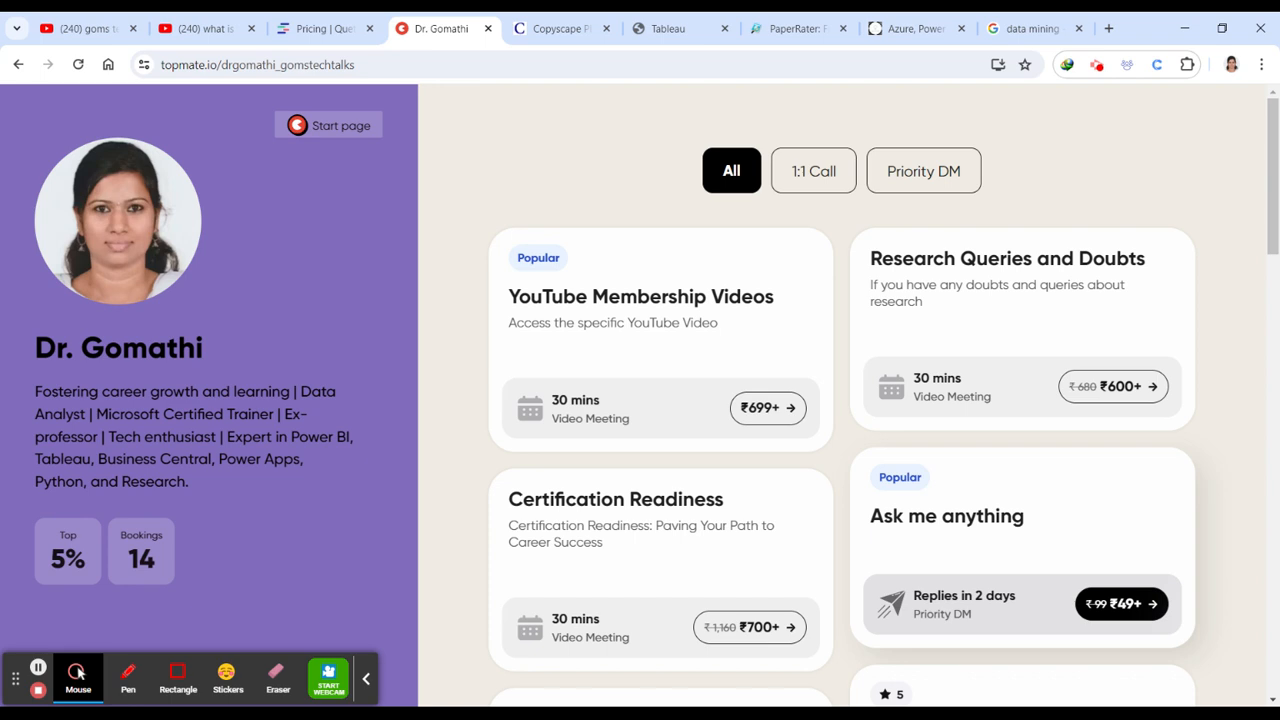
pyautogui.scroll(-3)
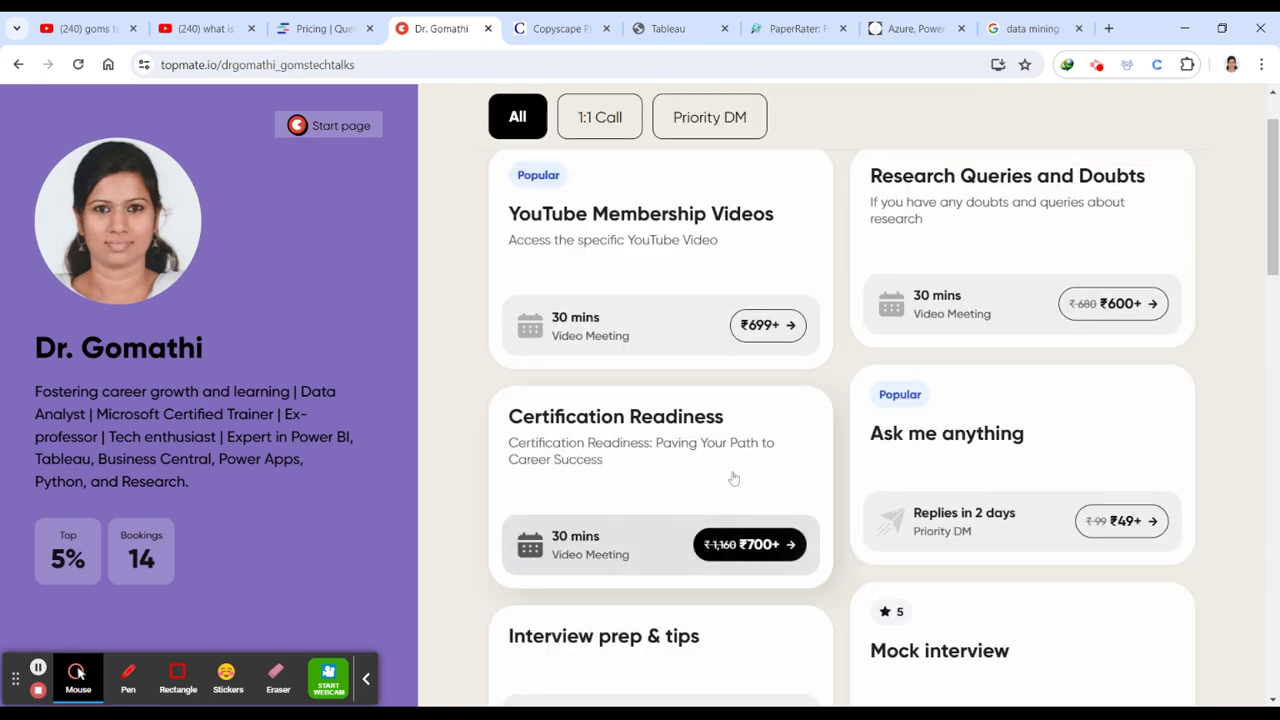
pyautogui.scroll(-3)
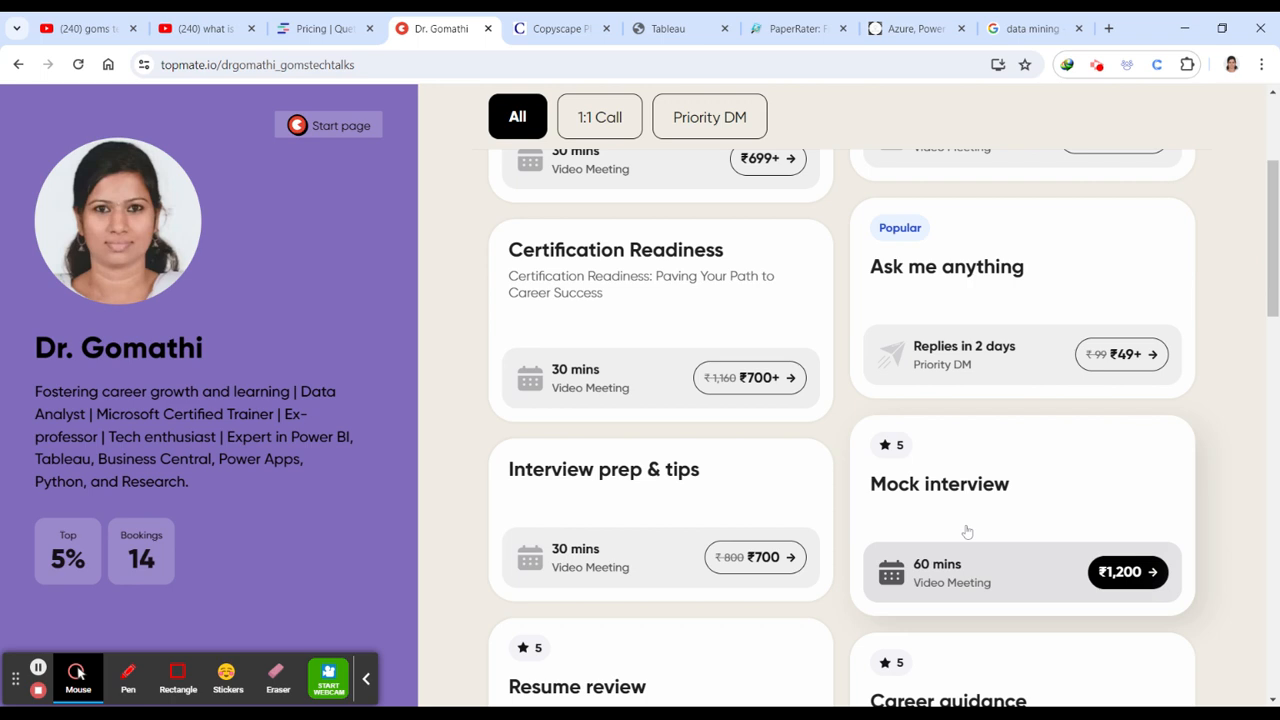
pyautogui.scroll(-3)
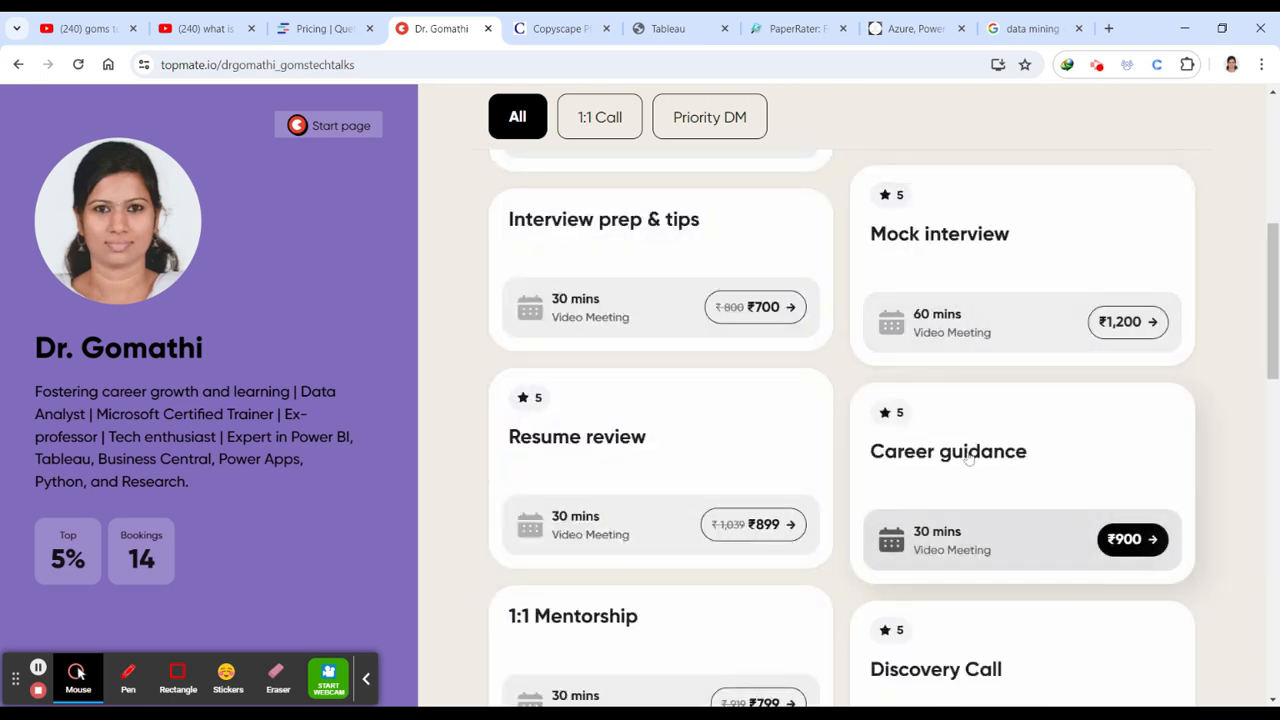
pyautogui.scroll(-3)
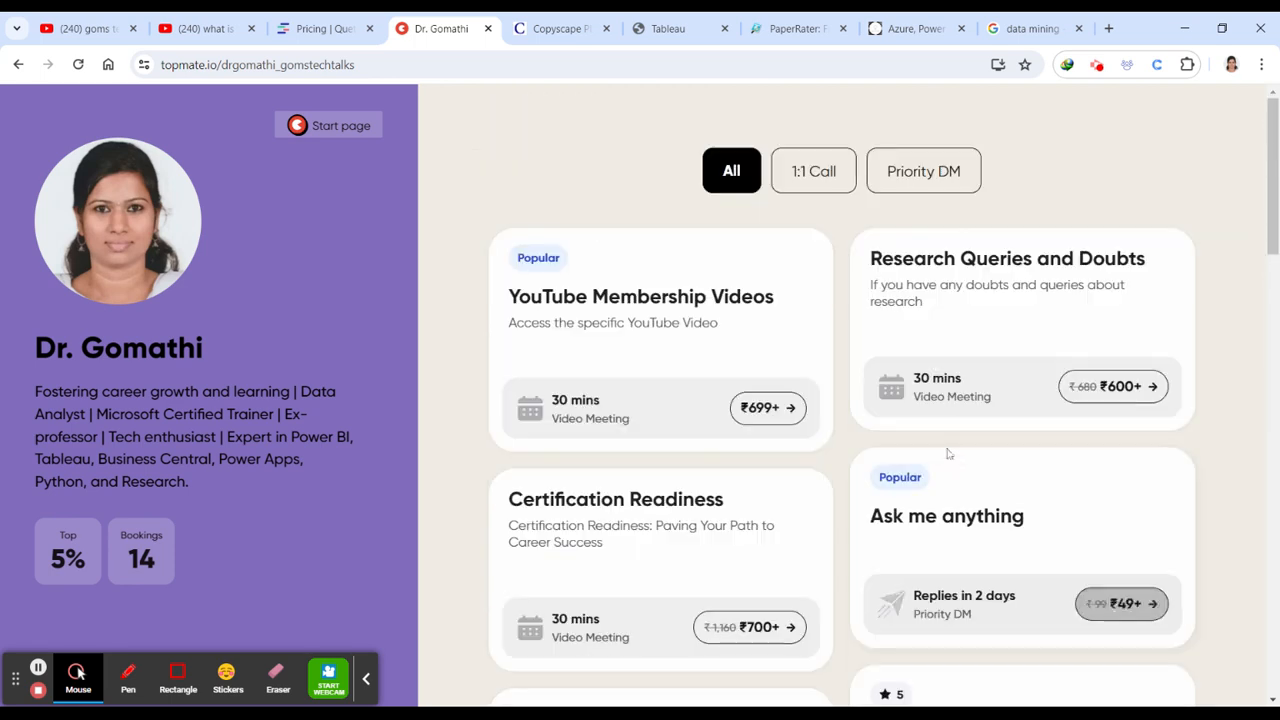
# Move over to the Copyscape site
pyautogui.click(560, 28)
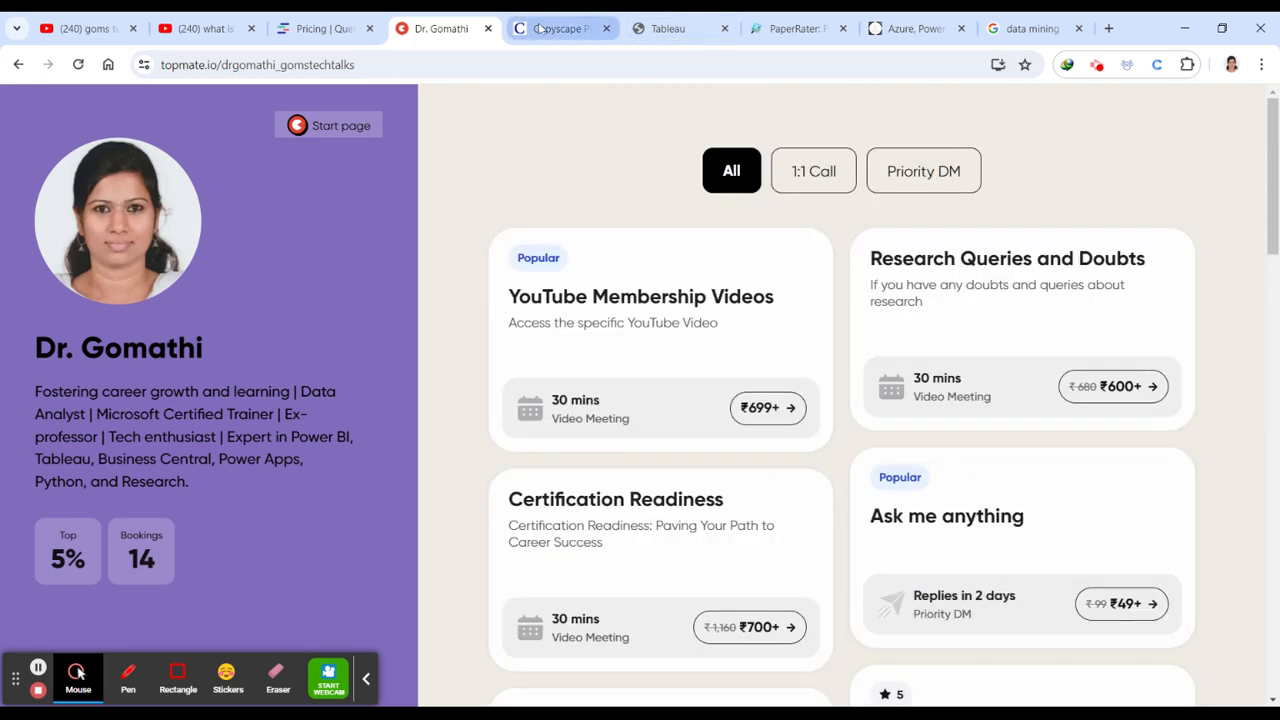
pyautogui.click(560, 28)
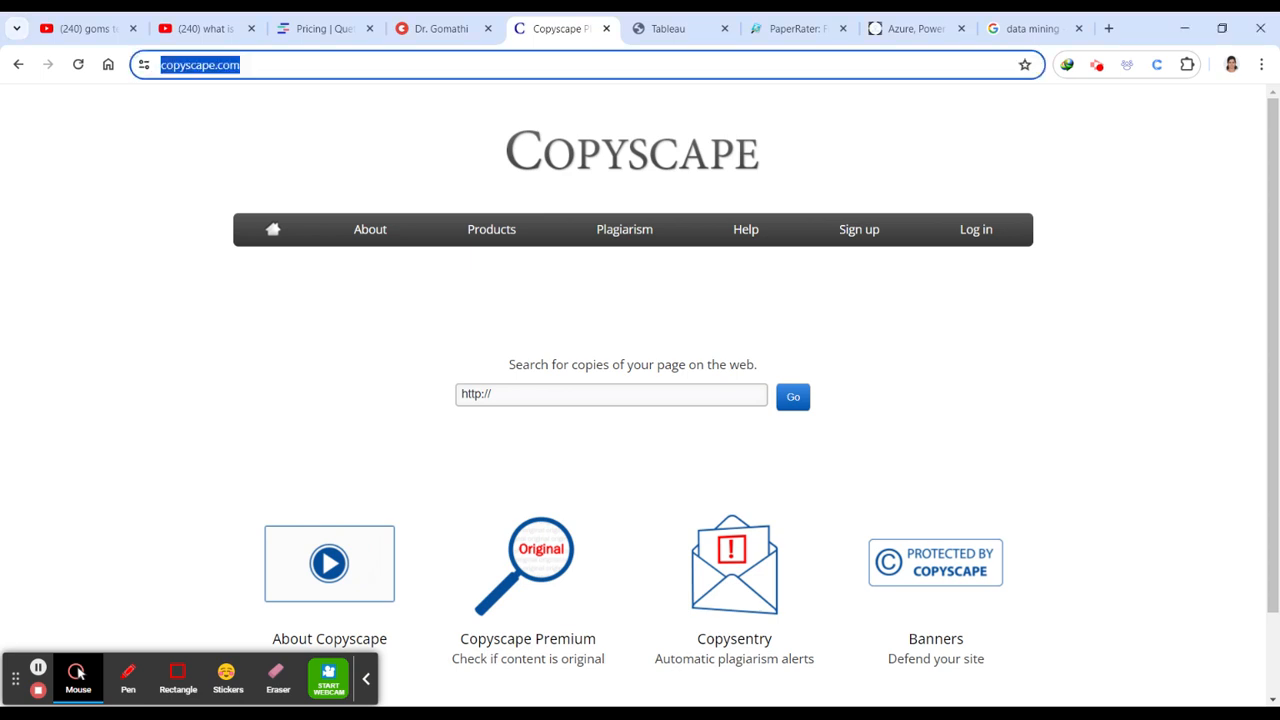
# Read Copyscape's About Plagiarism page from the Plagiarism menu
pyautogui.click(612, 394)
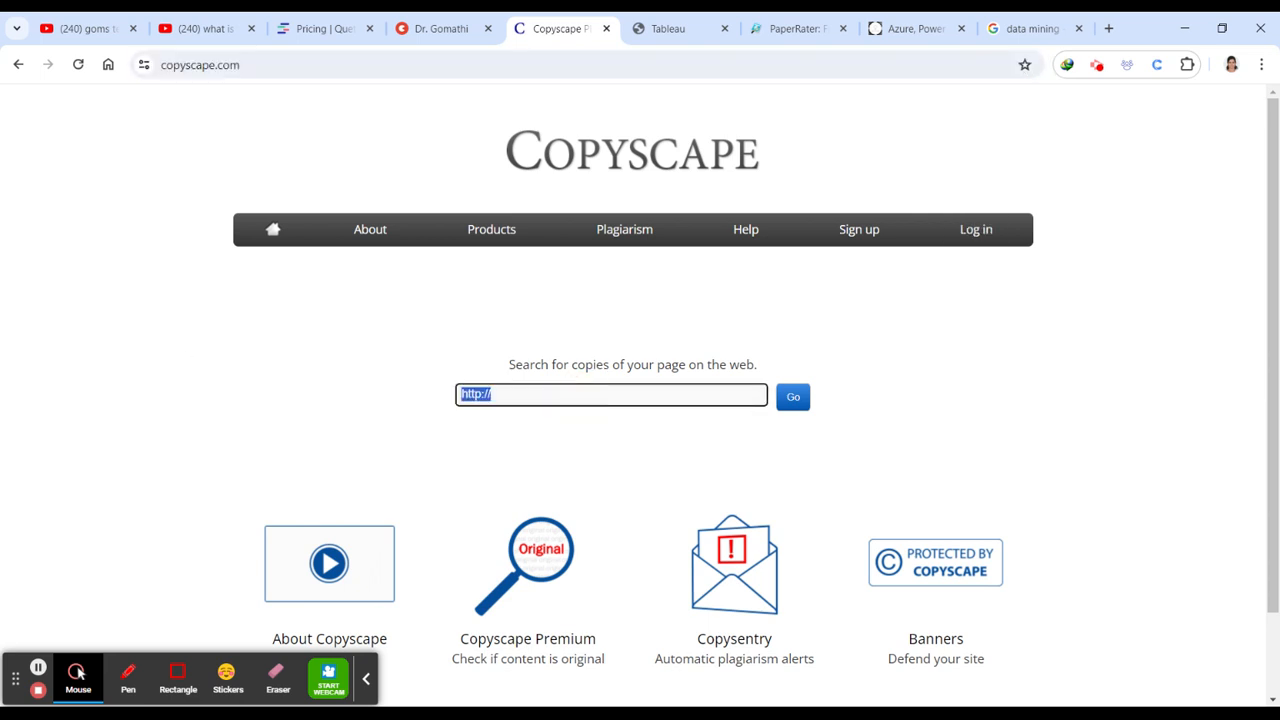
pyautogui.click(624, 228)
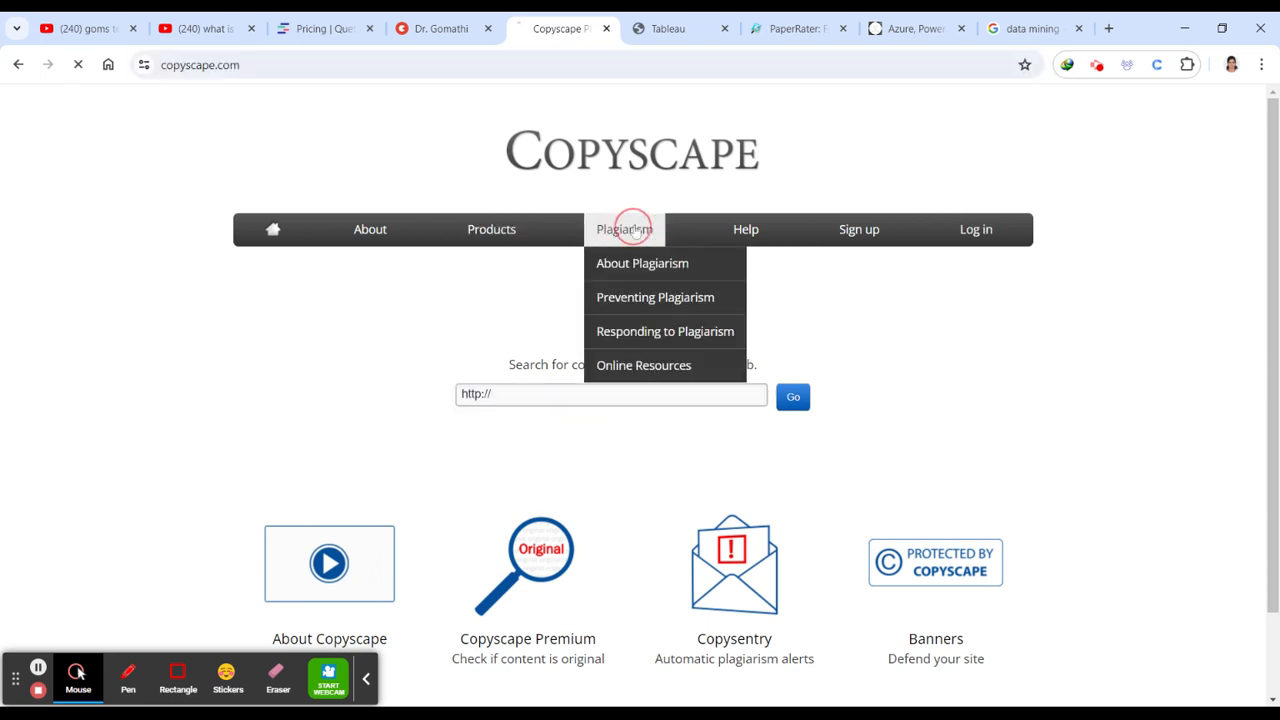
pyautogui.click(624, 228)
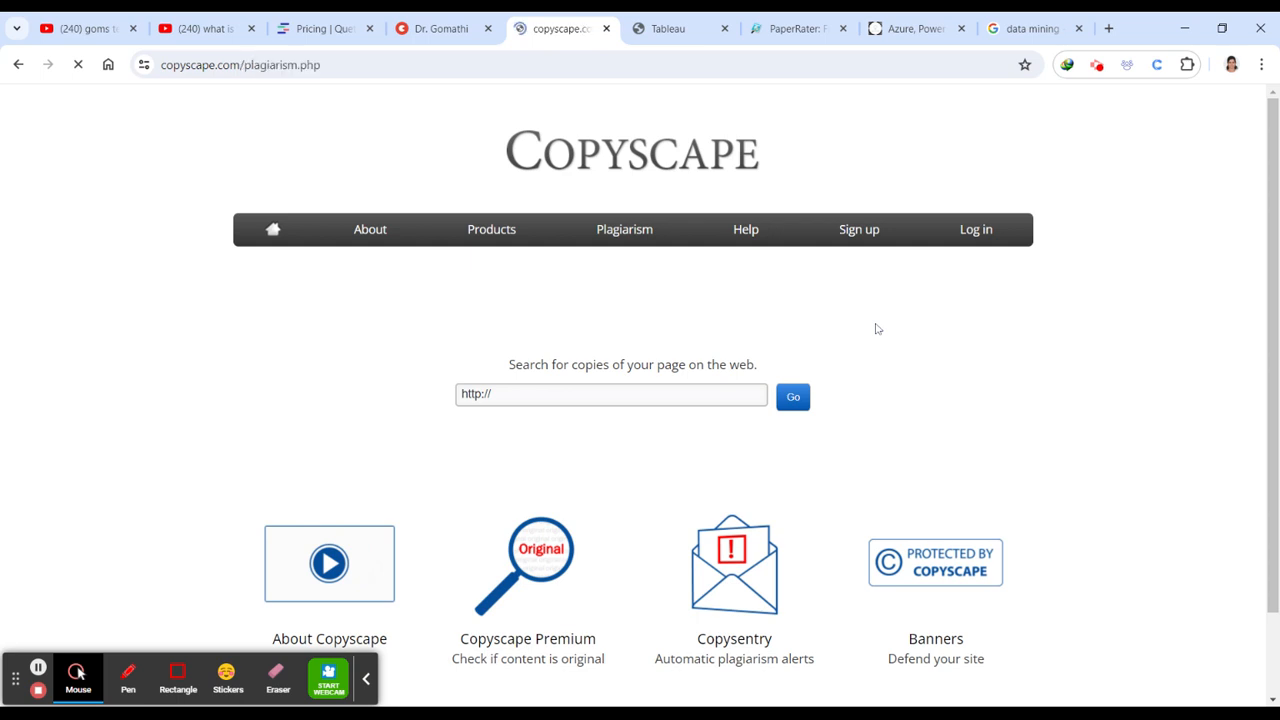
pyautogui.scroll(-3)
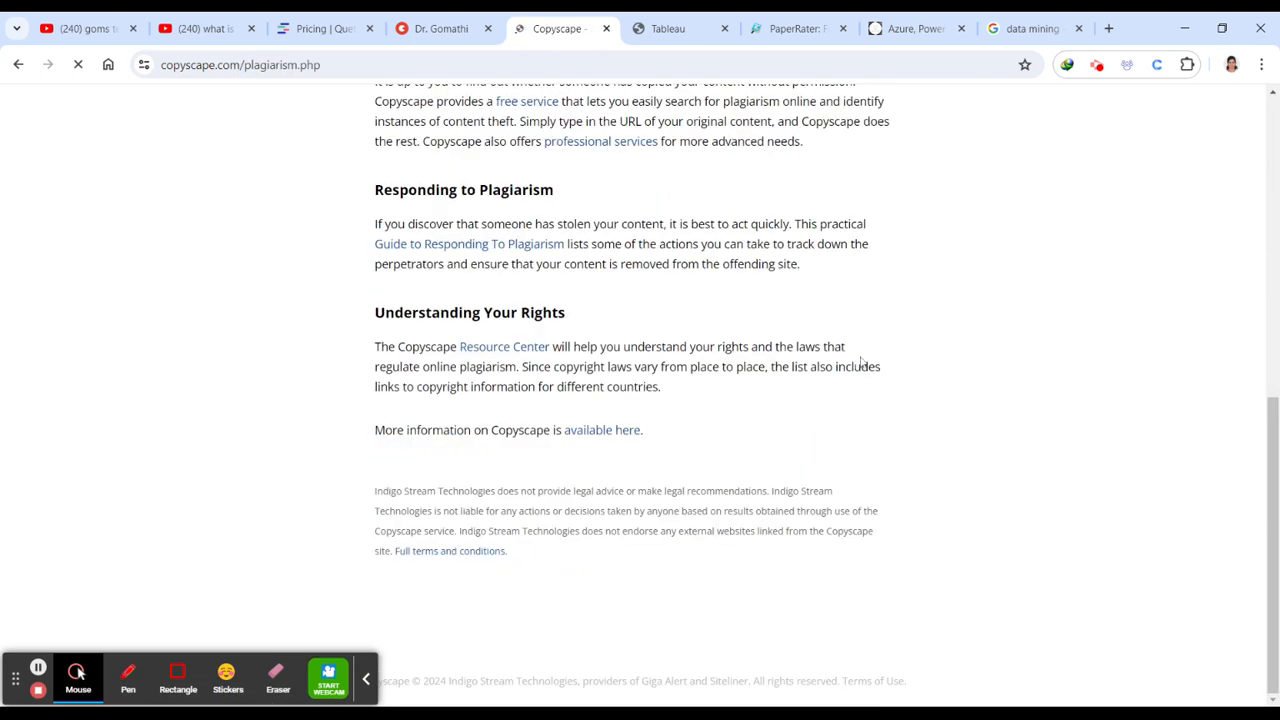
pyautogui.scroll(3)
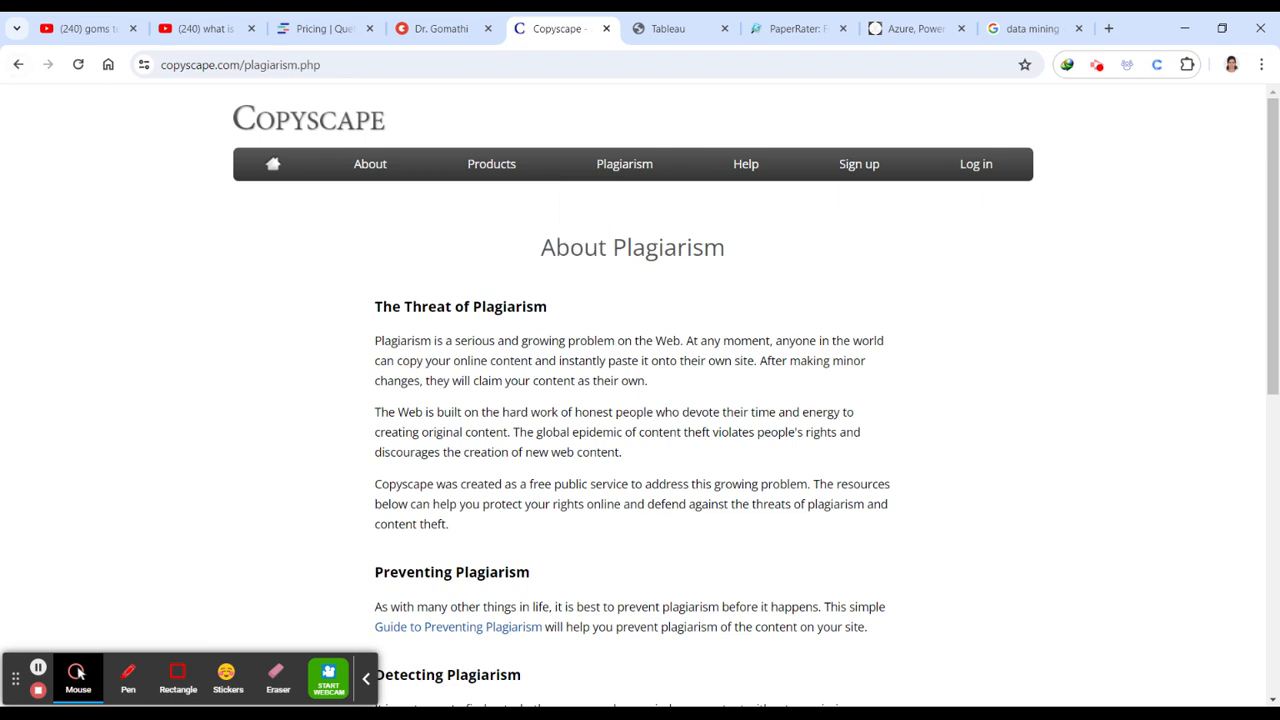
pyautogui.moveTo(776, 430)
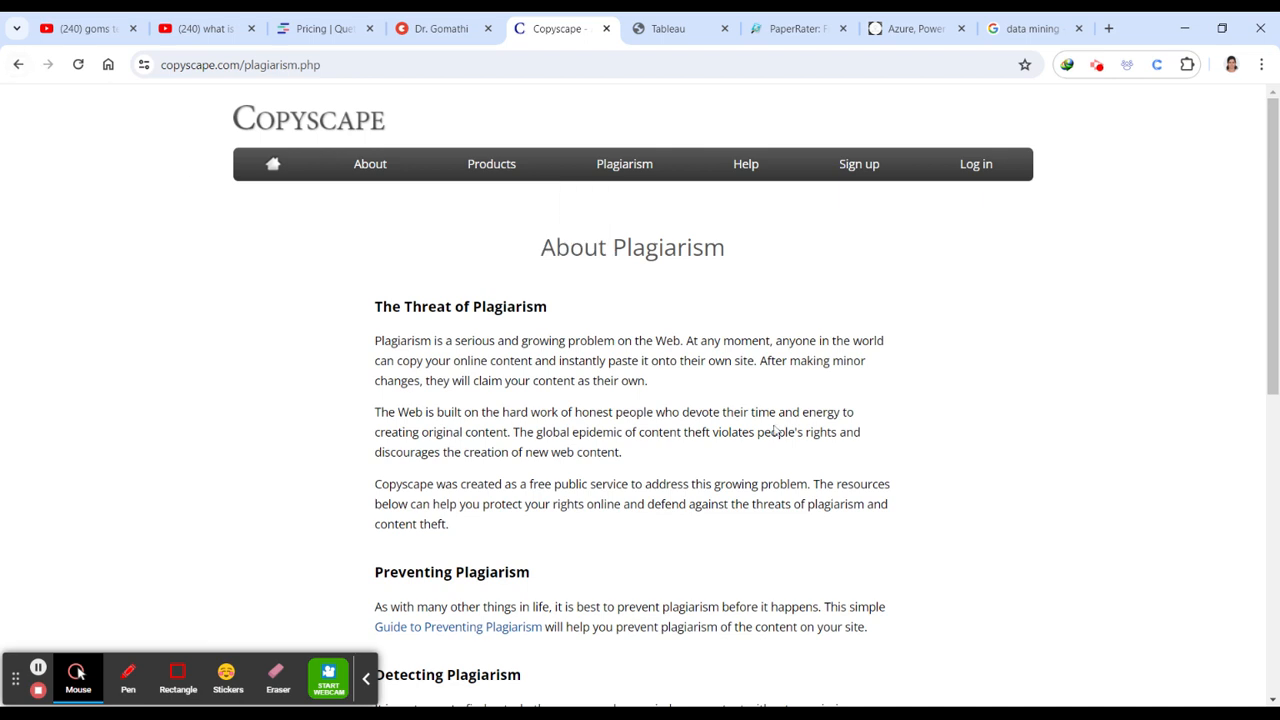
pyautogui.moveTo(828, 426)
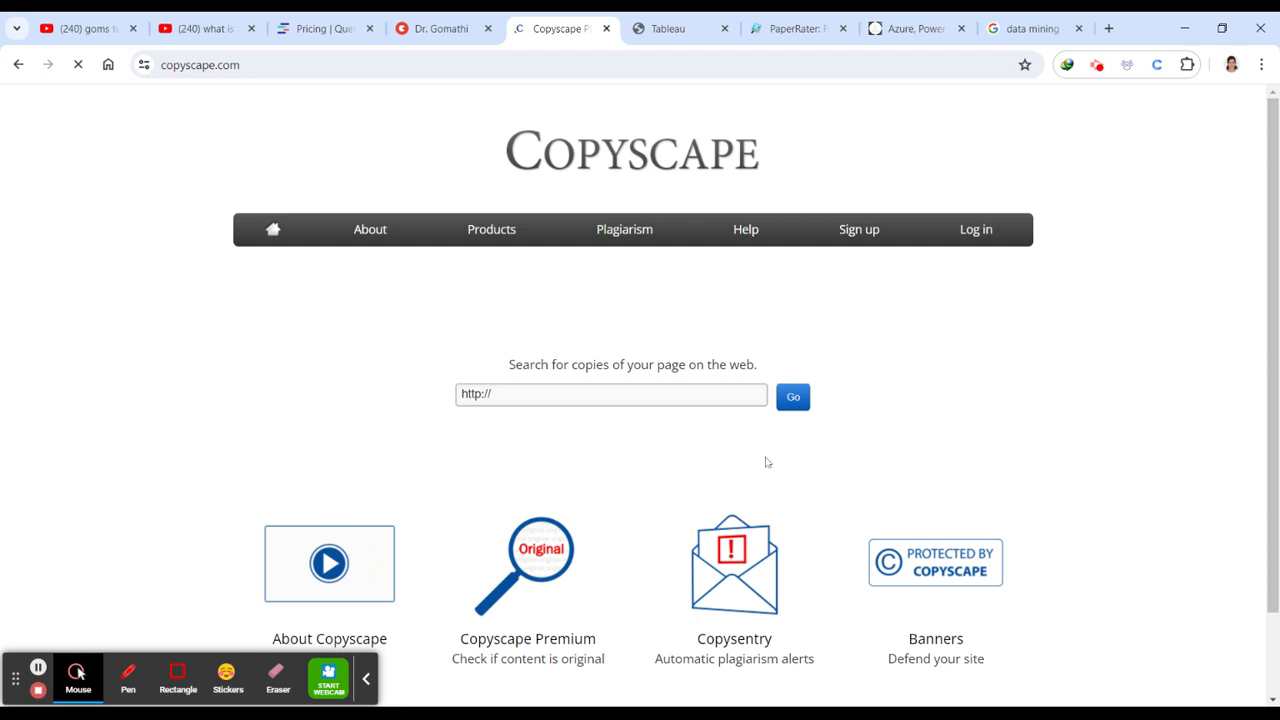
pyautogui.scroll(-3)
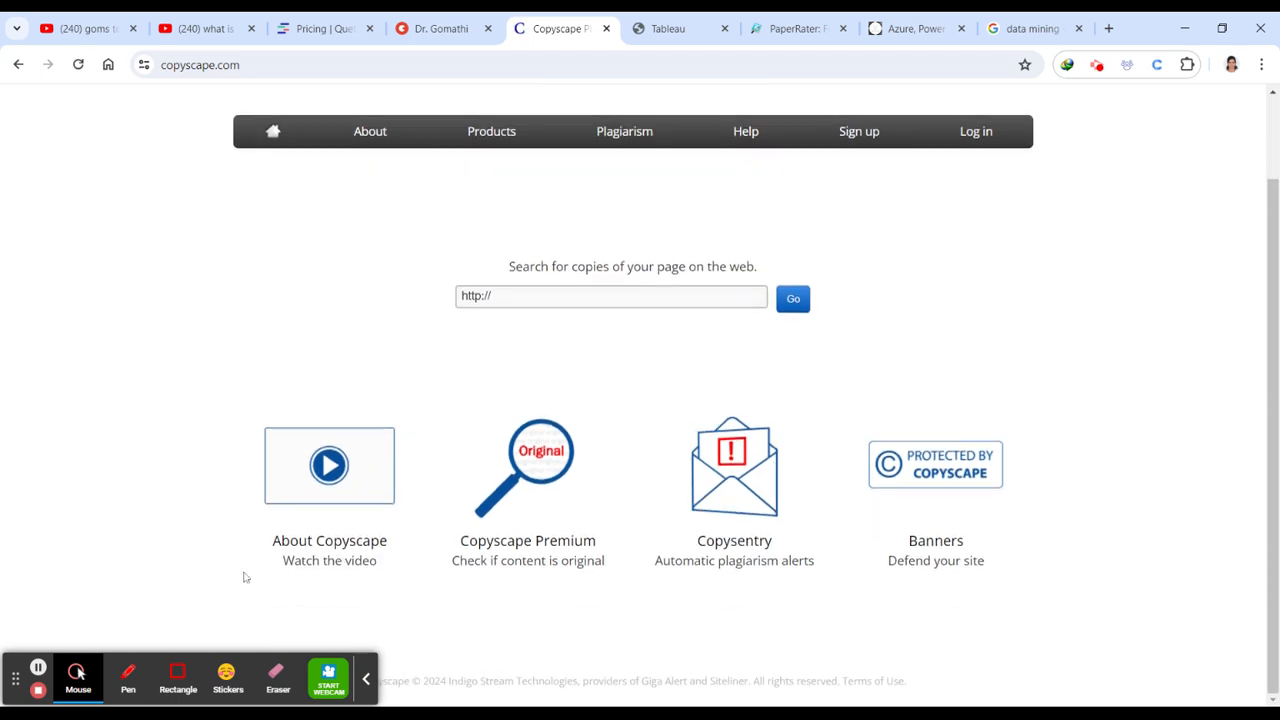
pyautogui.scroll(3)
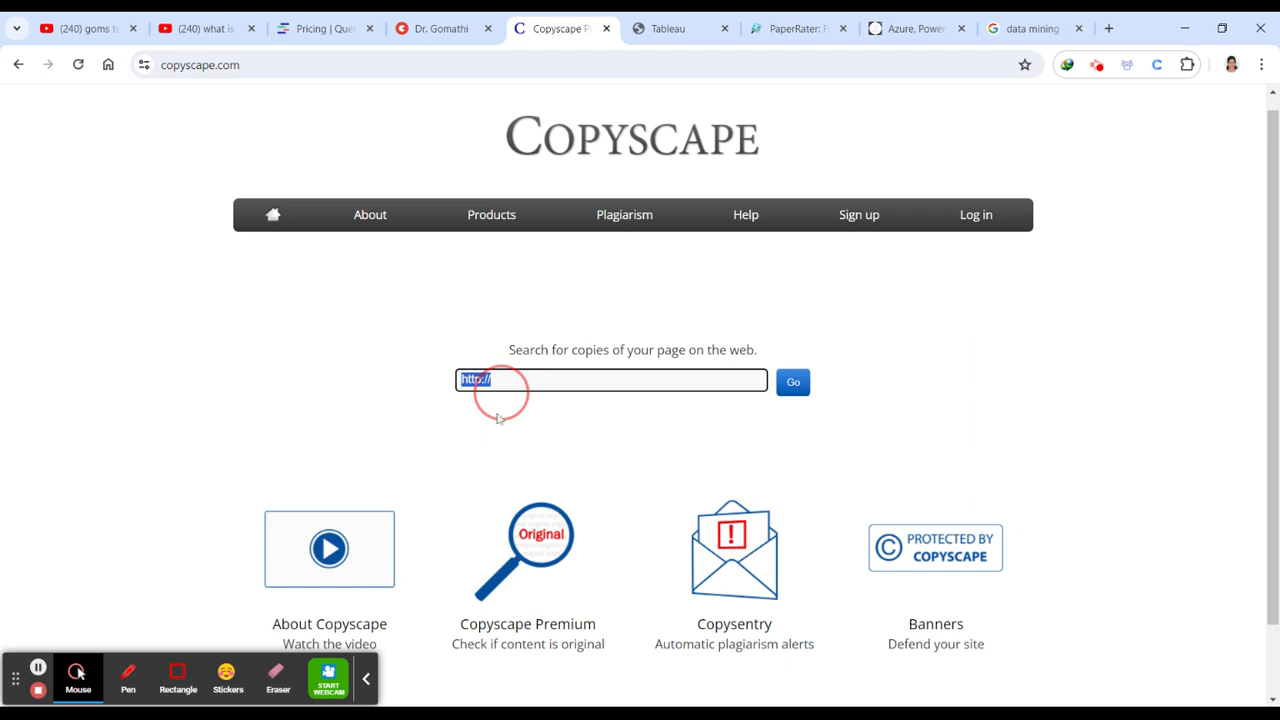
# Go to the Copysentry automatic protection page from the Products menu
pyautogui.click(492, 214)
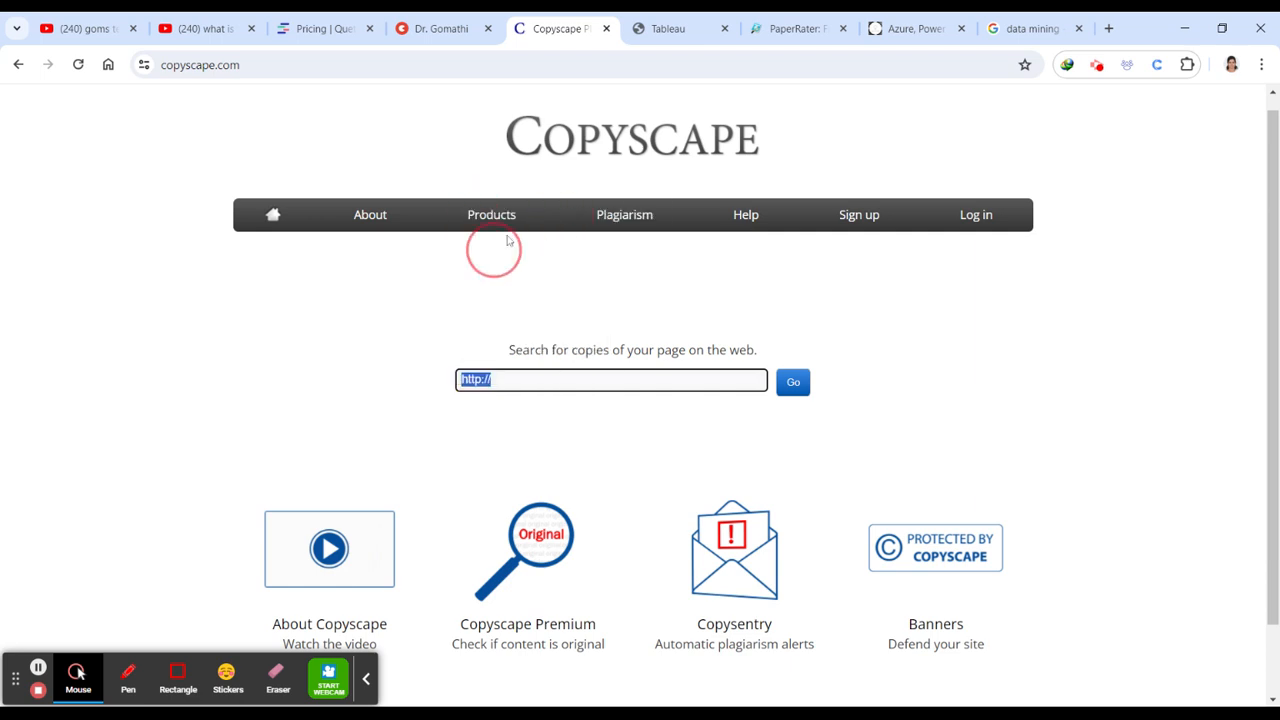
pyautogui.click(492, 214)
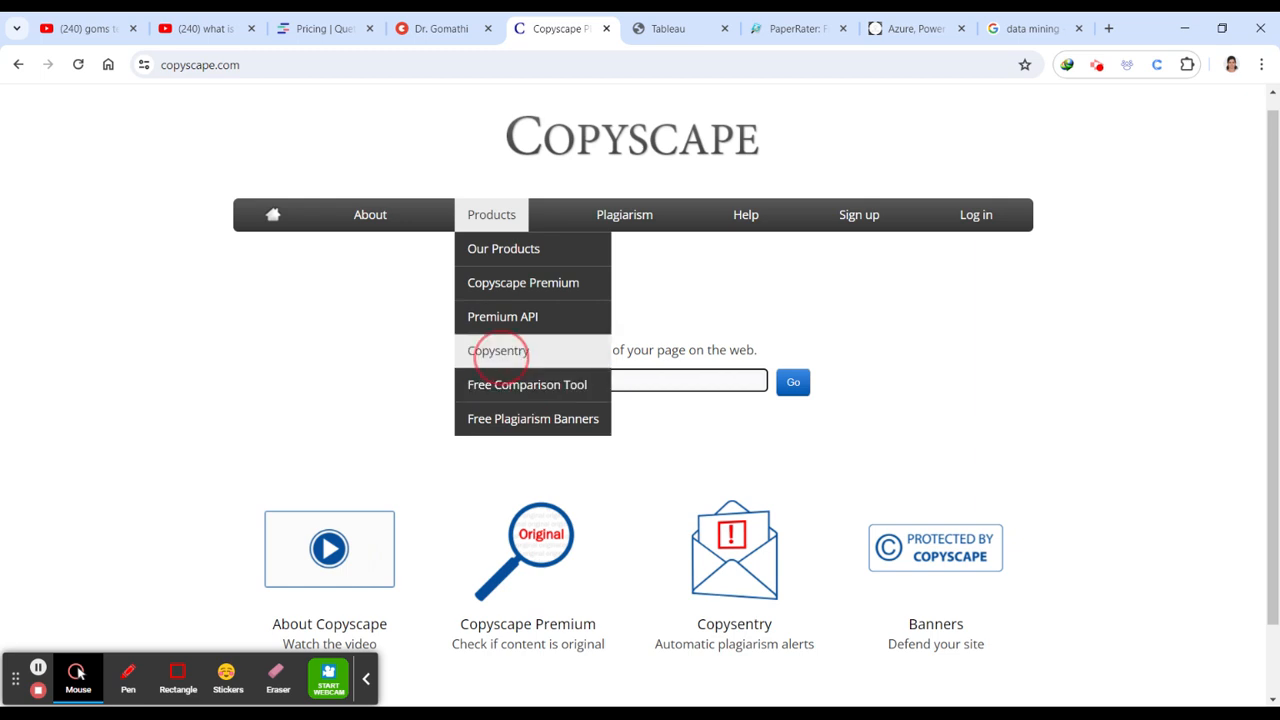
pyautogui.click(498, 350)
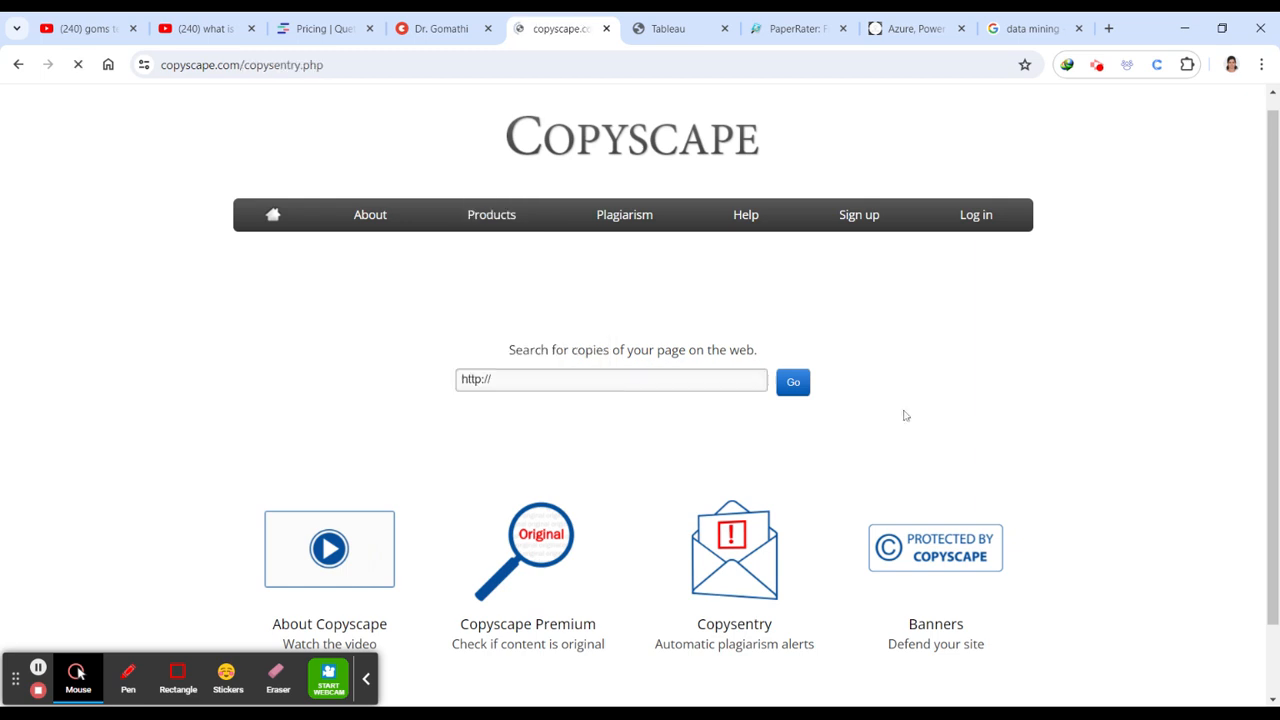
# Skim Copysentry's pricing tiers, then view the free Protected by Copyscape banner gallery
pyautogui.scroll(-3)
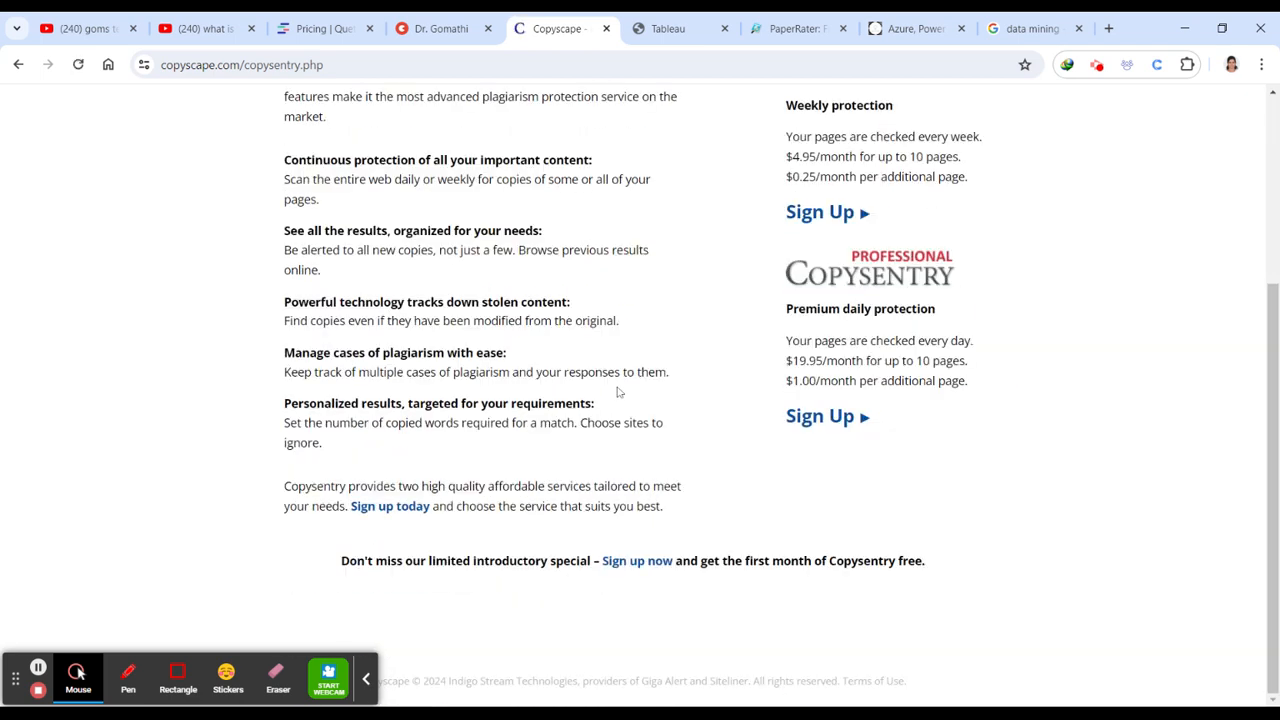
pyautogui.scroll(3)
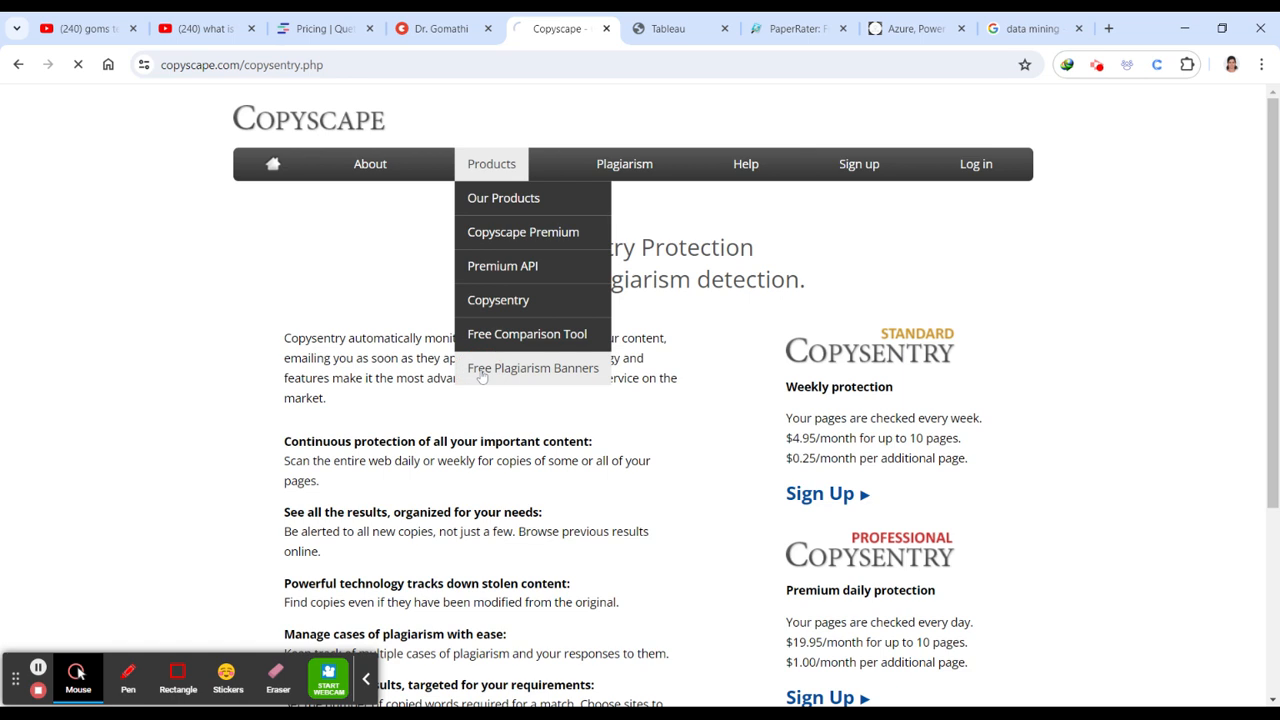
pyautogui.click(532, 368)
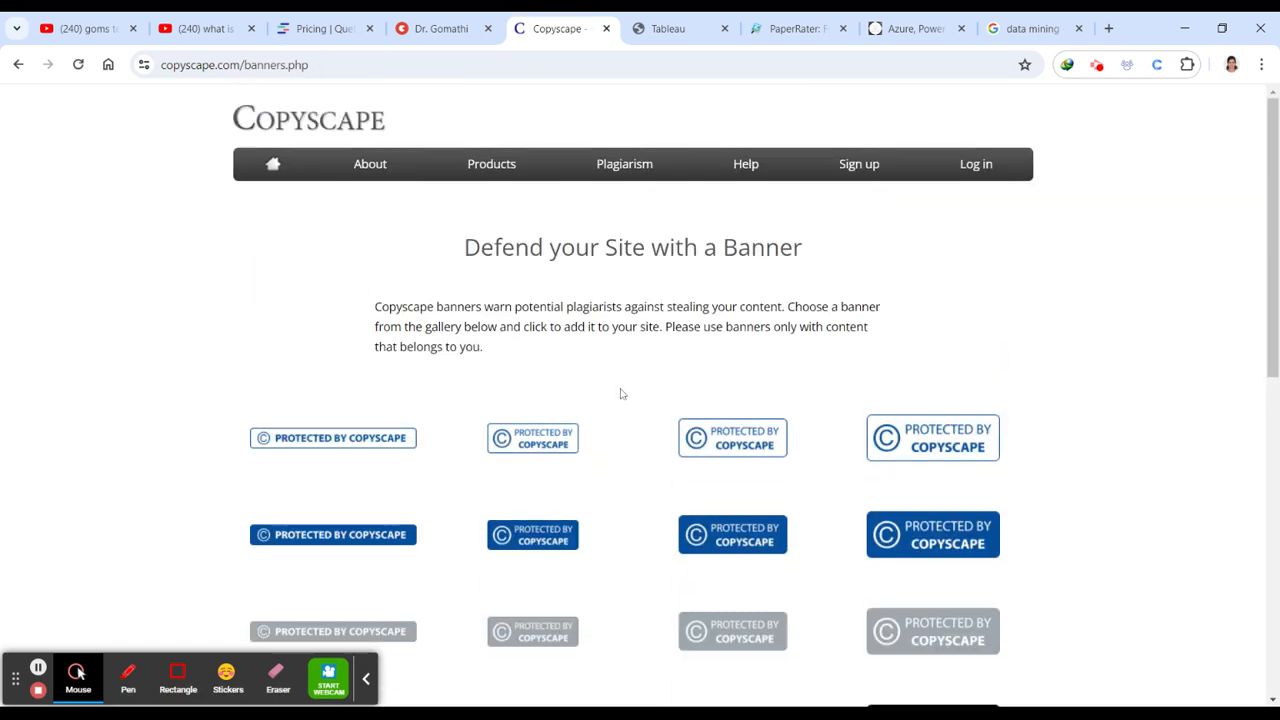
pyautogui.moveTo(370, 164)
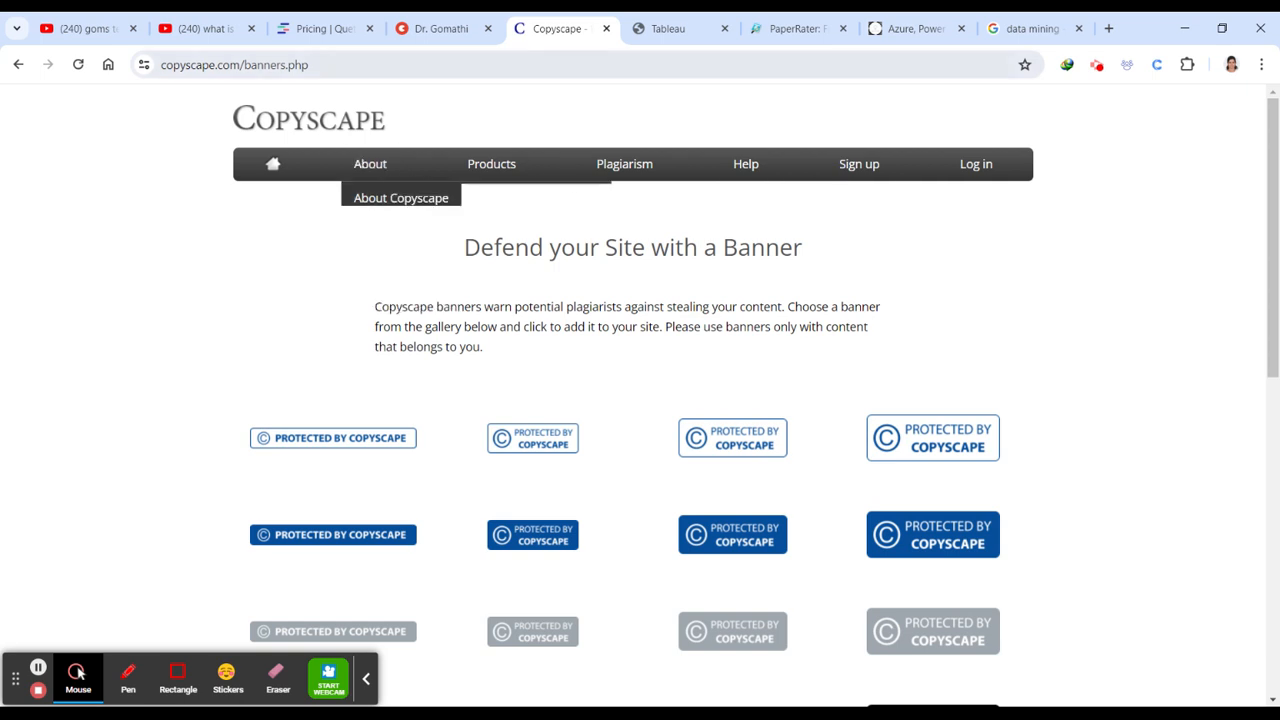
pyautogui.click(668, 28)
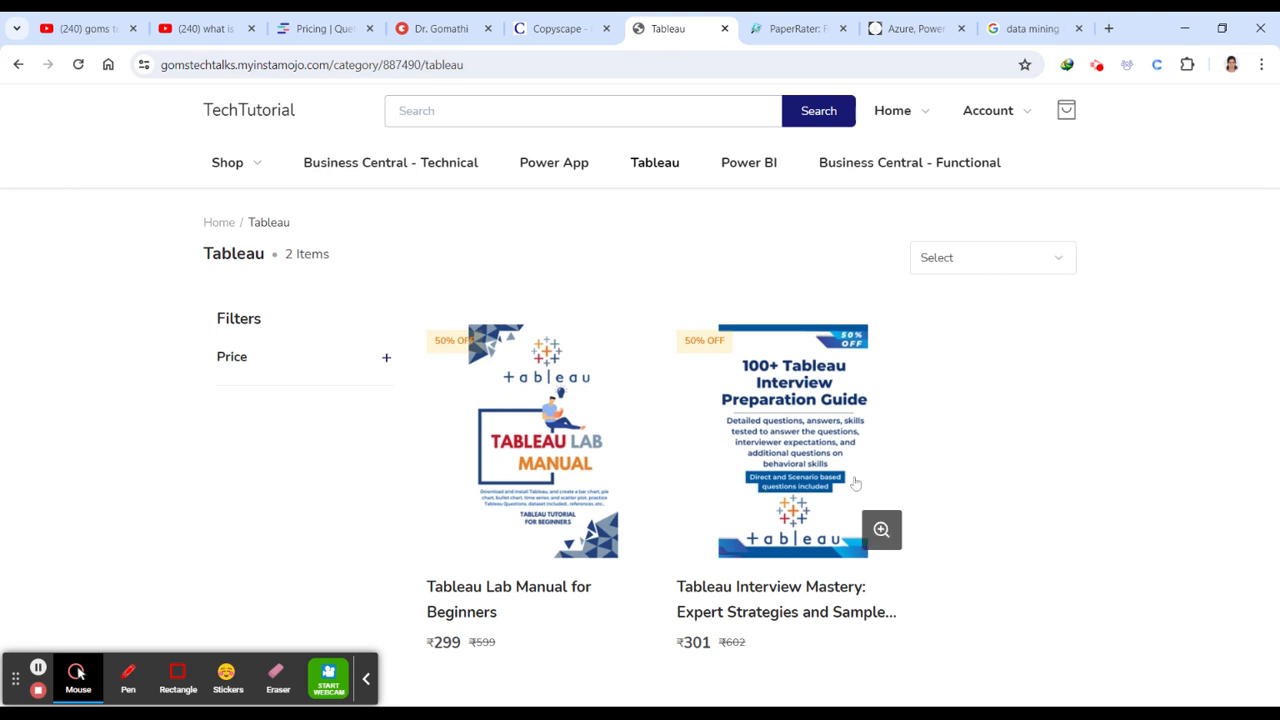
pyautogui.moveTo(570, 542)
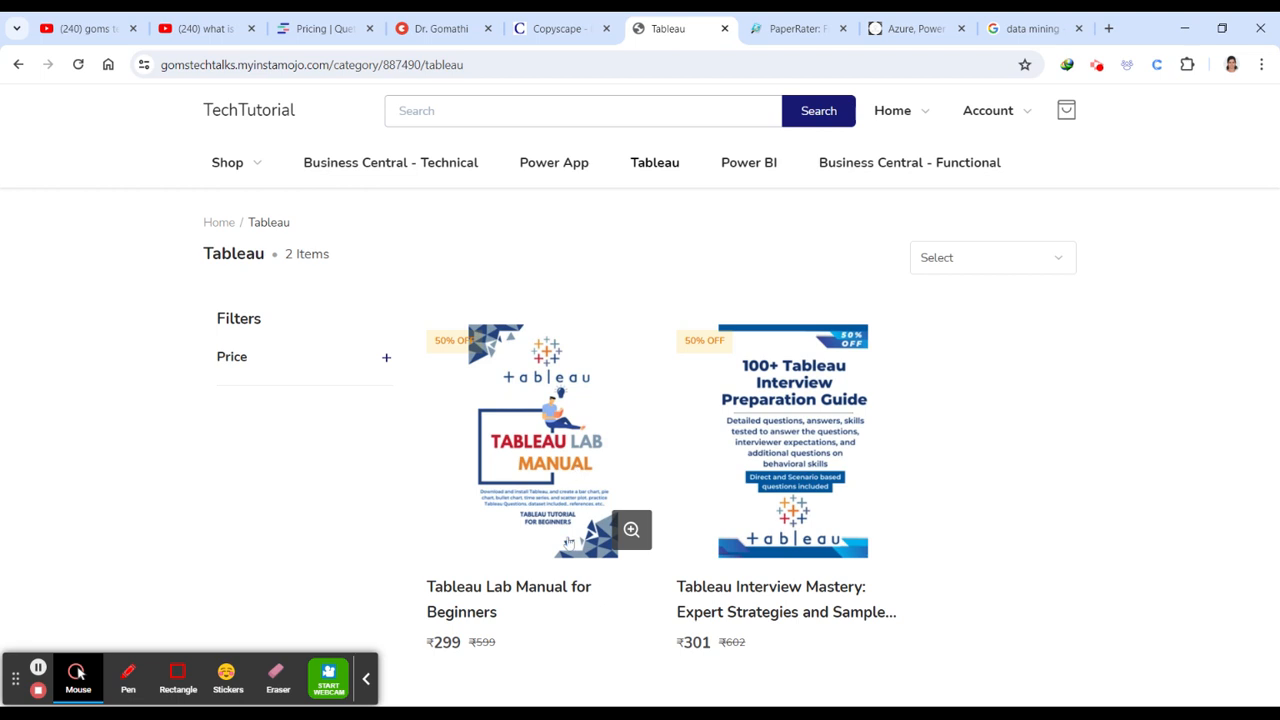
pyautogui.moveTo(480, 620)
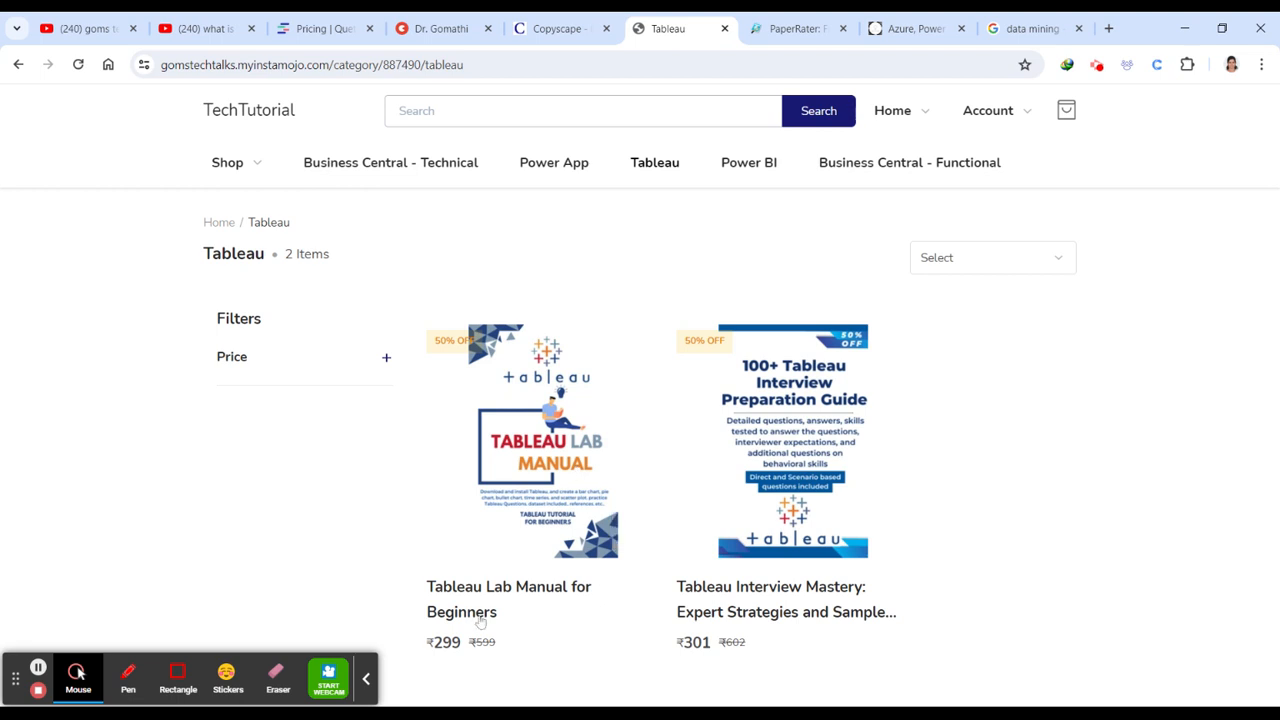
pyautogui.moveTo(480, 622)
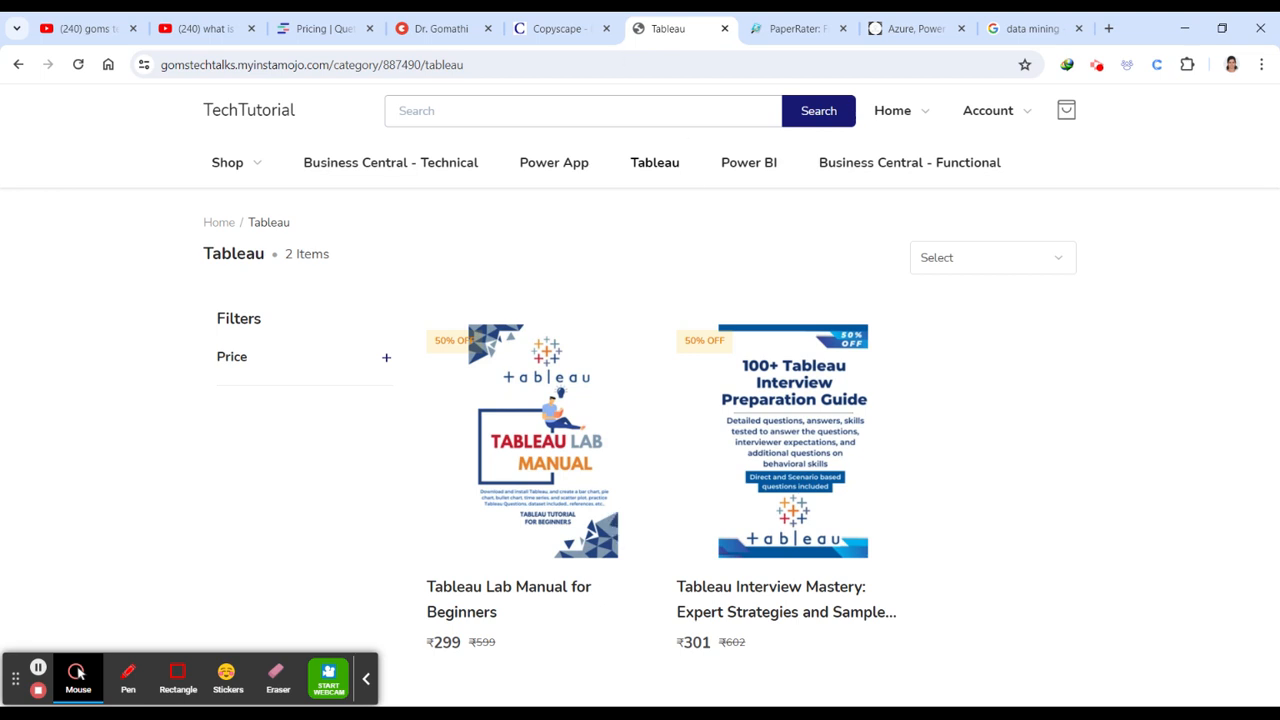
# Leave the TechTutorial Tableau store page for the PaperRater homepage
pyautogui.click(796, 28)
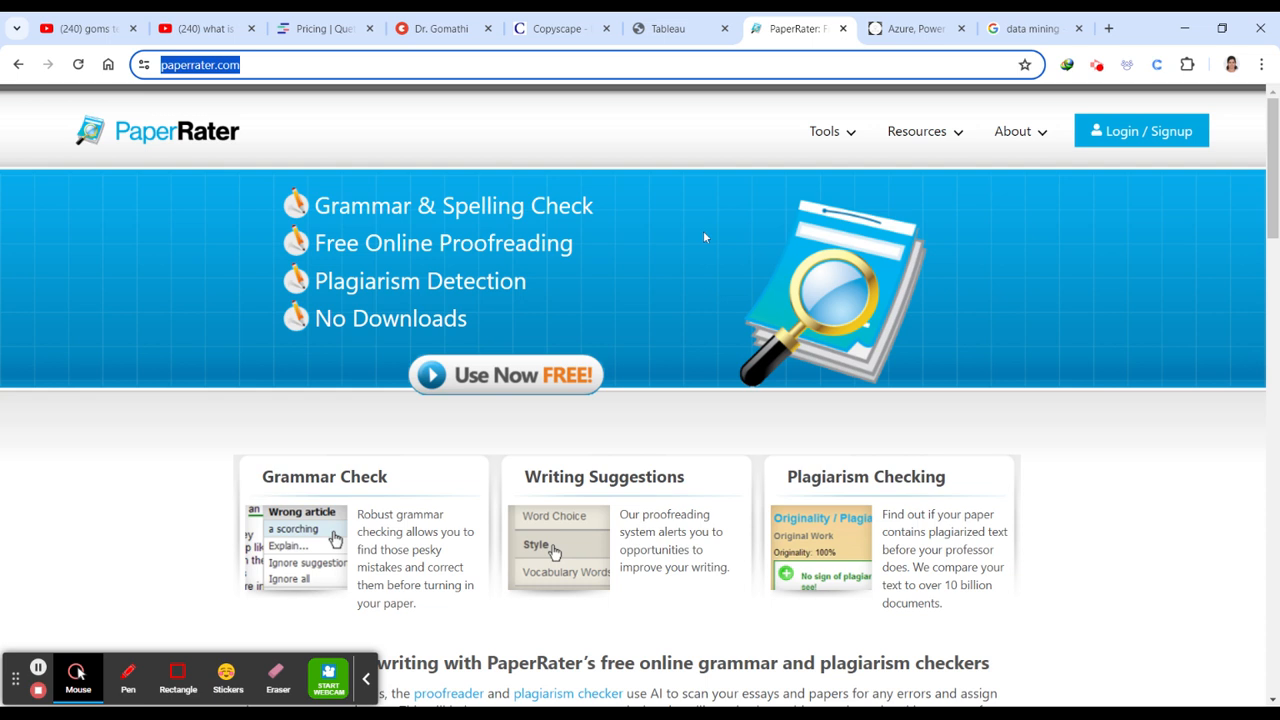
pyautogui.moveTo(858, 144)
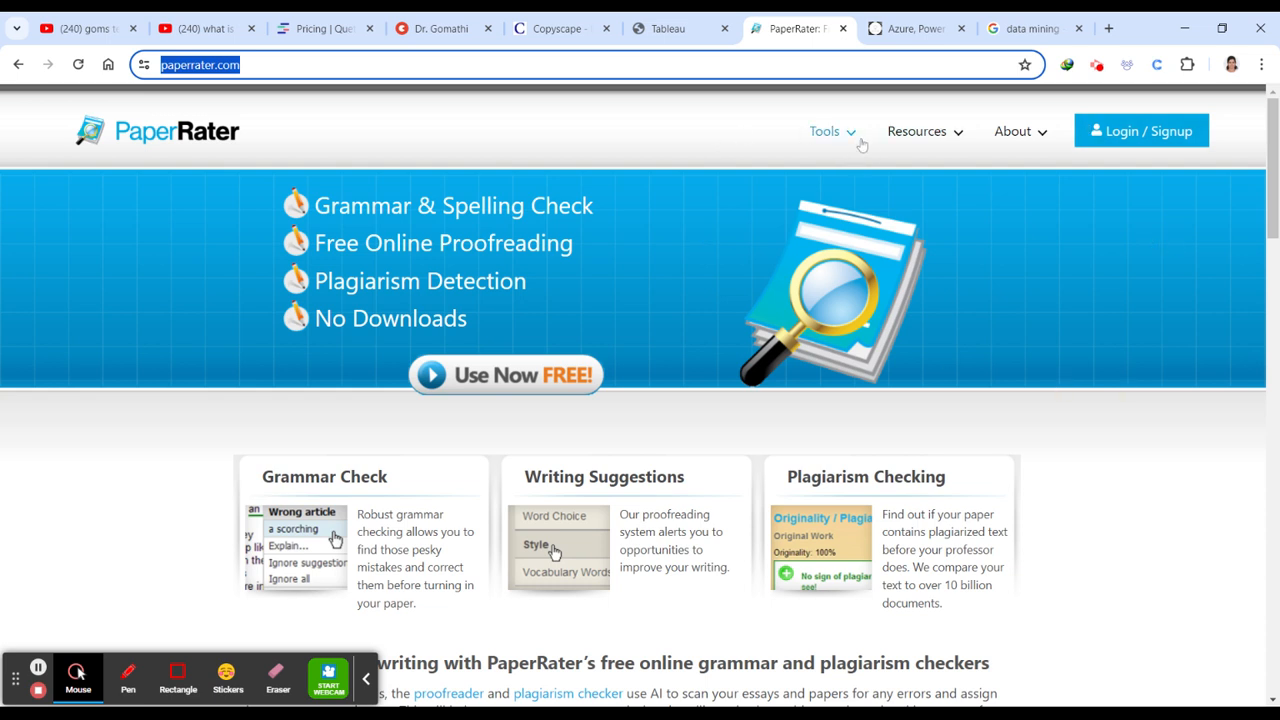
# Reach PaperRater's free Plagiarism Checker page from the Tools menu
pyautogui.scroll(-3)
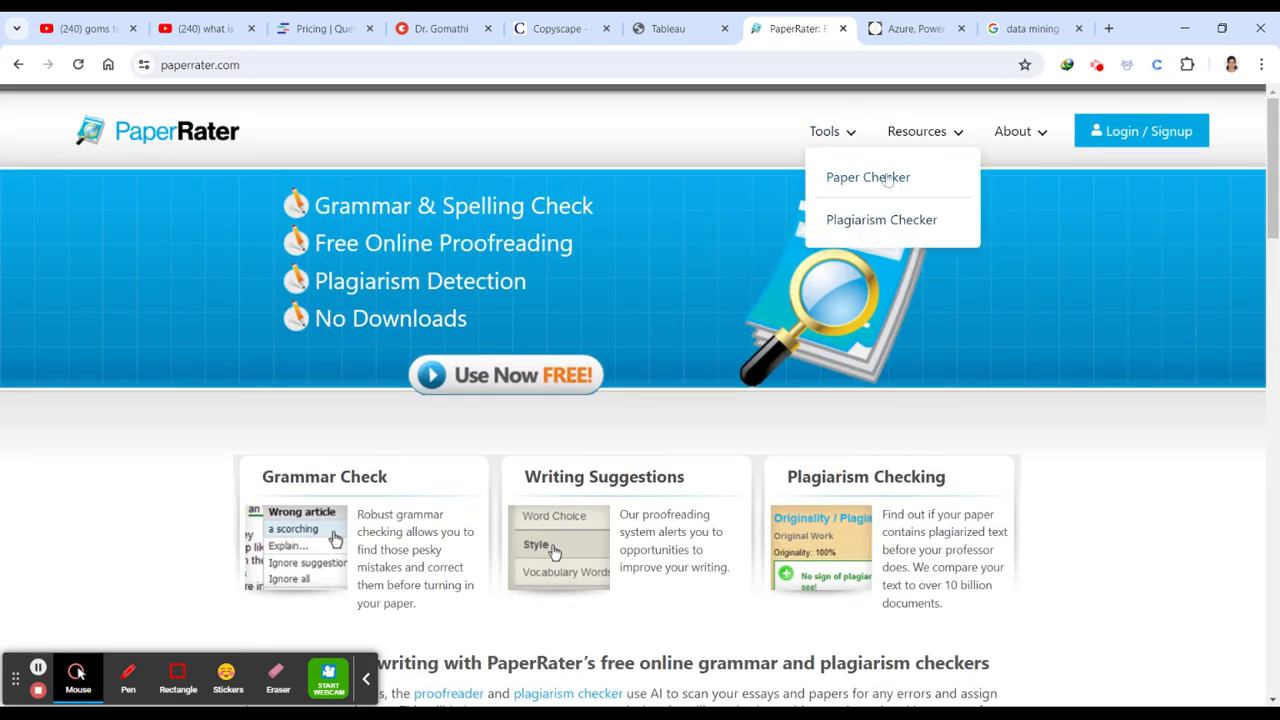
pyautogui.click(916, 132)
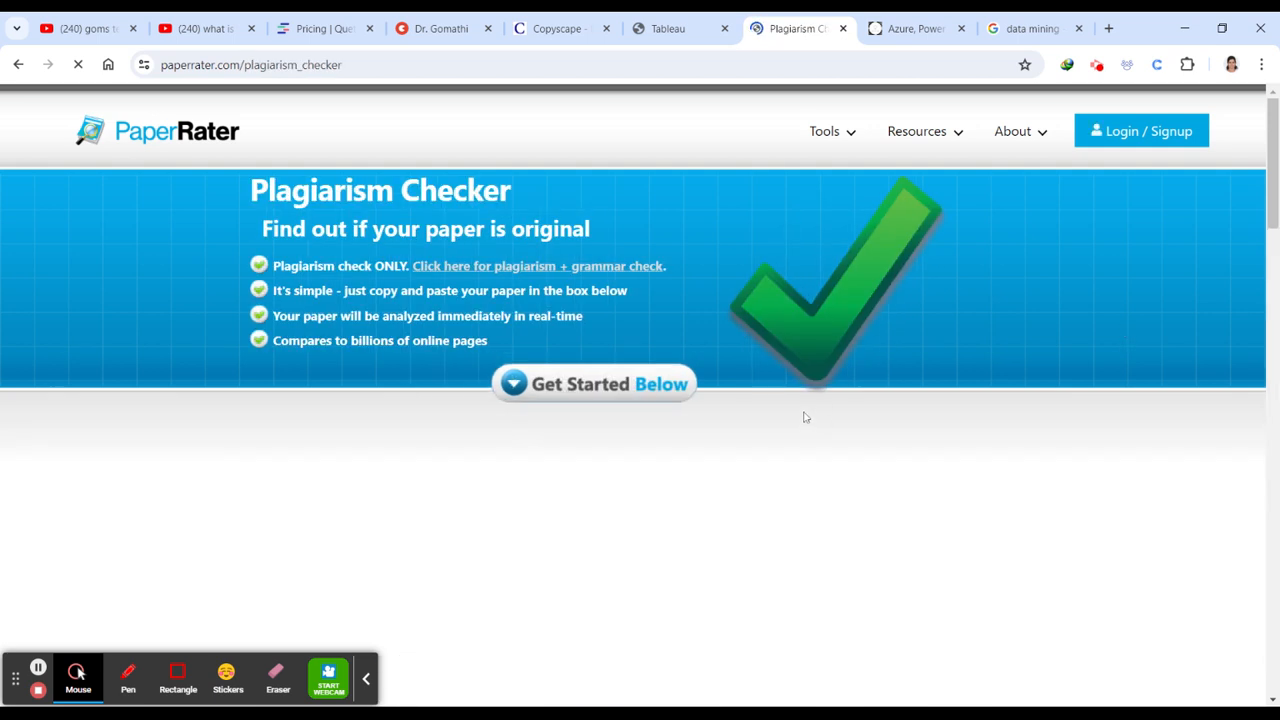
pyautogui.moveTo(790, 194)
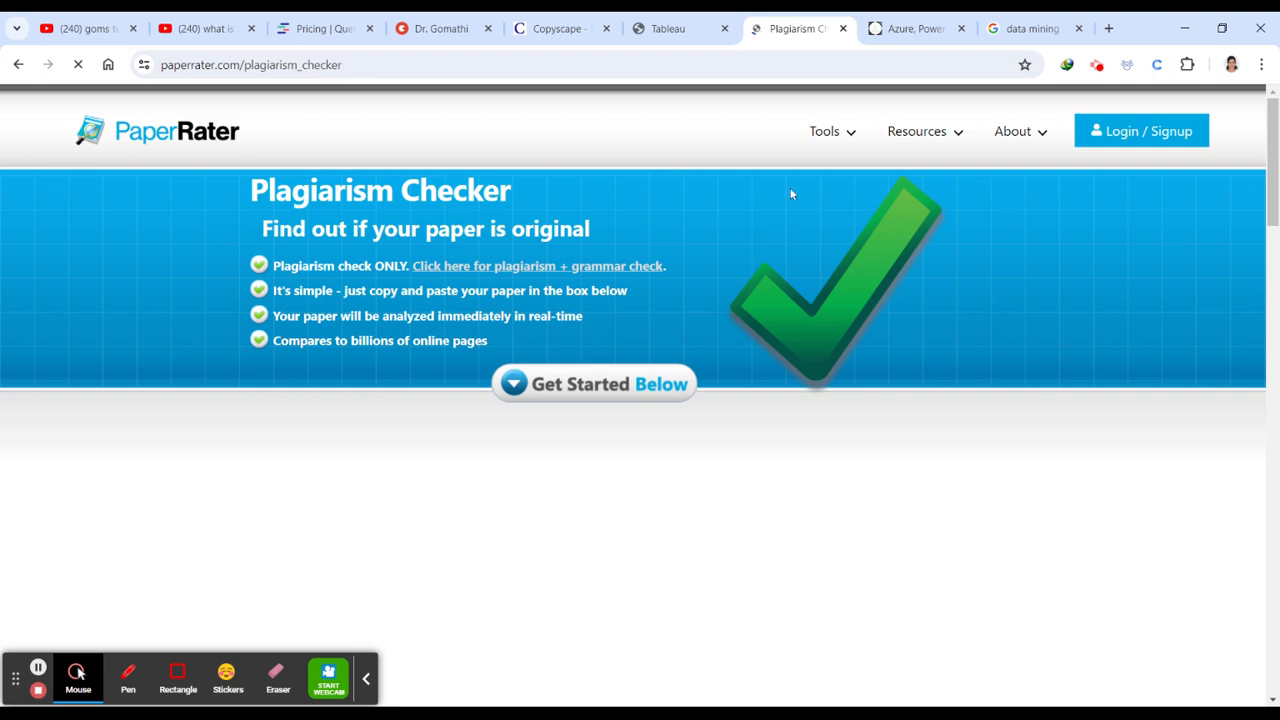
# Paste the data-mining definitions (clustering, classification, association) into the checker and trim the unfinished last line
pyautogui.scroll(-3)
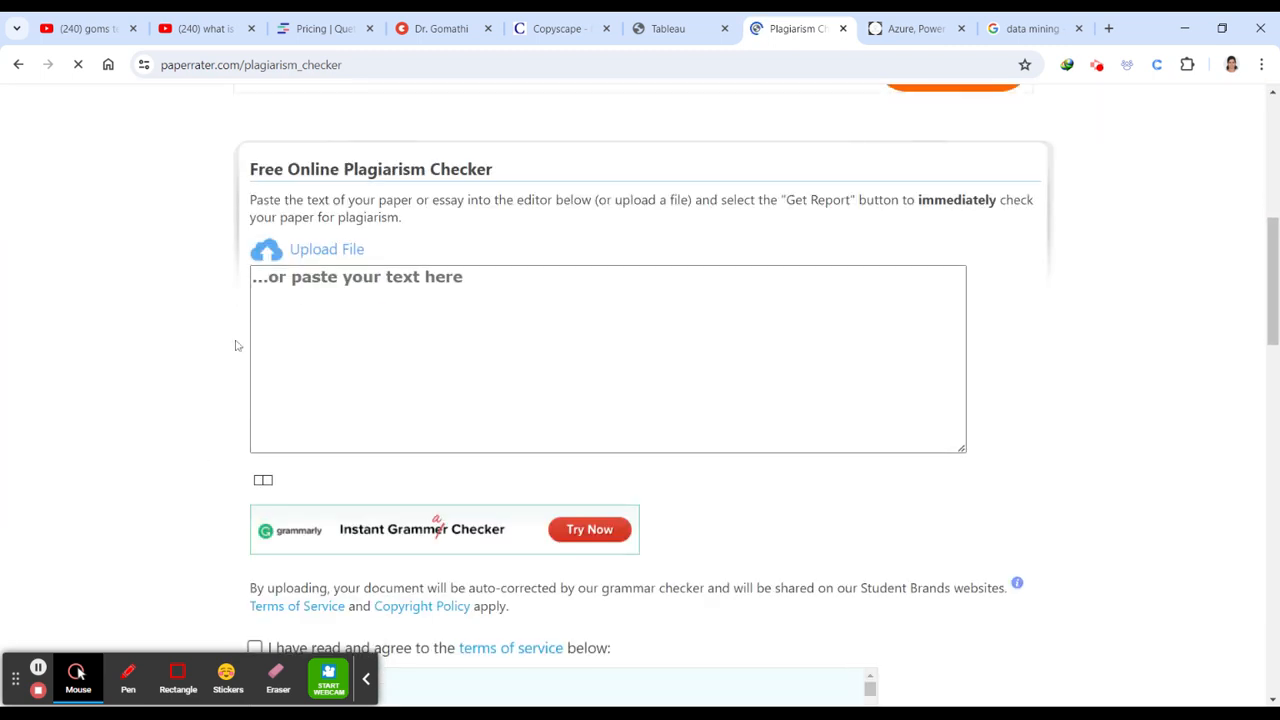
pyautogui.click(608, 360)
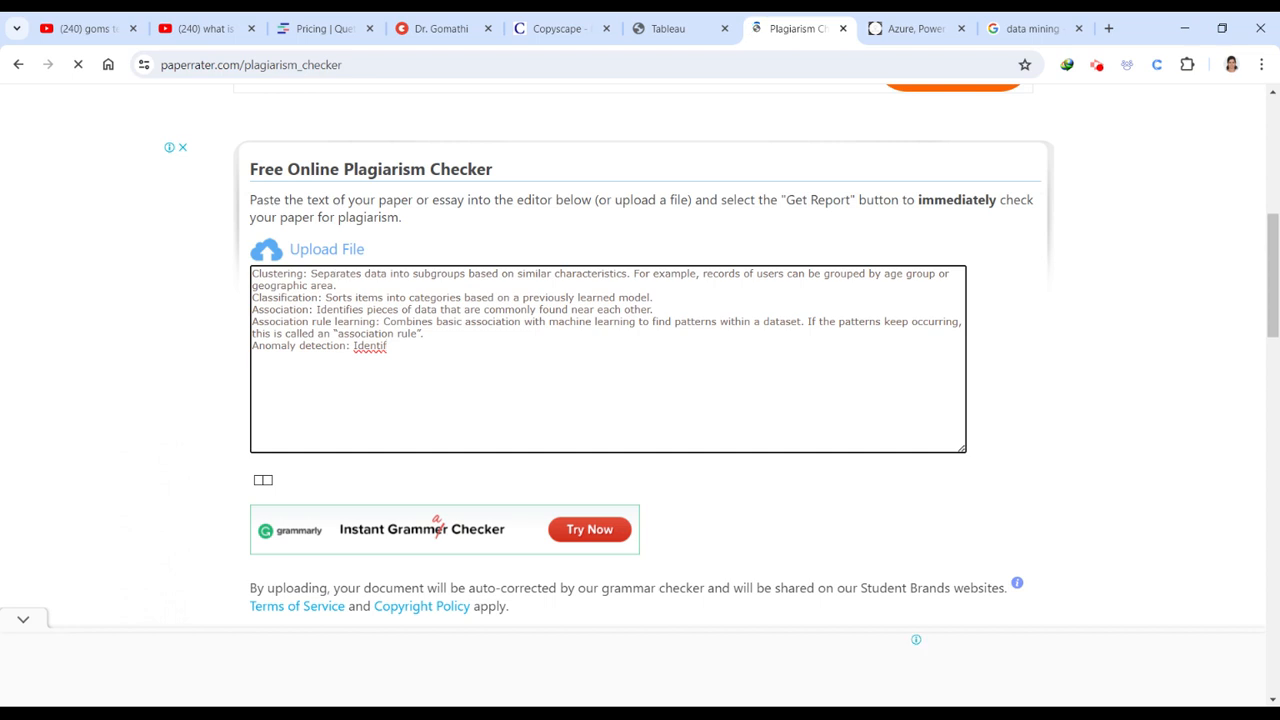
pyautogui.doubleClick(370, 332)
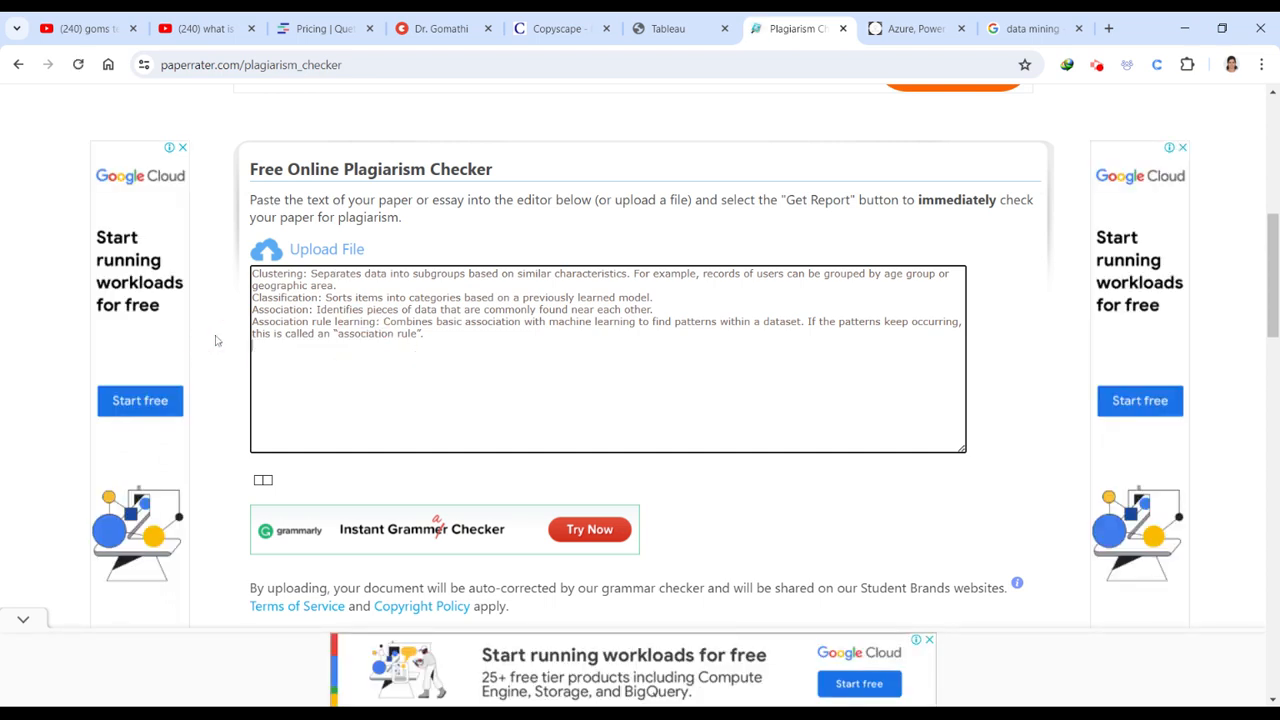
pyautogui.scroll(-3)
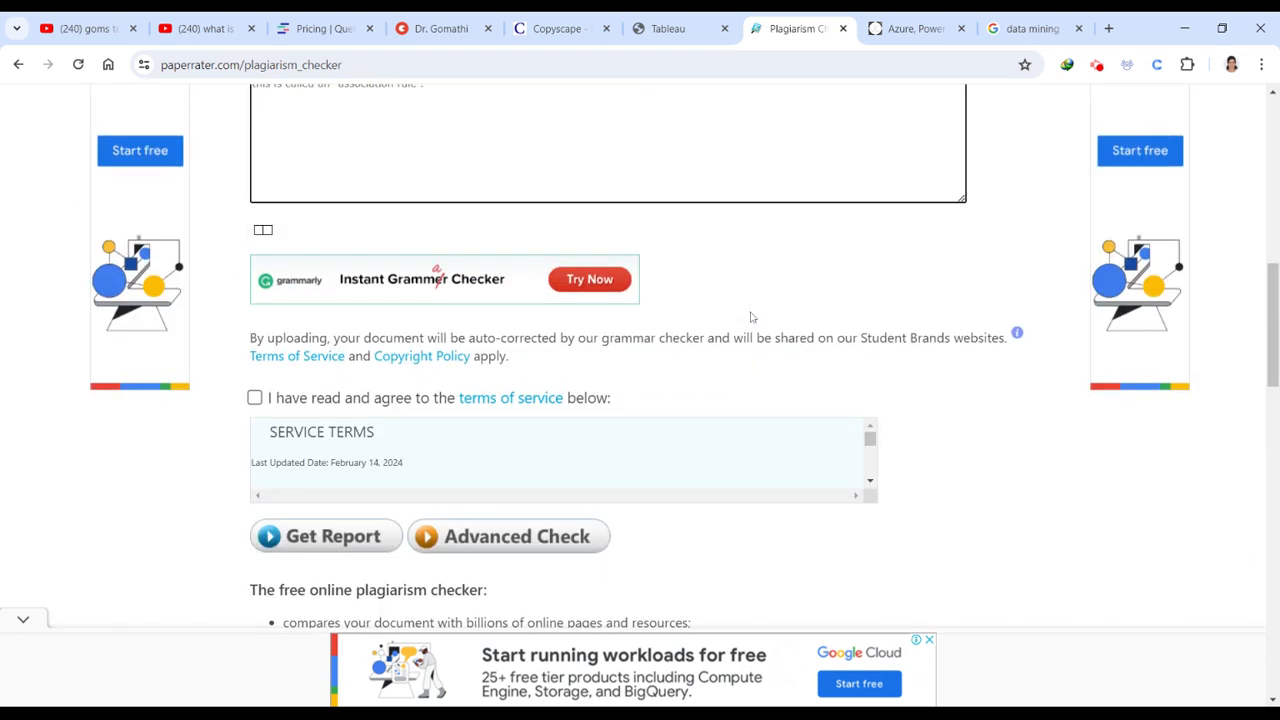
pyautogui.scroll(3)
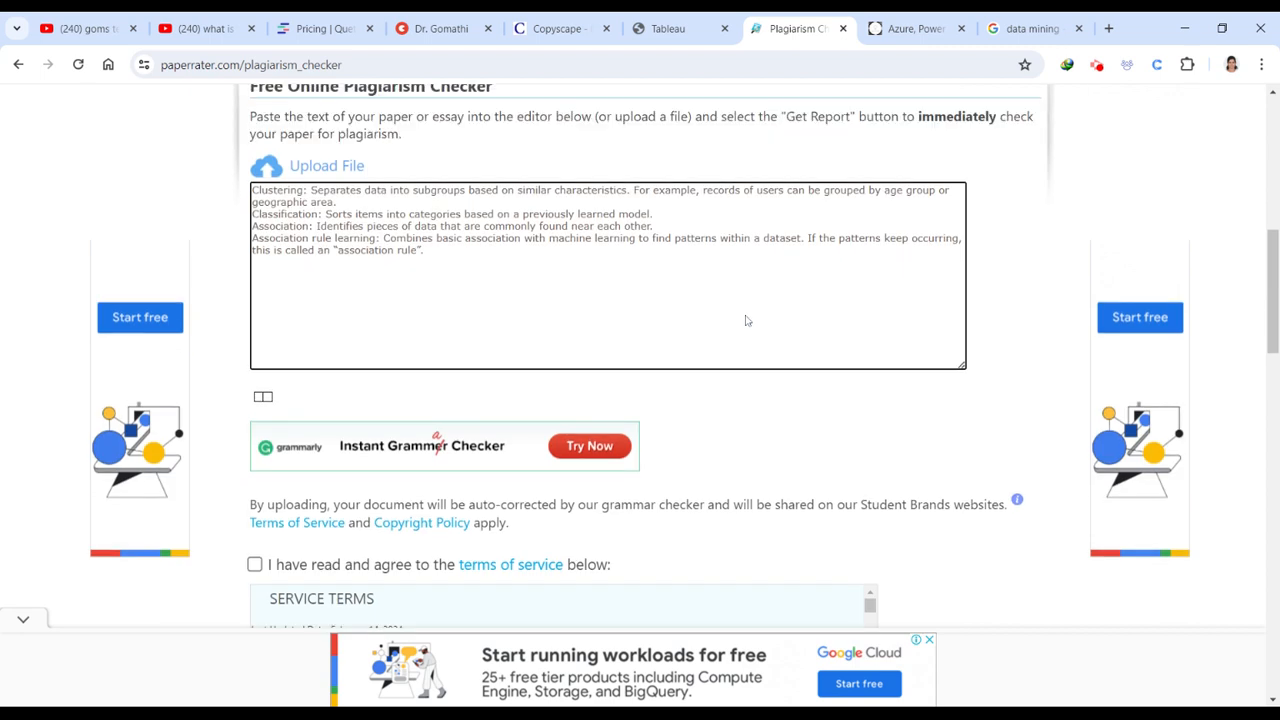
# Accept the terms of service and request the plagiarism report with Get Report
pyautogui.click(254, 564)
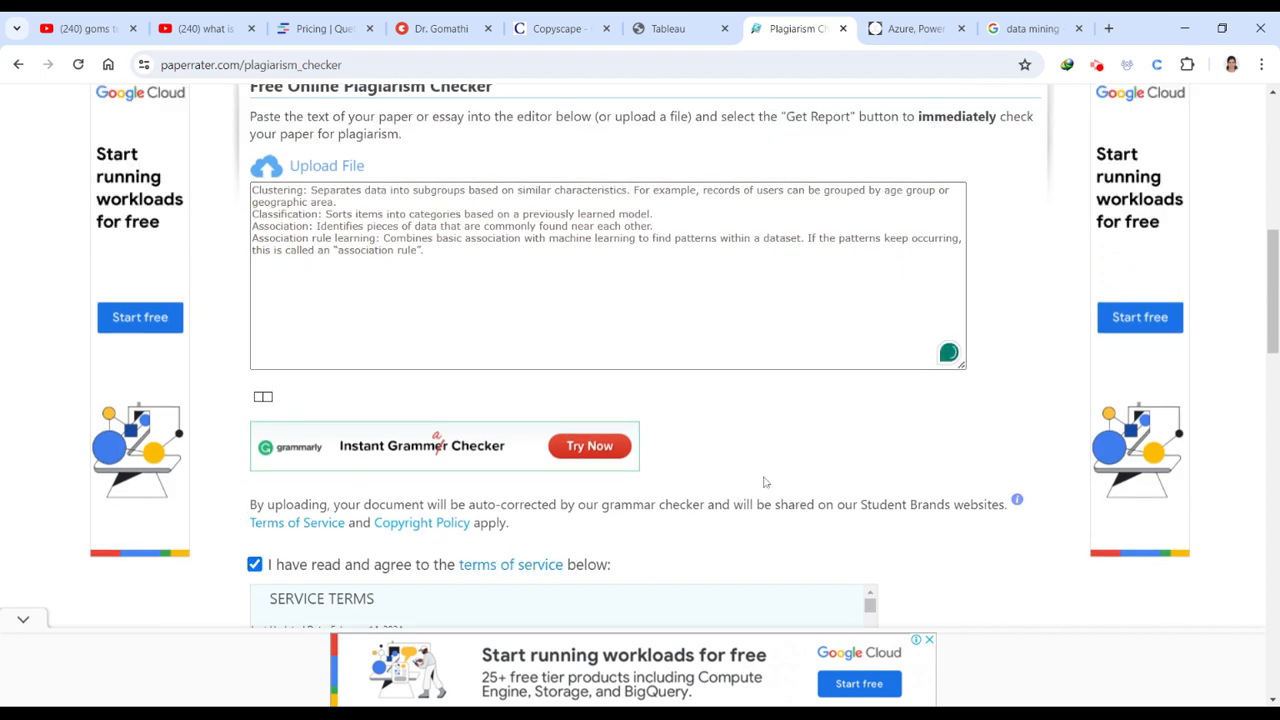
pyautogui.scroll(-3)
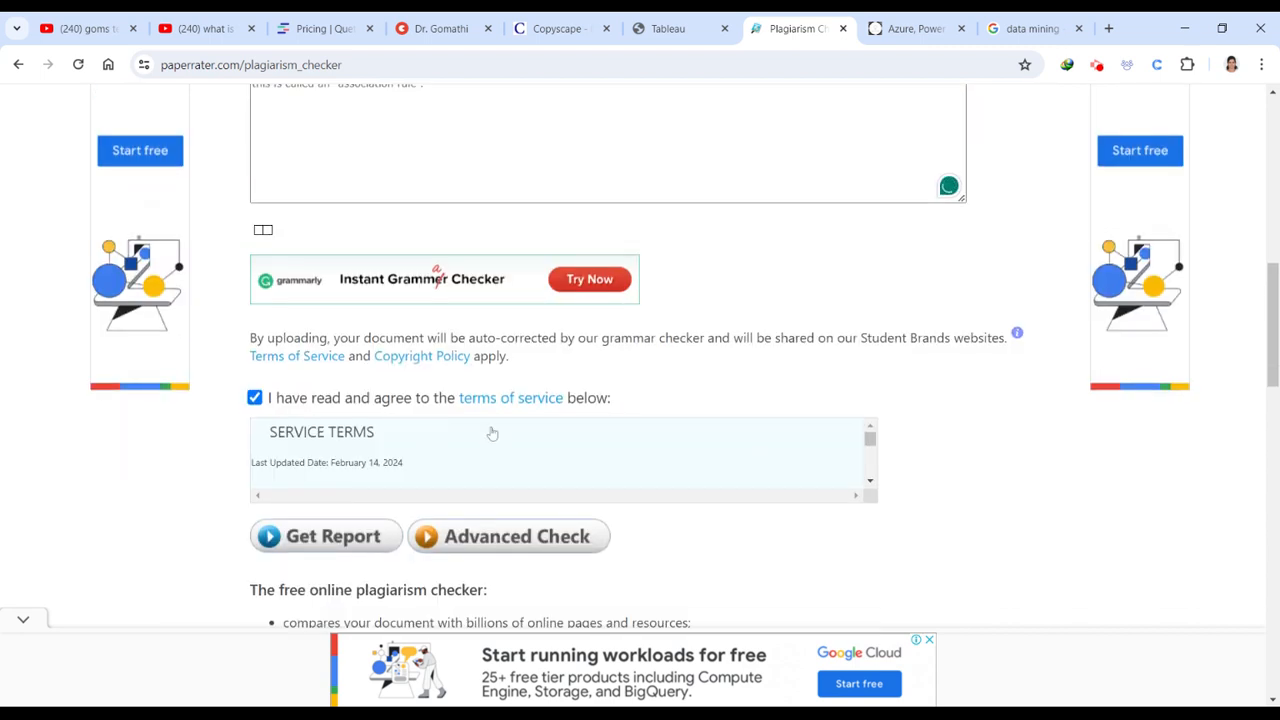
pyautogui.scroll(-3)
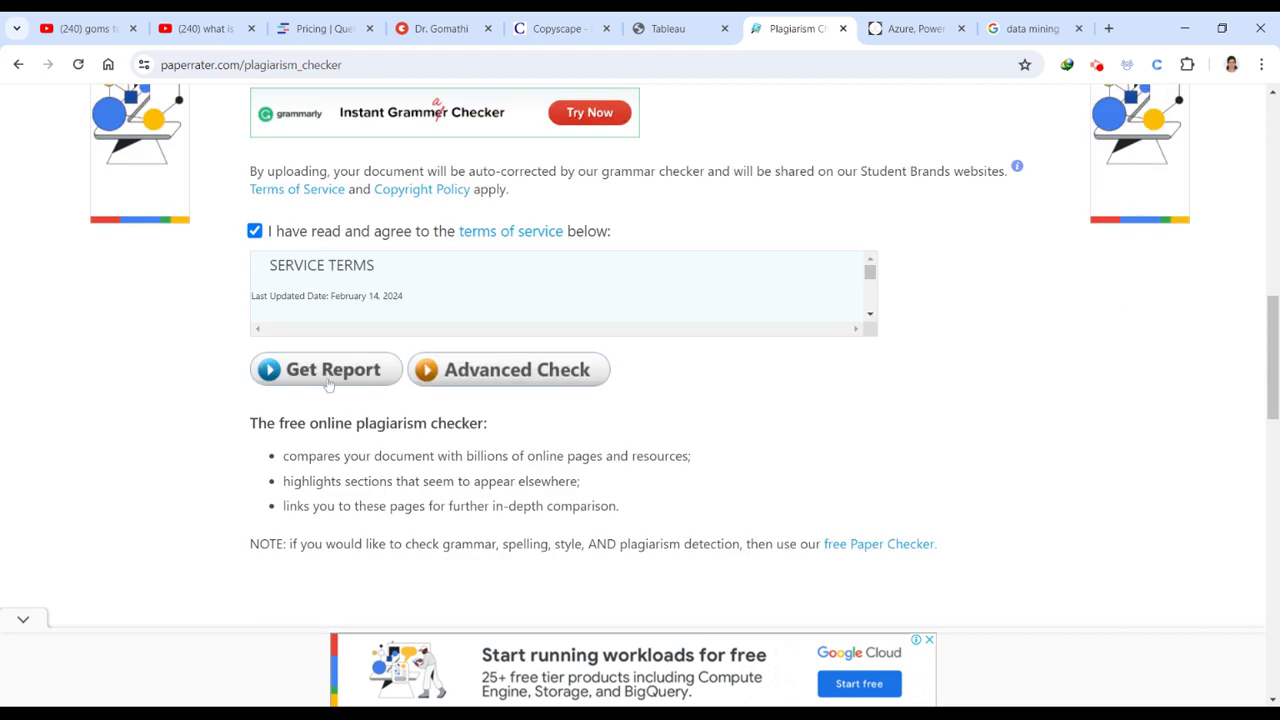
pyautogui.click(324, 368)
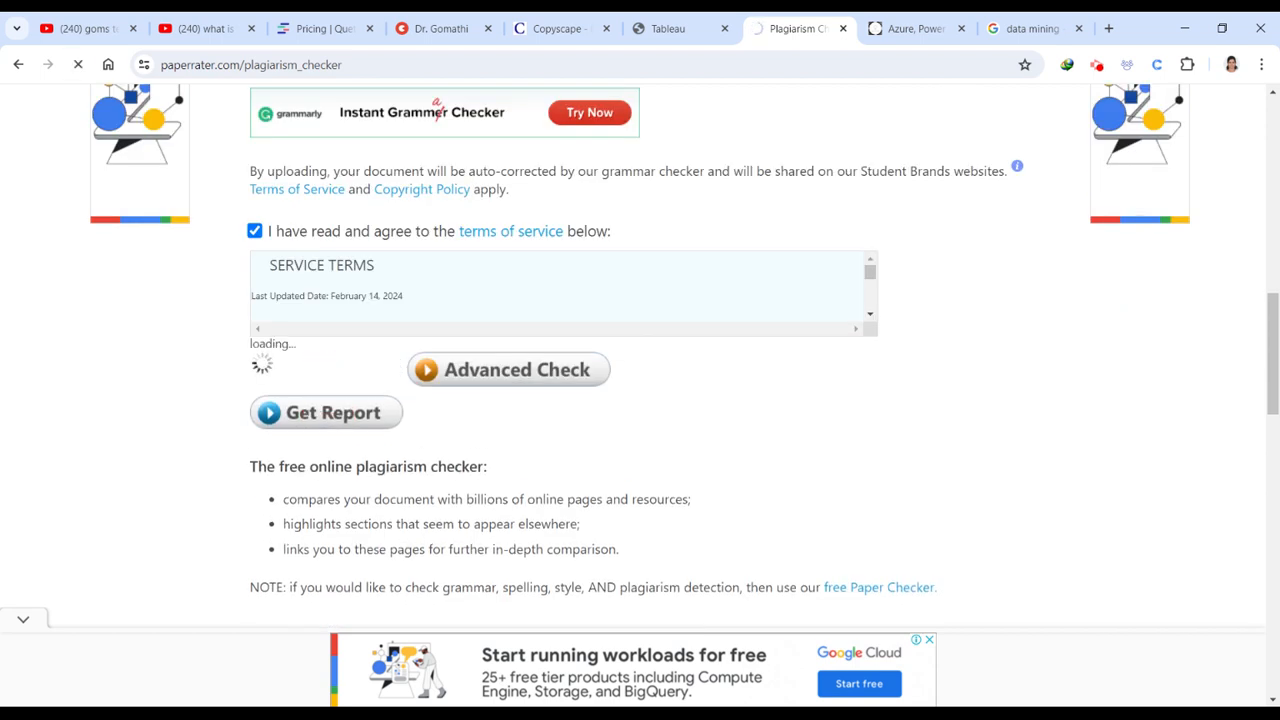
pyautogui.click(326, 412)
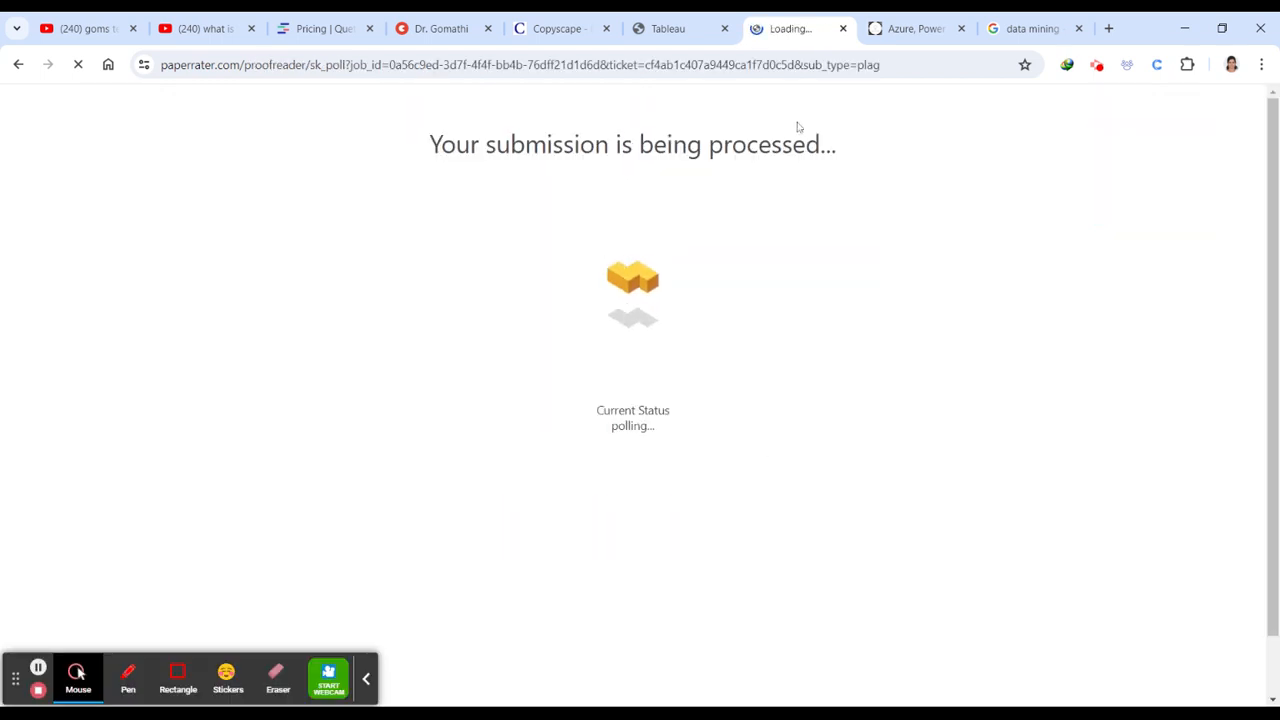
# Browse down the LearnWithGoms homepage's recent posts while the check runs, then return to the report
pyautogui.click(908, 28)
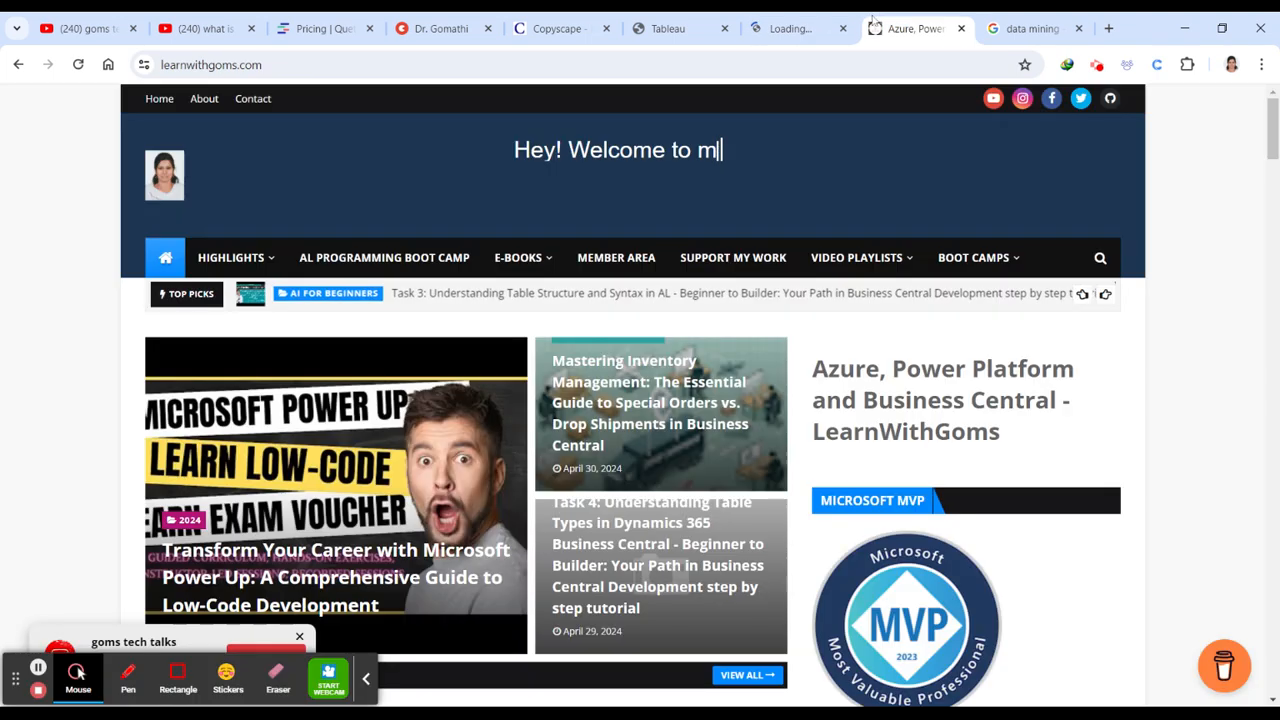
pyautogui.scroll(-3)
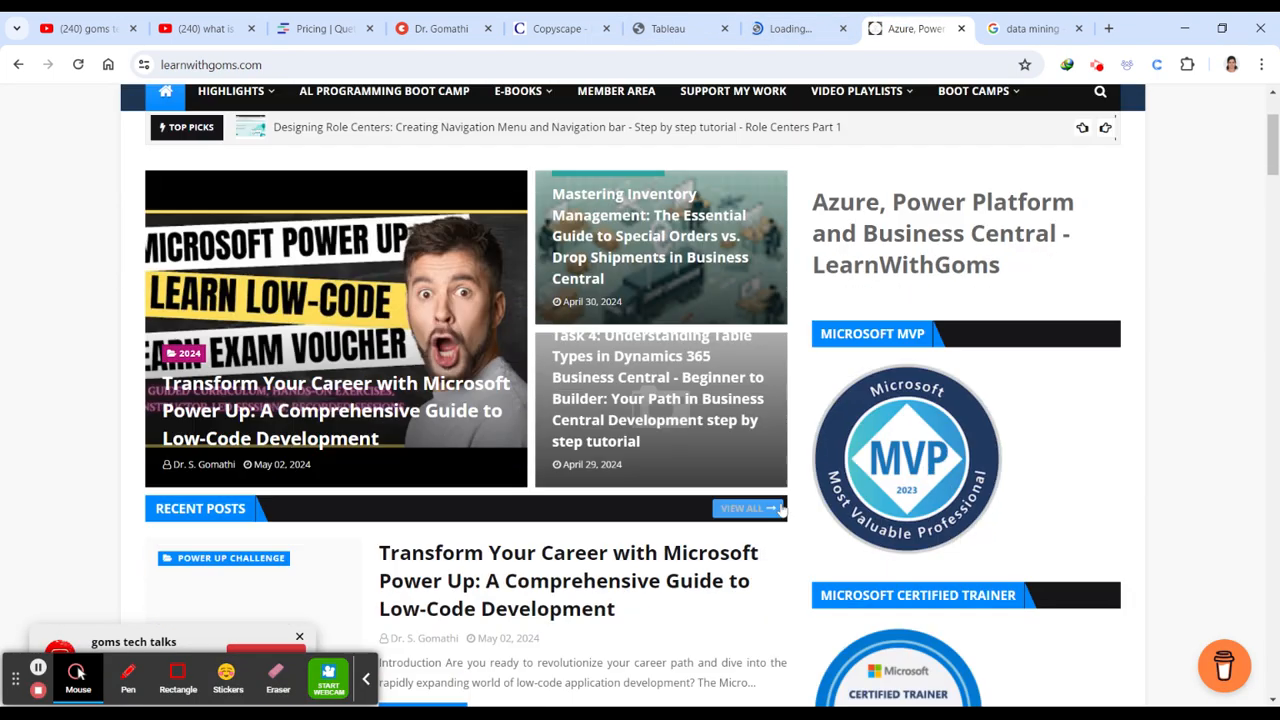
pyautogui.scroll(-3)
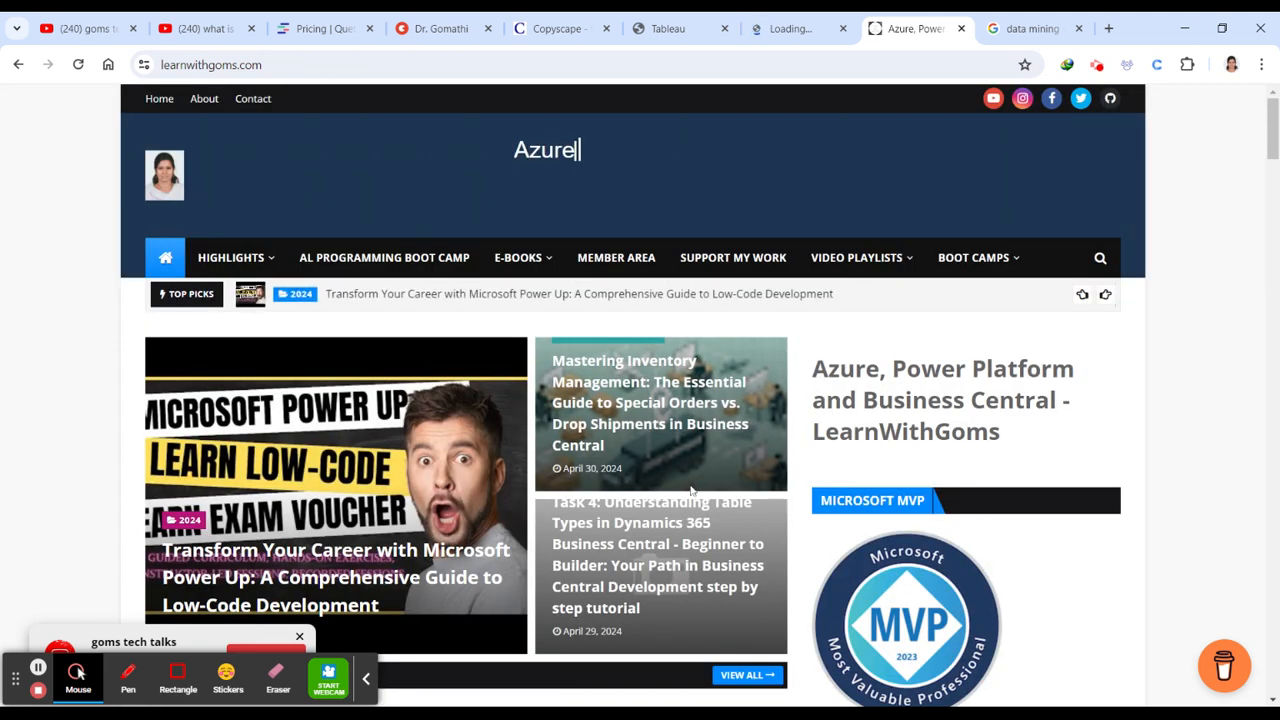
pyautogui.scroll(-3)
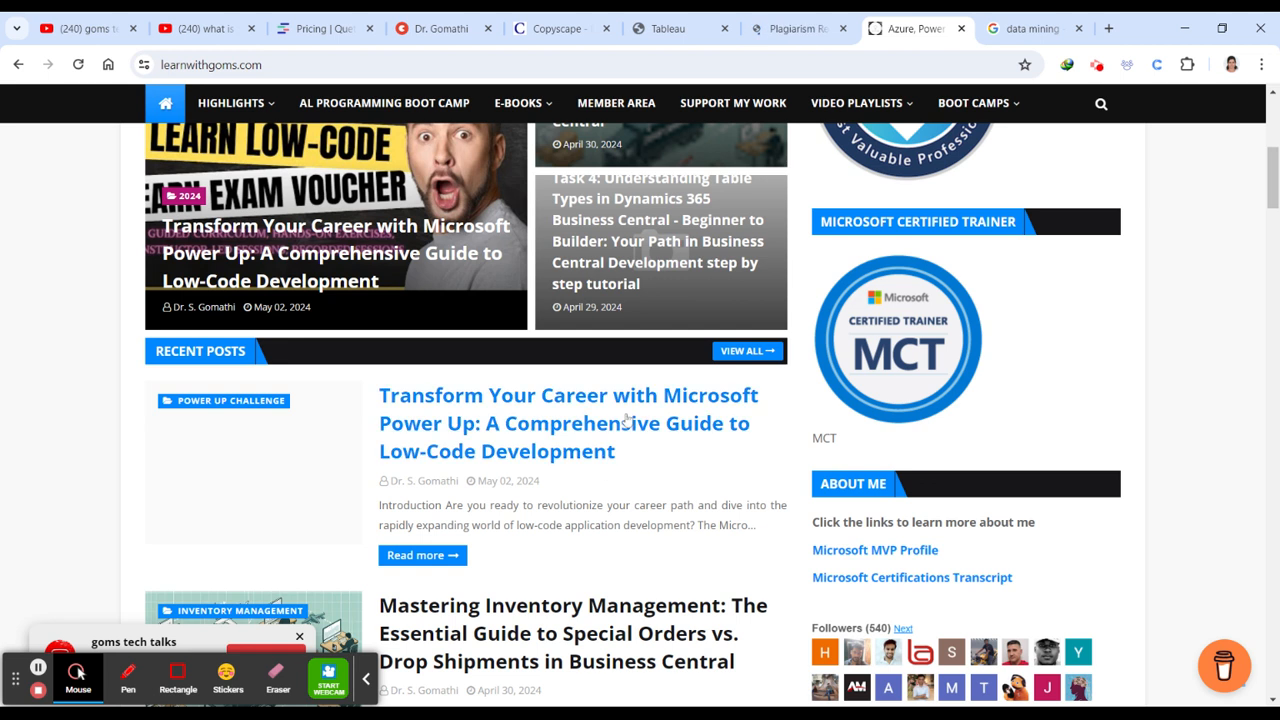
pyautogui.scroll(-3)
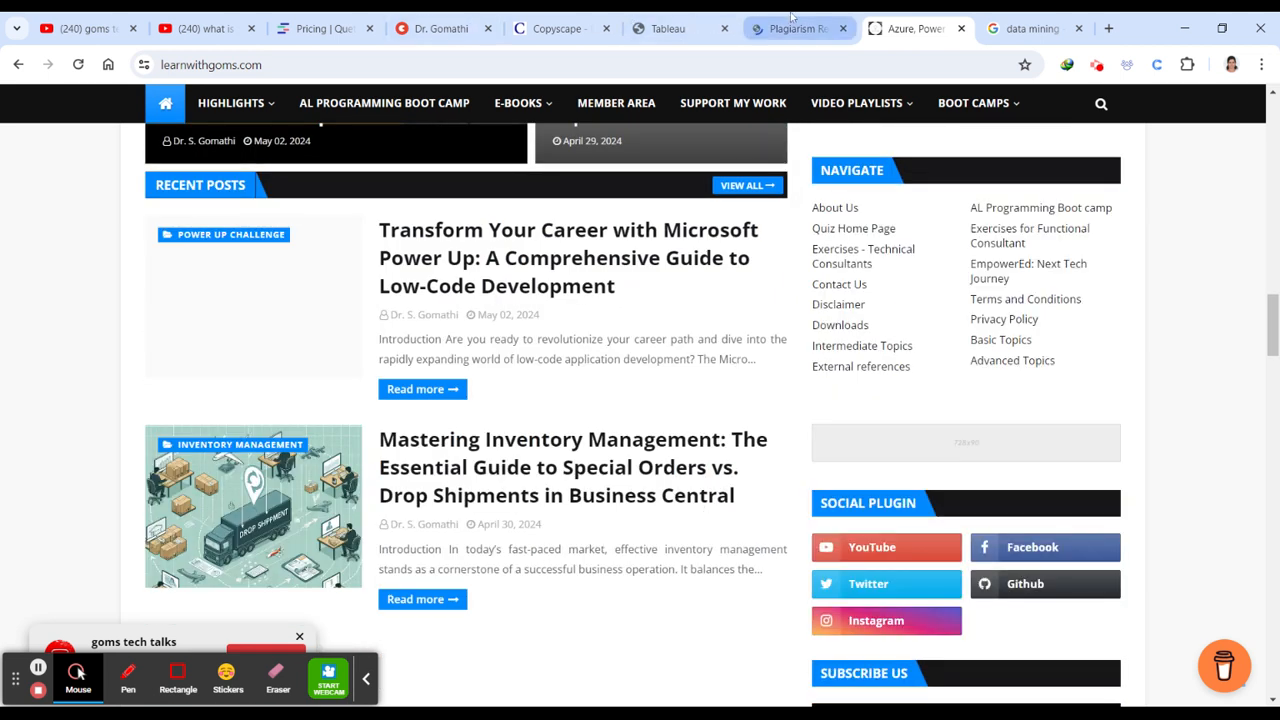
pyautogui.click(796, 28)
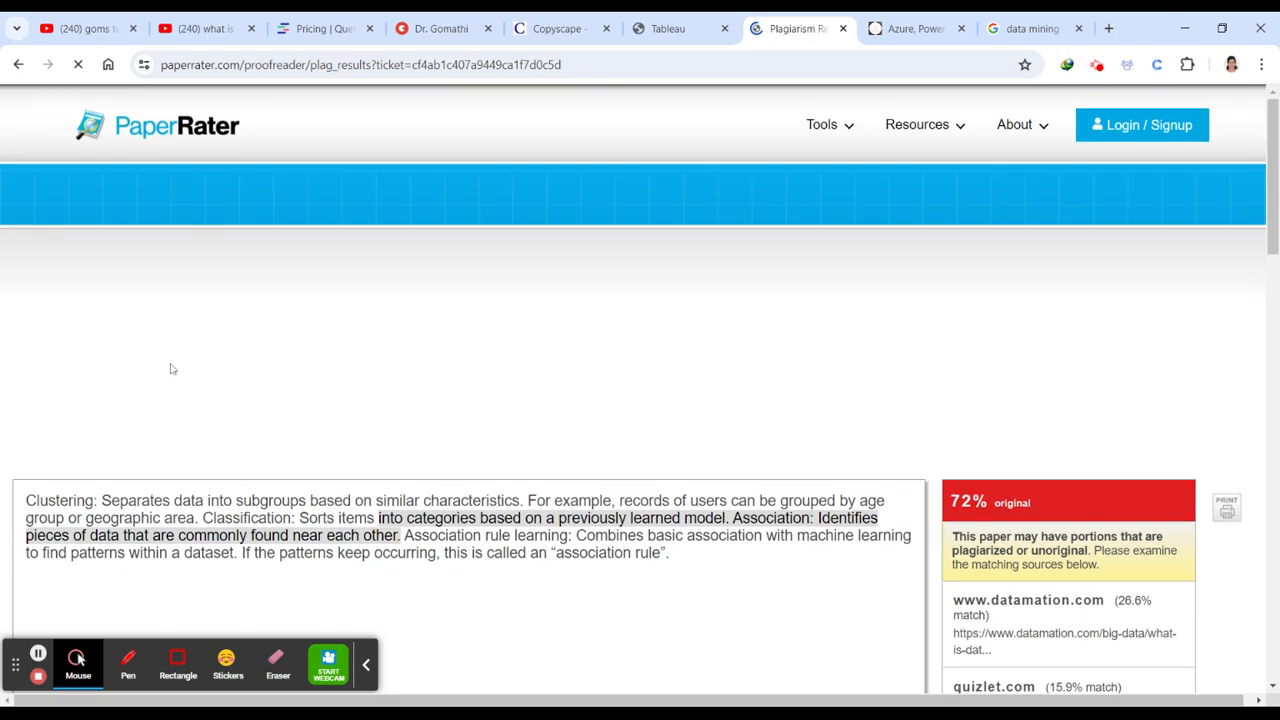
# Review the 72% original report with datamation.com and quizlet.com matches, revisit the YouTube description, and land on the blog
pyautogui.scroll(-3)
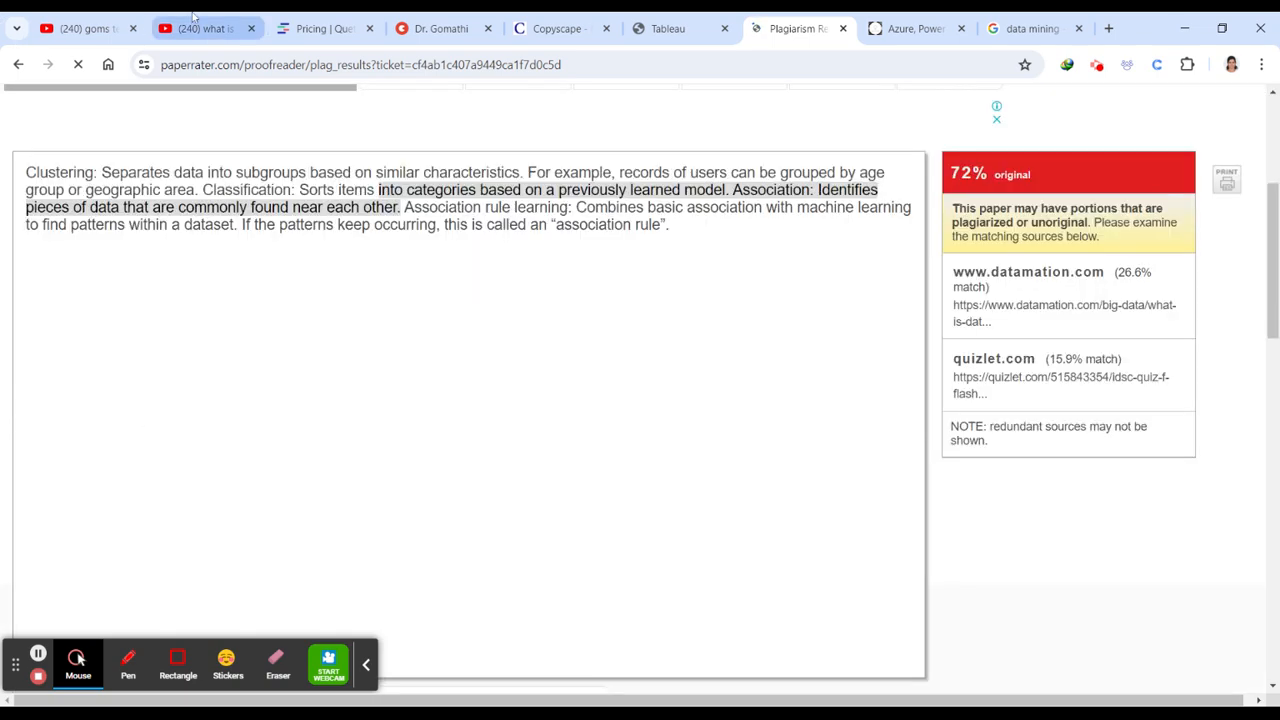
pyautogui.click(200, 28)
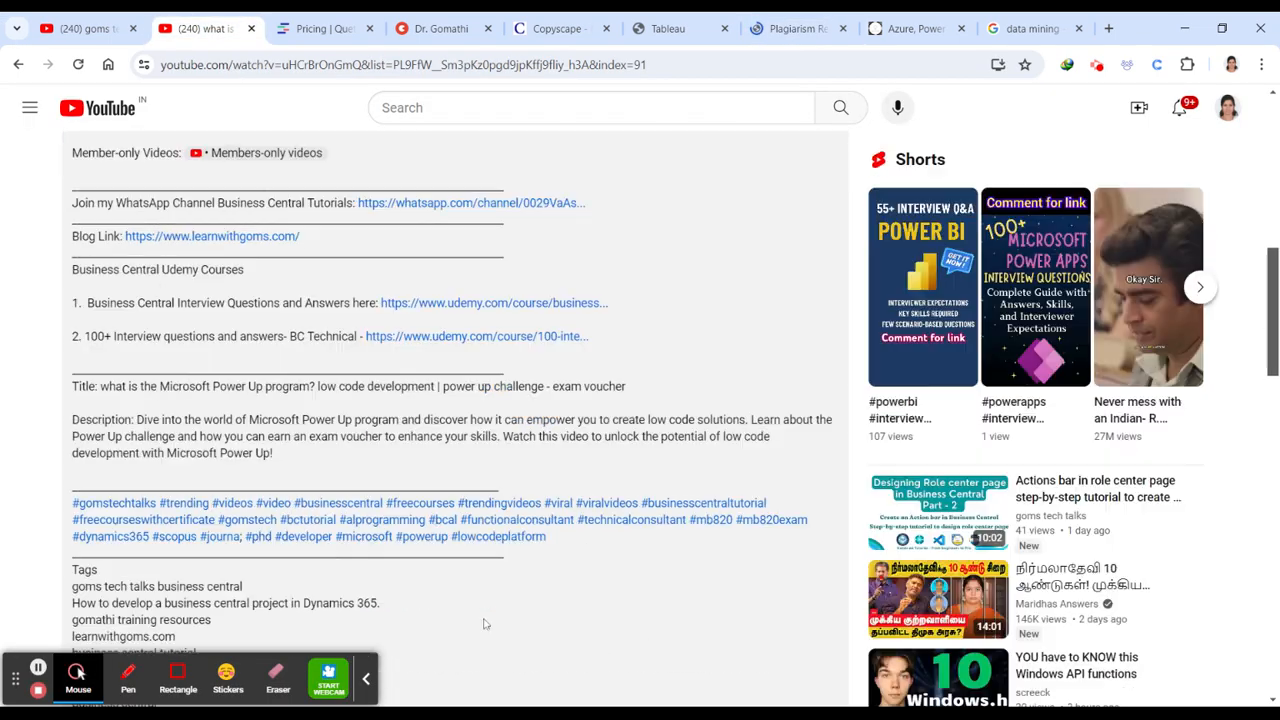
pyautogui.scroll(3)
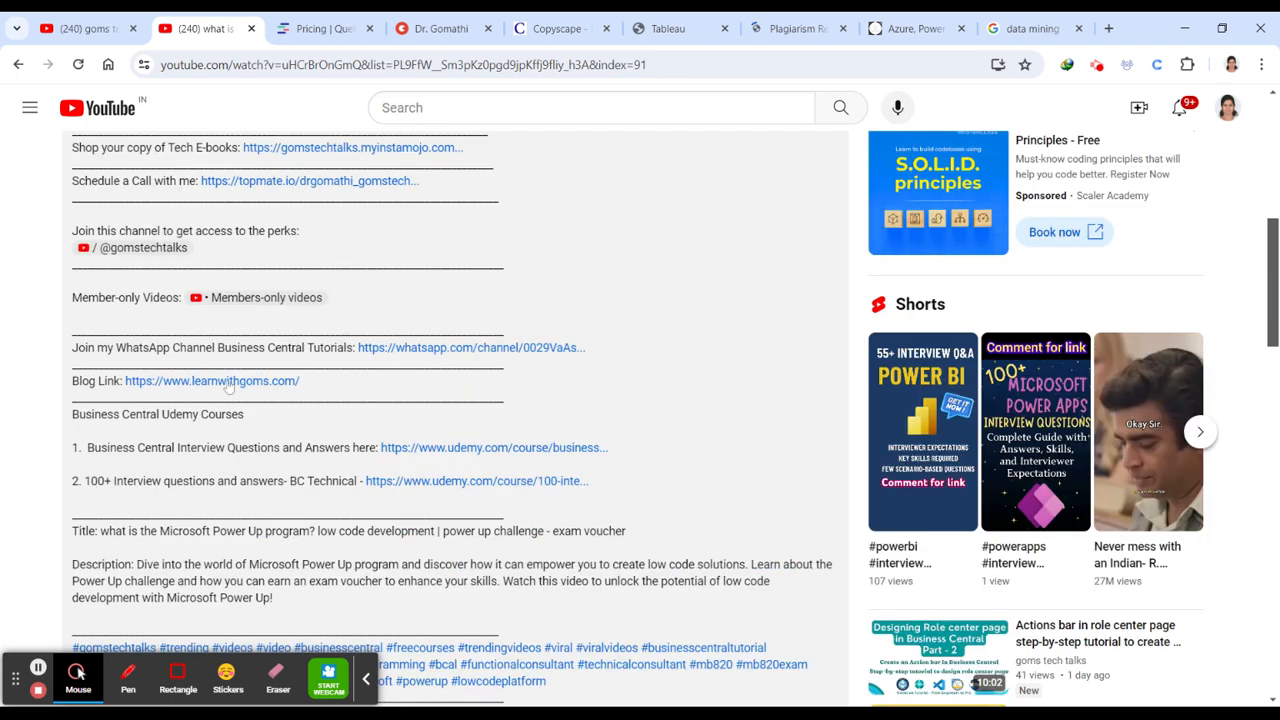
pyautogui.click(796, 28)
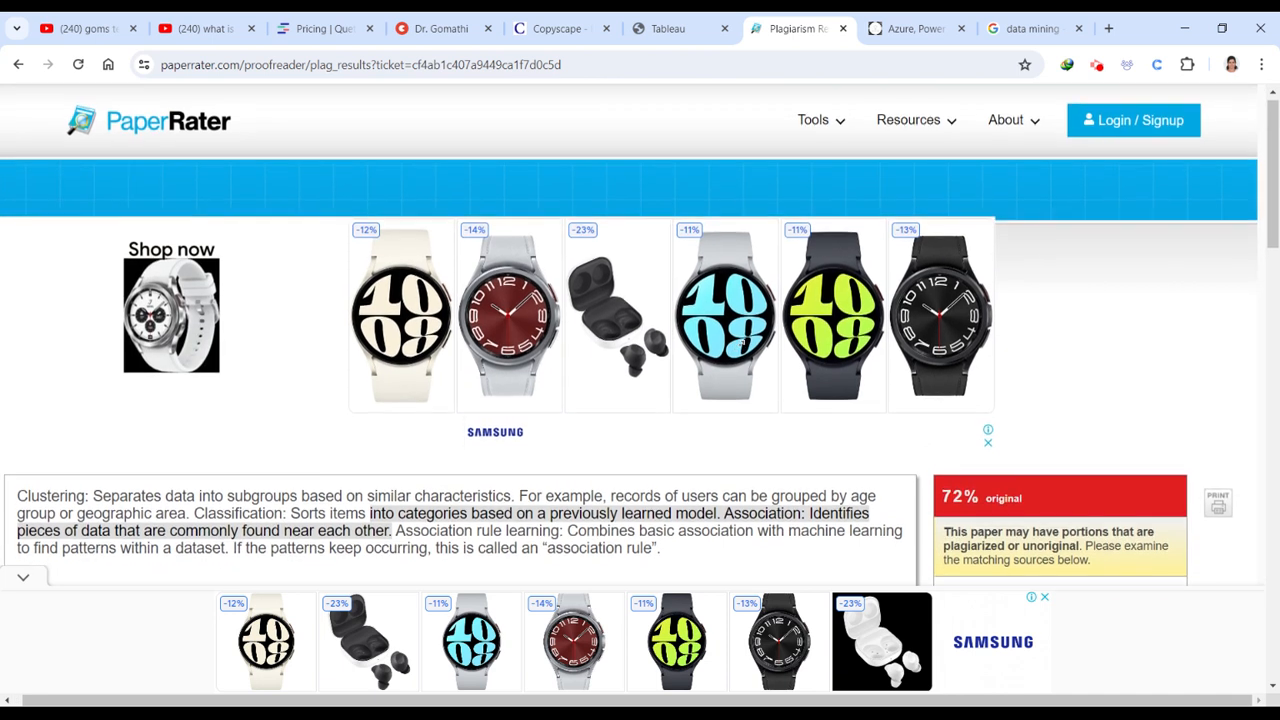
pyautogui.click(912, 28)
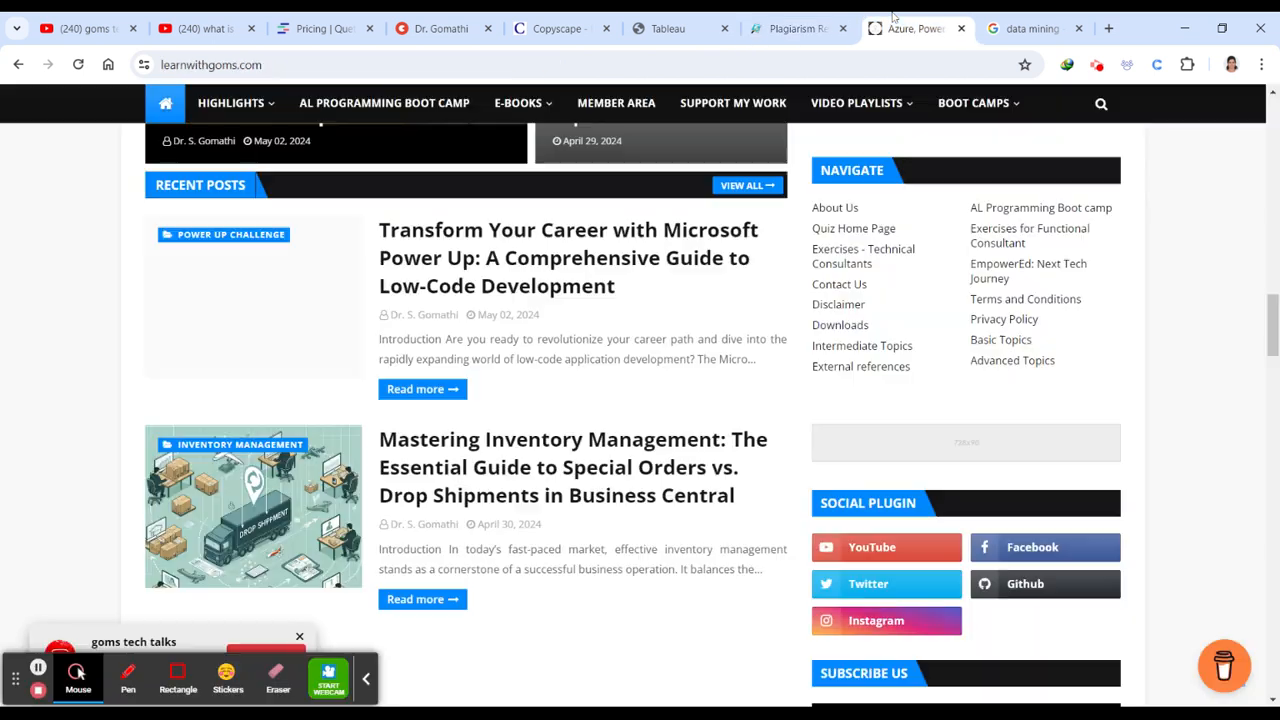